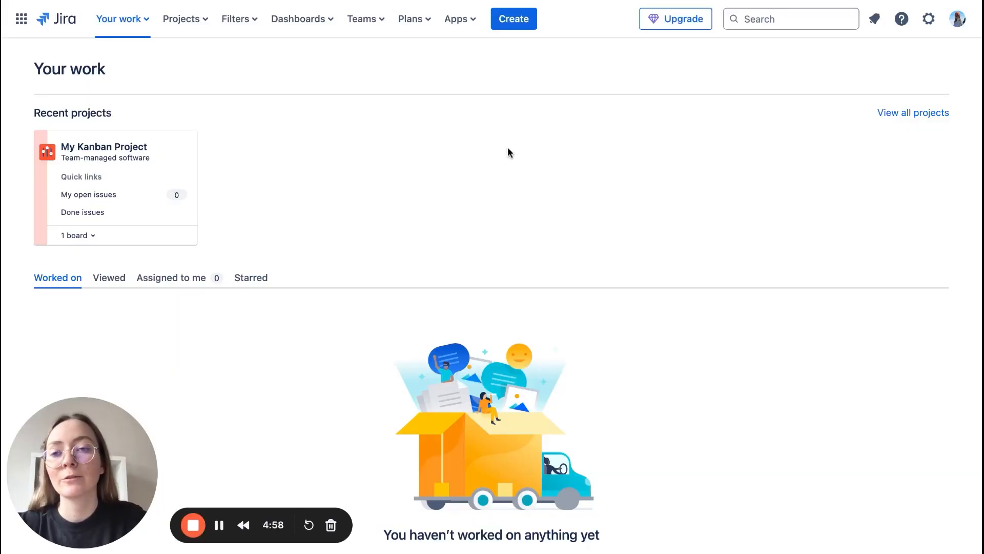
pyautogui.moveTo(205, 34)
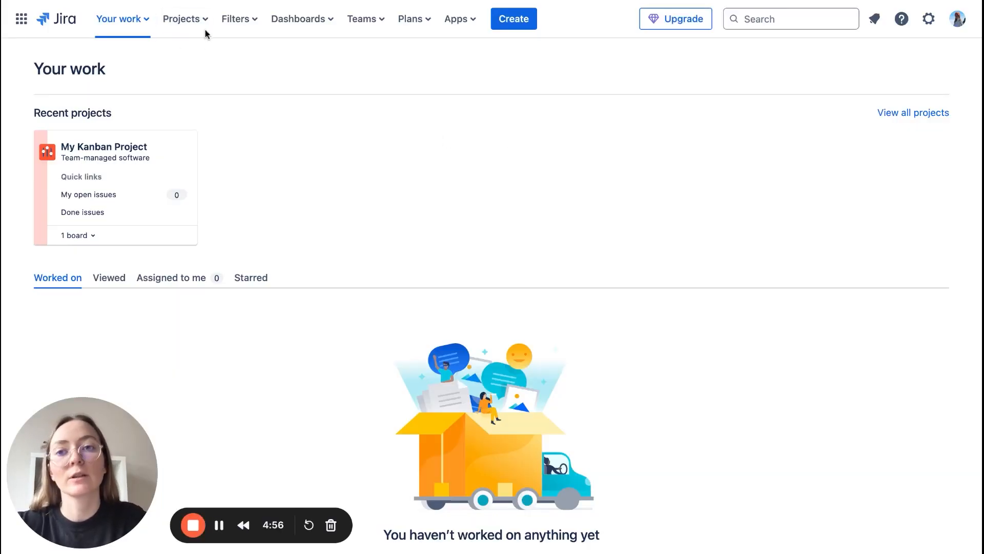
# - Open the Projects menu in the top bar and start creating a new project
pyautogui.click(181, 18)
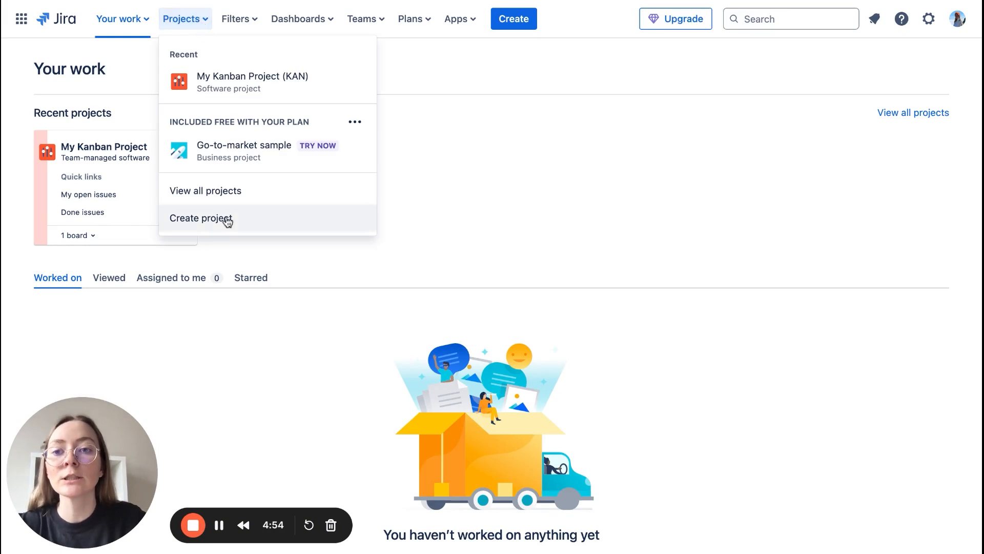
pyautogui.click(201, 218)
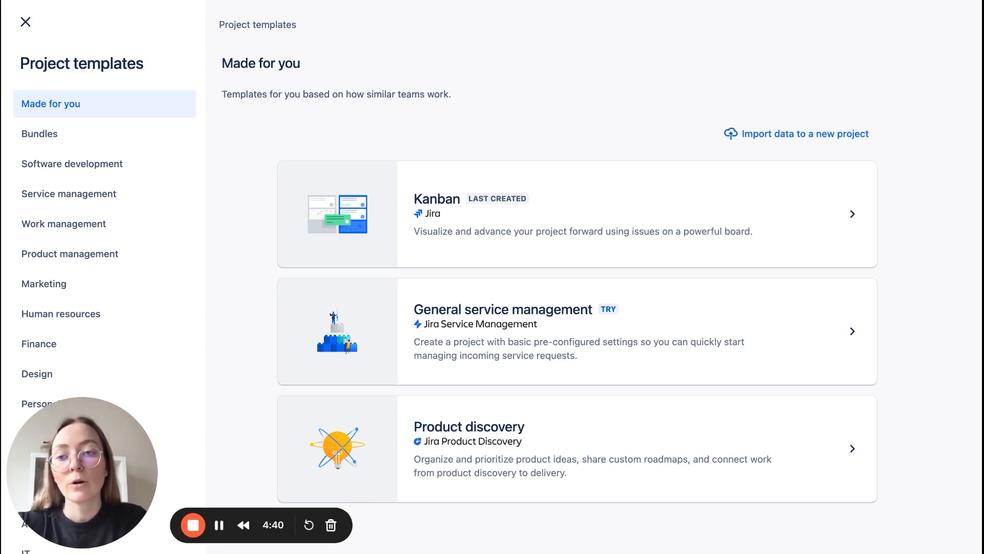
pyautogui.moveTo(89, 290)
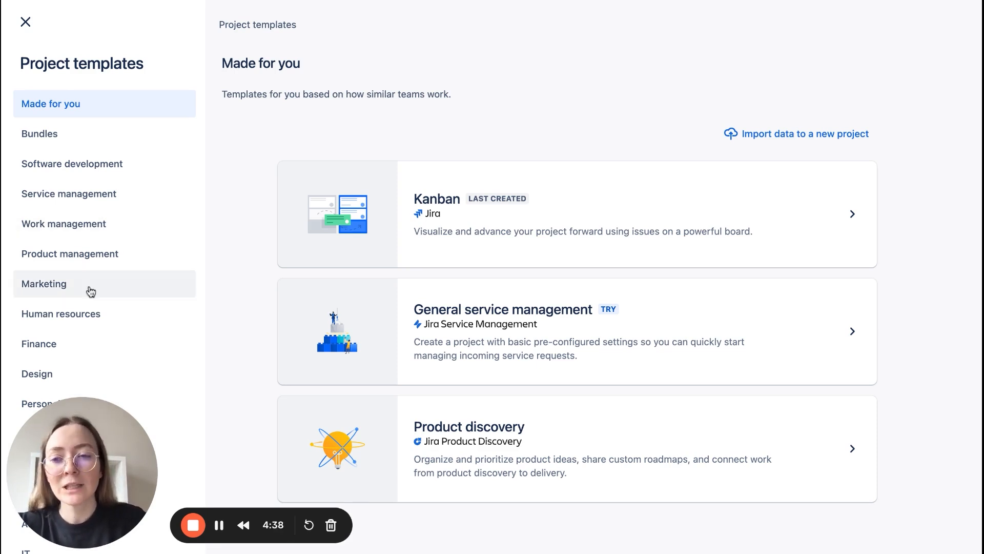
pyautogui.moveTo(107, 228)
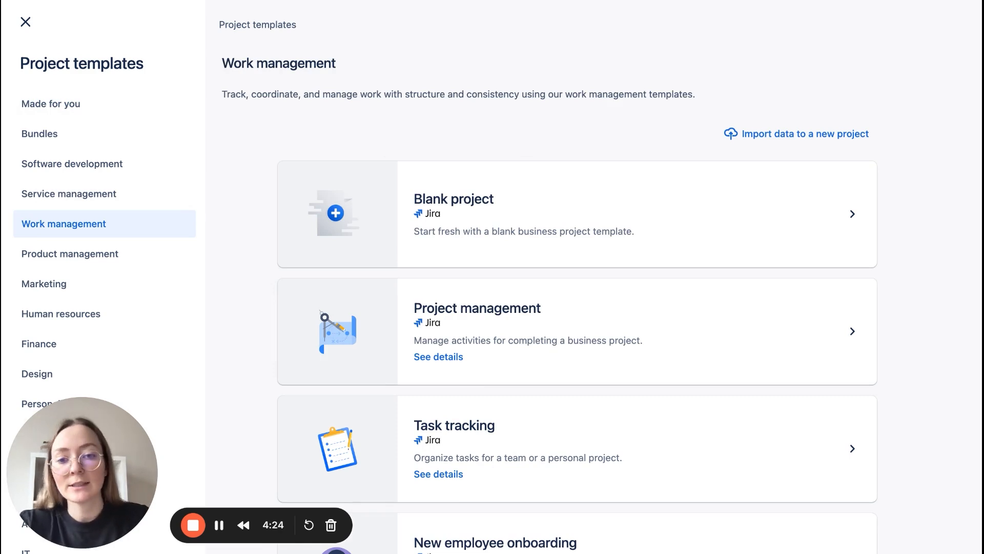
# - Choose the Project management template from Work management and use it
pyautogui.scroll(-3)
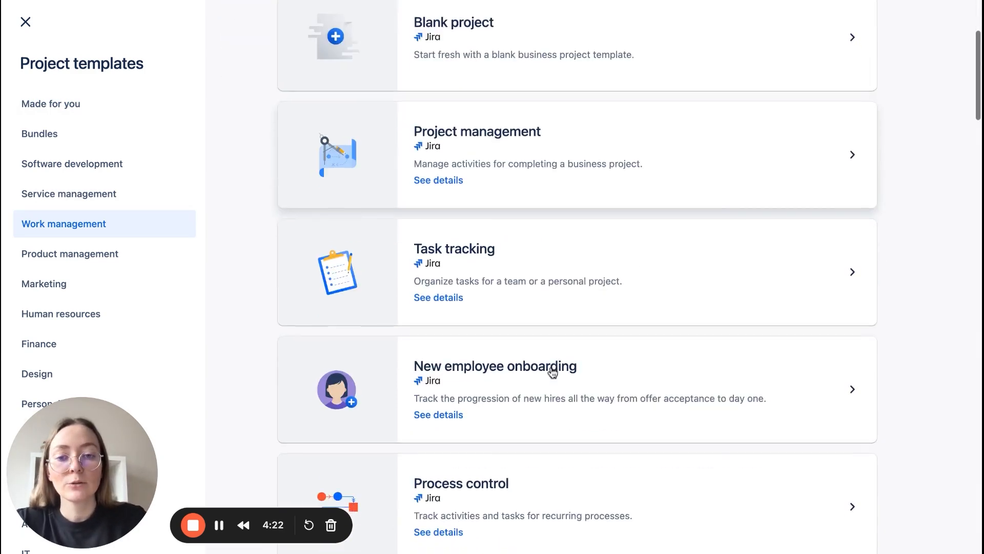
pyautogui.scroll(-3)
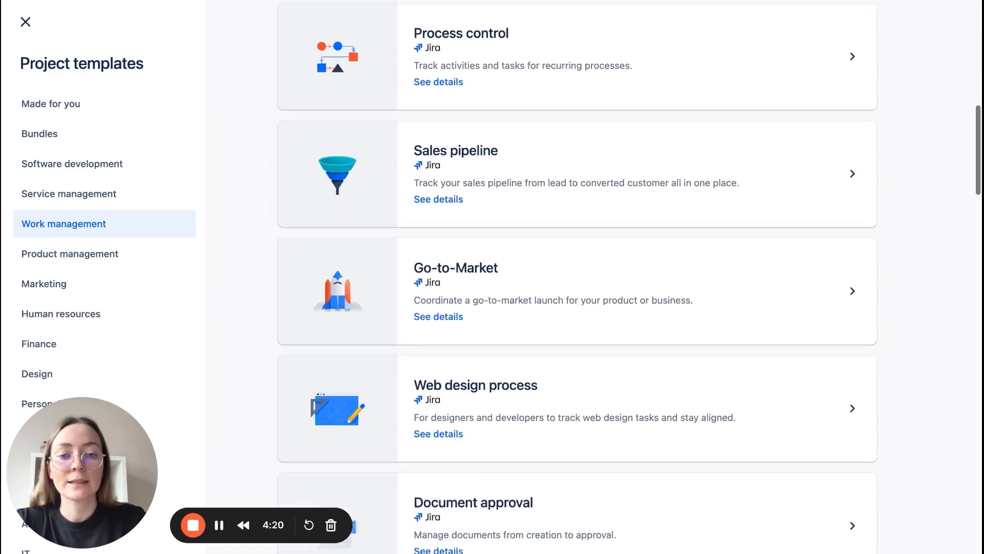
pyautogui.scroll(-3)
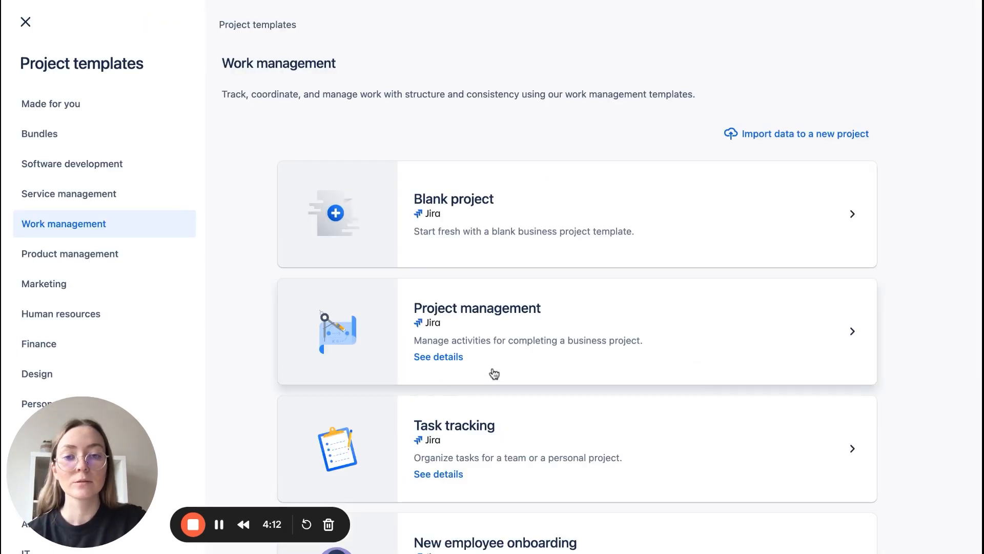
pyautogui.click(439, 356)
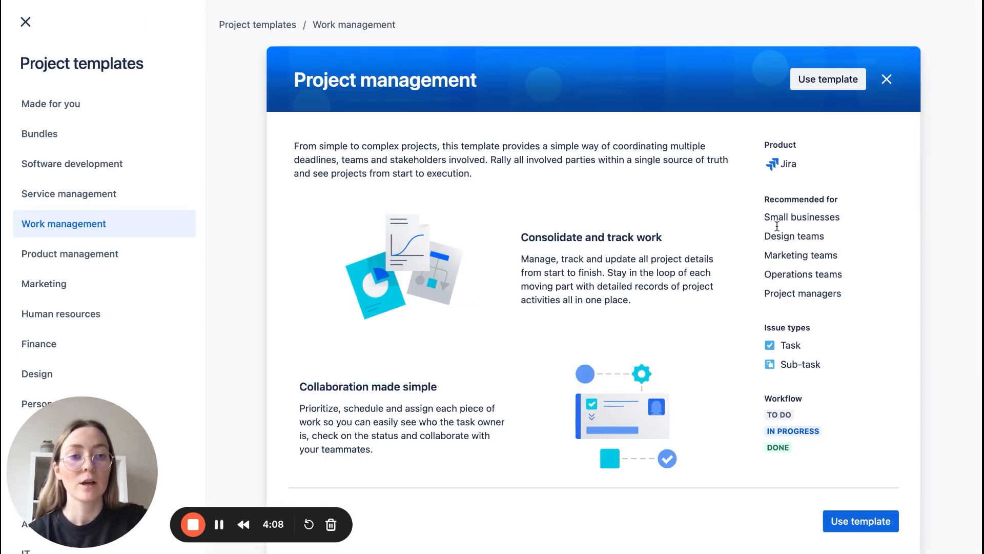
pyautogui.doubleClick(800, 255)
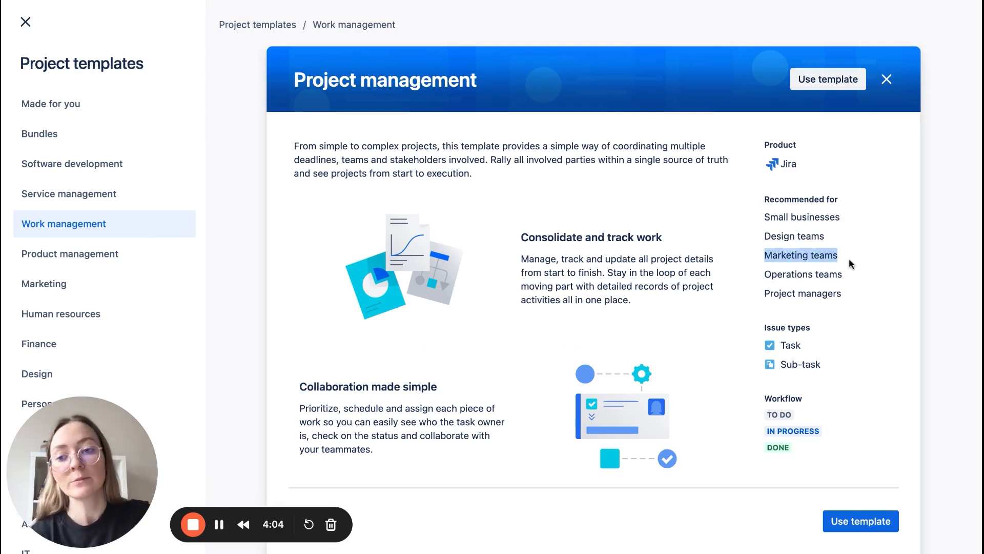
pyautogui.click(827, 79)
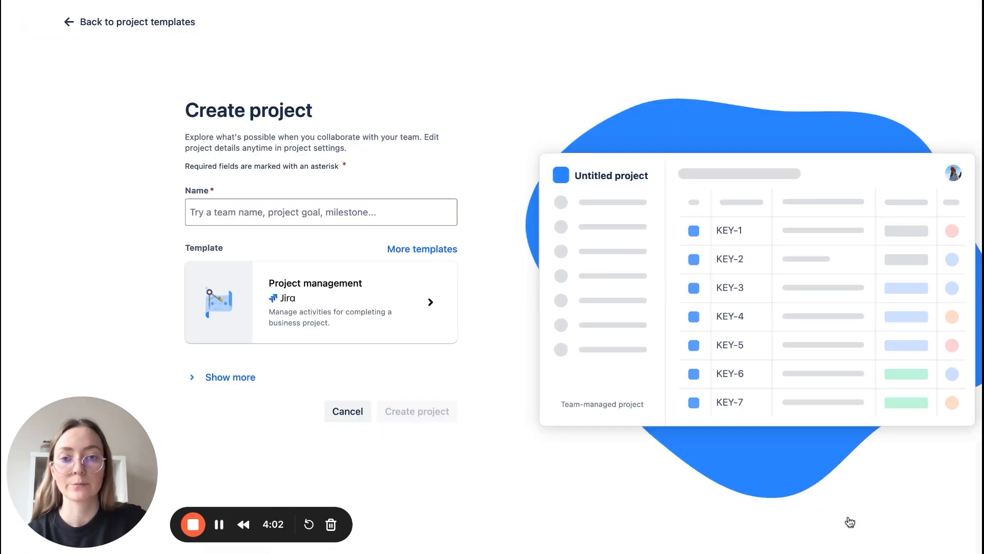
# - Create the 'Marketing' project as team-managed with key MAR
pyautogui.write('Ma')
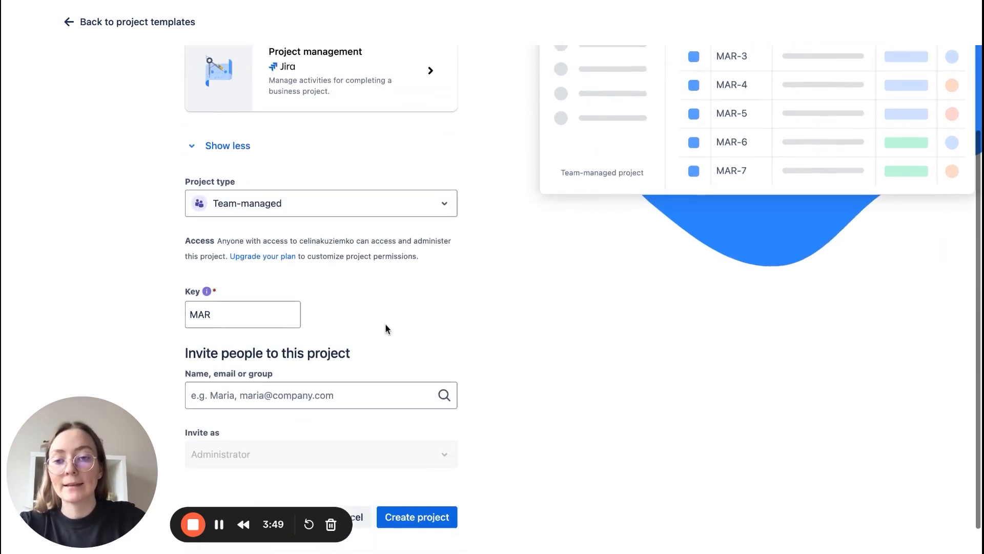
pyautogui.write('Marketing')
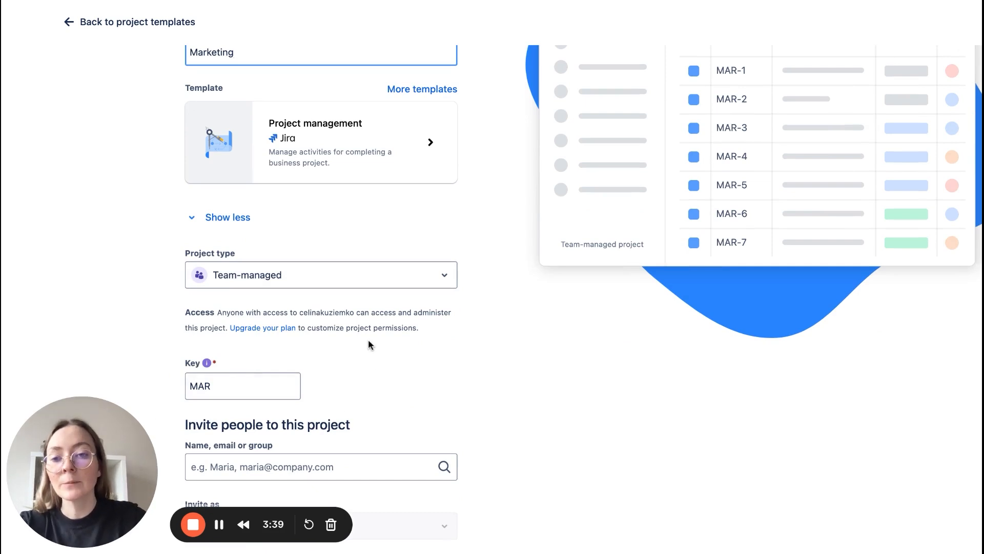
pyautogui.scroll(-3)
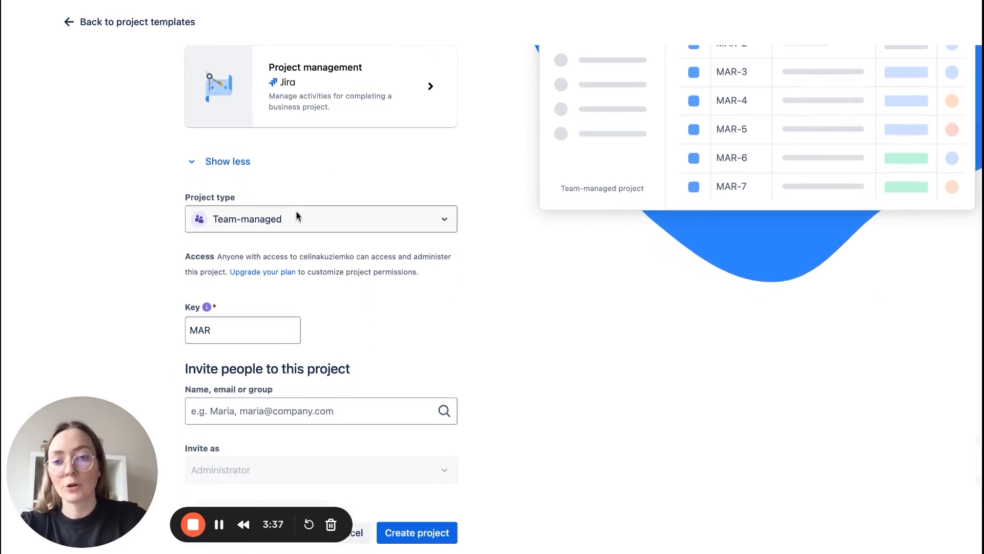
pyautogui.click(319, 219)
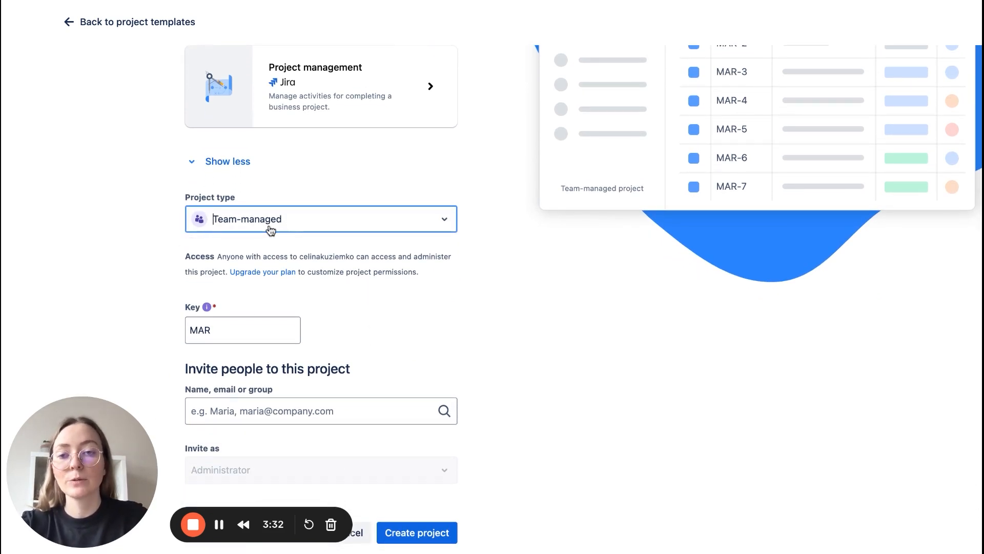
pyautogui.click(320, 218)
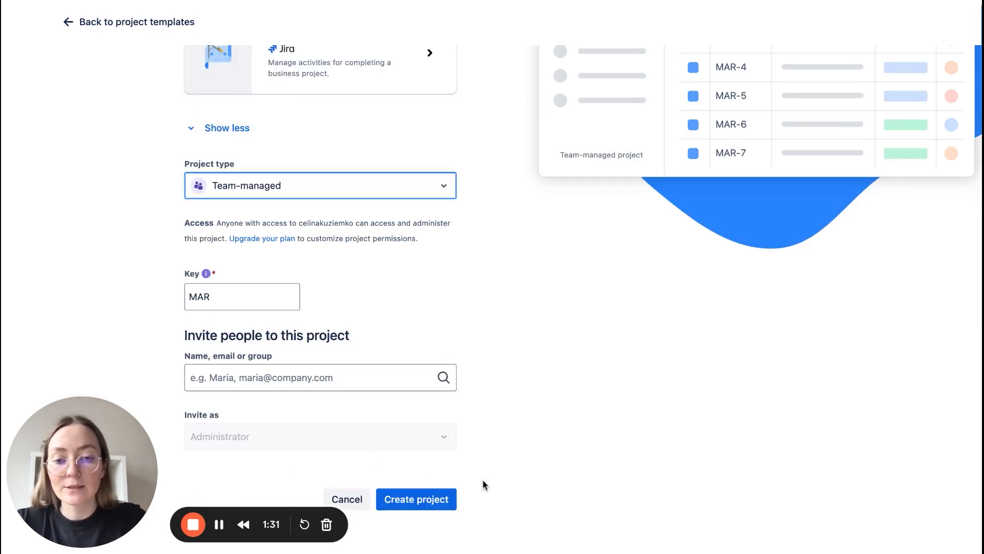
pyautogui.click(416, 499)
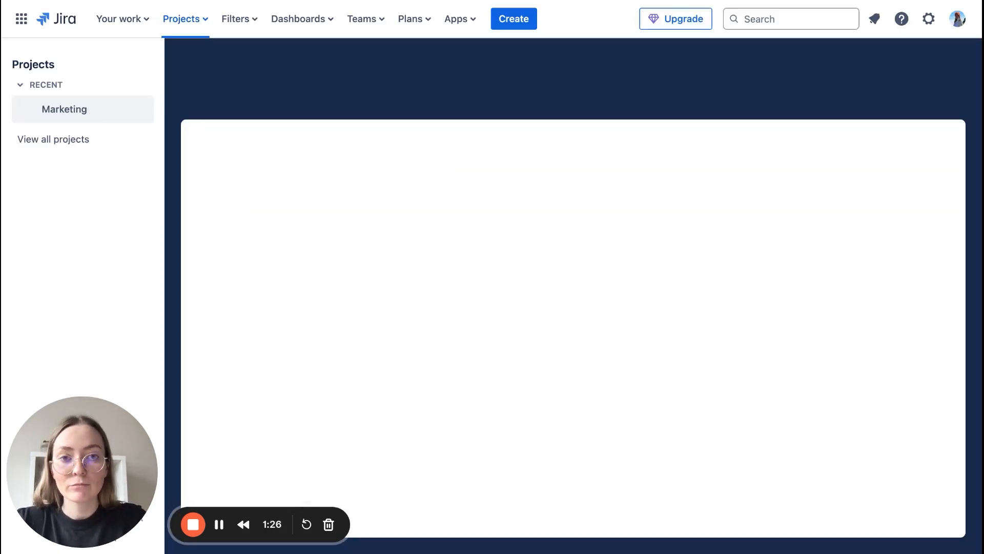
# - Open the Marketing project from the sidebar to show its board
pyautogui.click(64, 109)
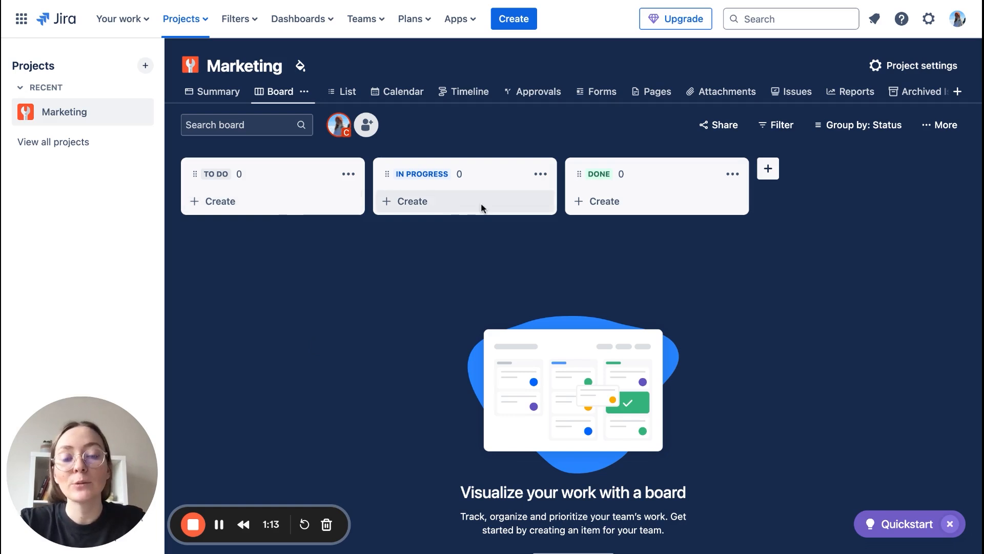
pyautogui.moveTo(404, 359)
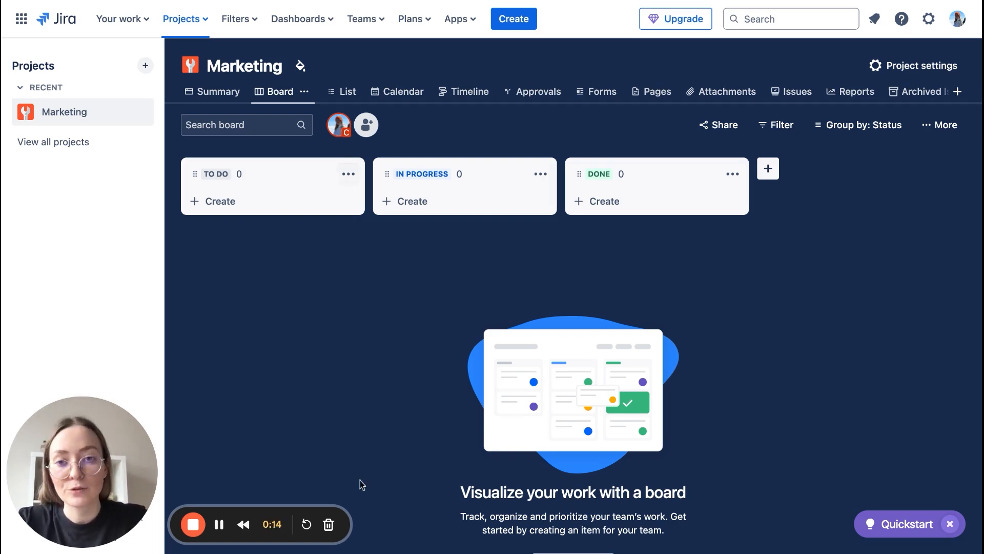
pyautogui.moveTo(723, 413)
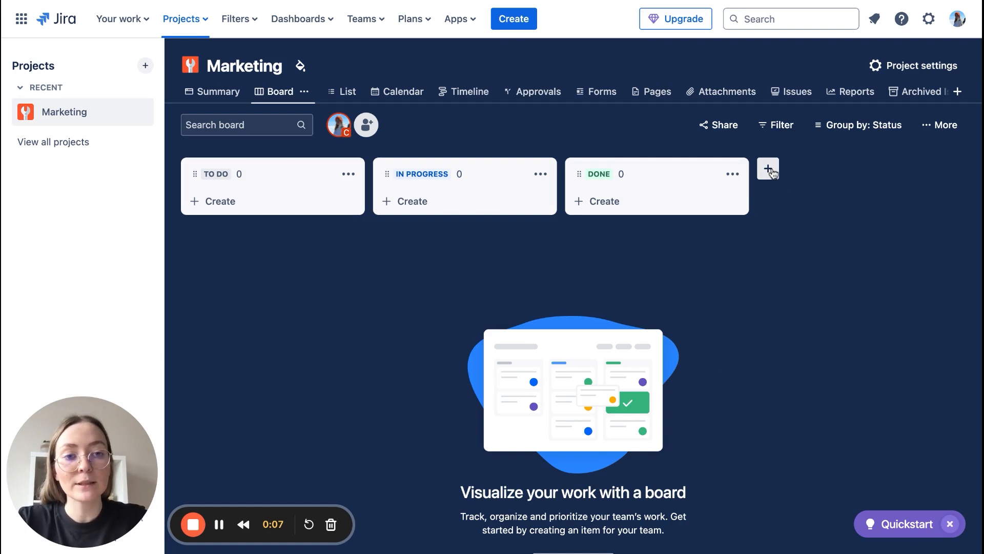
pyautogui.moveTo(767, 168)
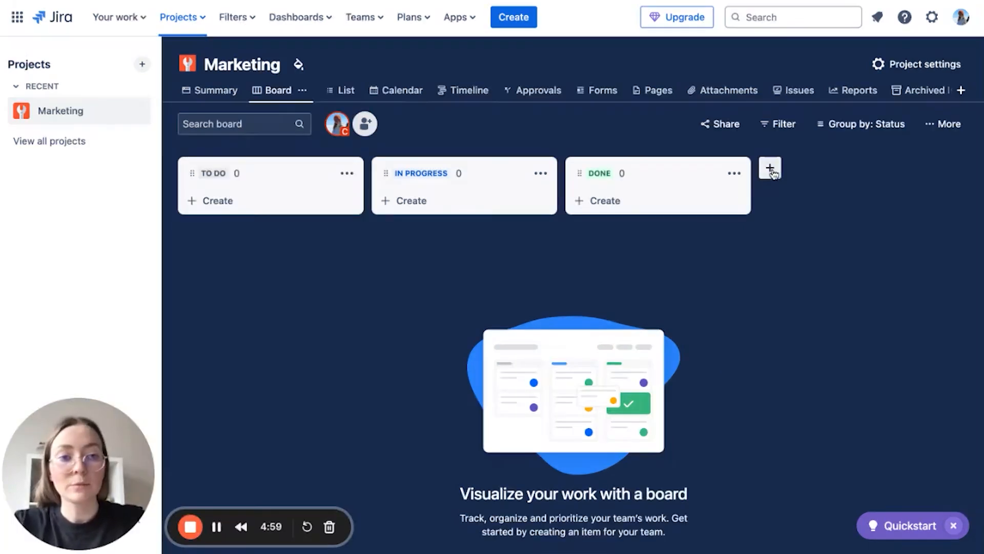
# - Add a 'Scheduled' status column in the done category
pyautogui.click(770, 168)
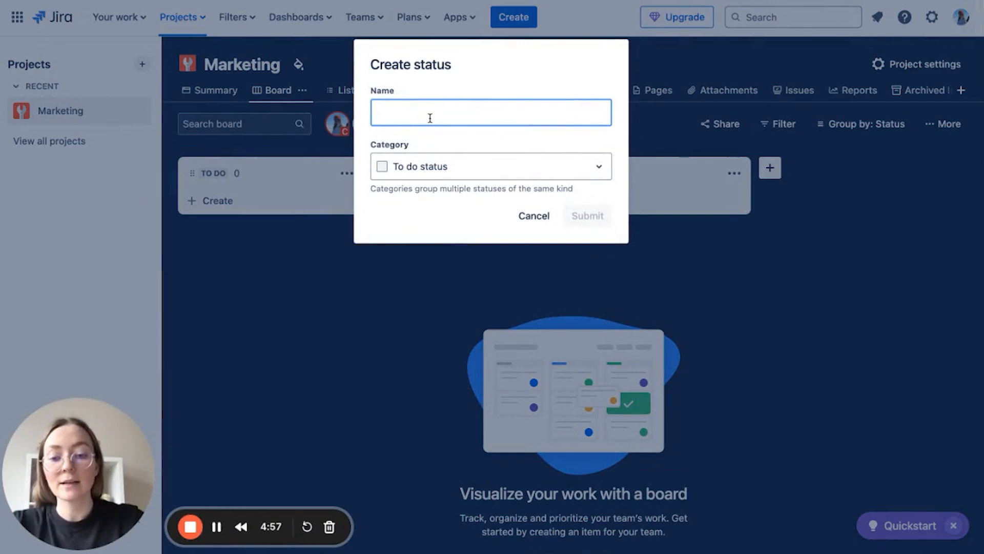
pyautogui.write('Scheduled')
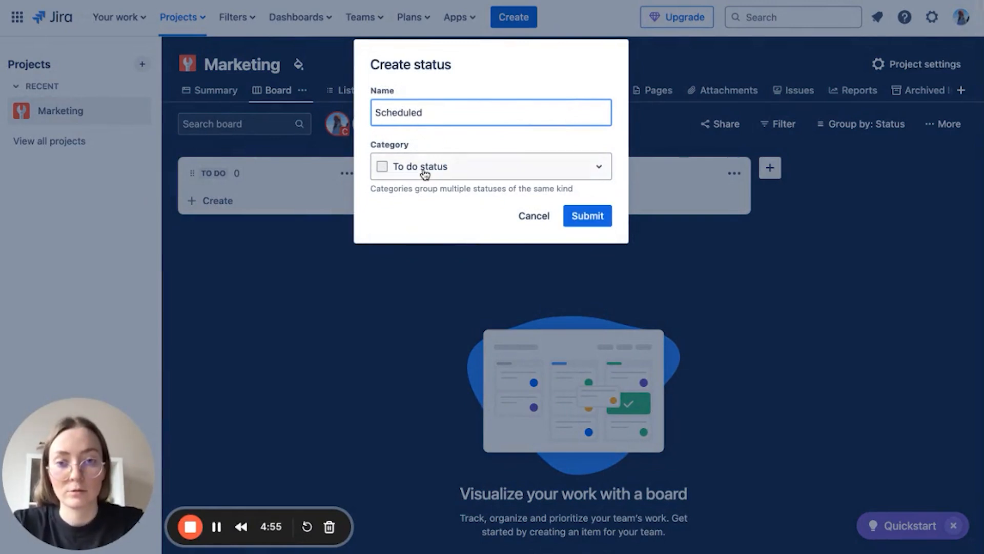
pyautogui.click(489, 166)
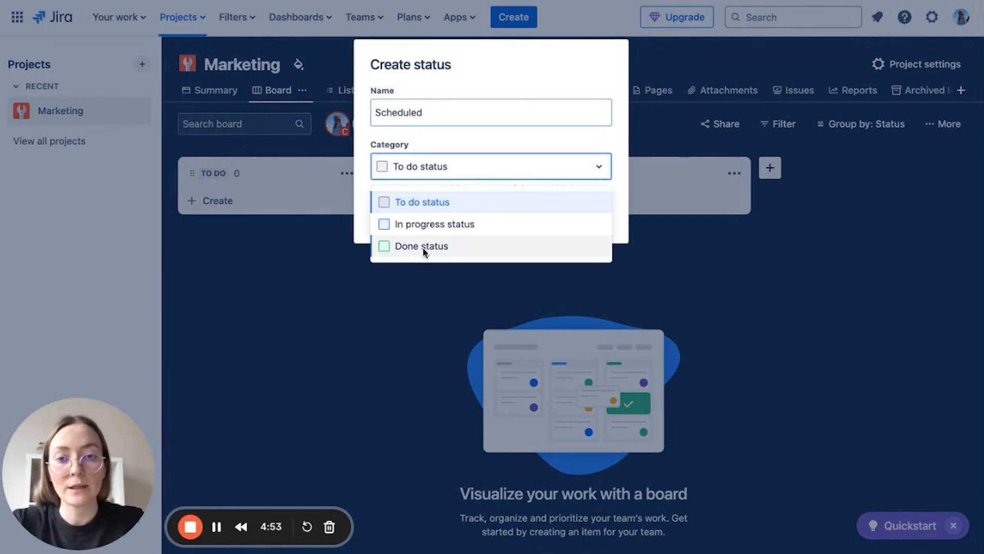
pyautogui.click(421, 246)
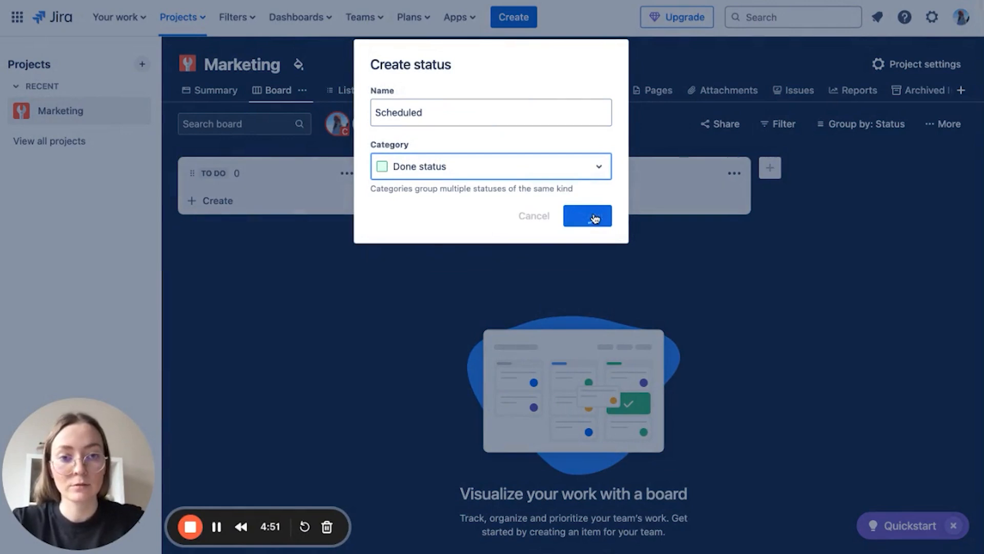
pyautogui.click(587, 216)
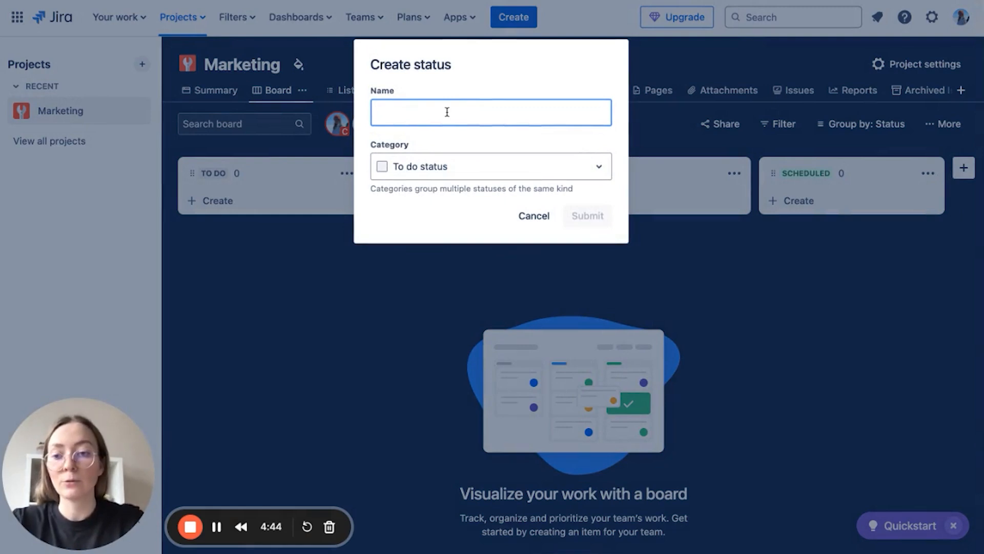
# - Add an 'In Approval' status column in the in-progress category
pyautogui.write('In Ap')
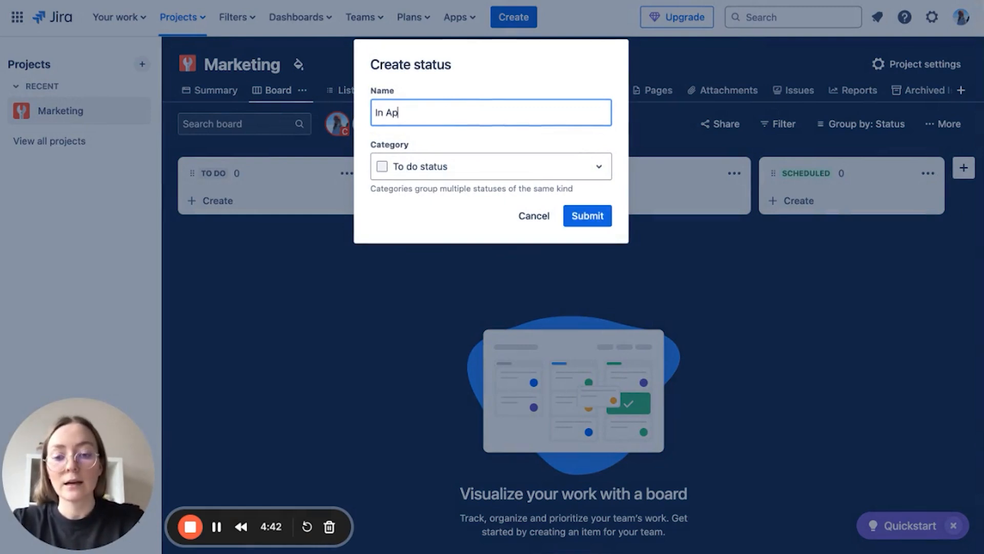
pyautogui.click(490, 165)
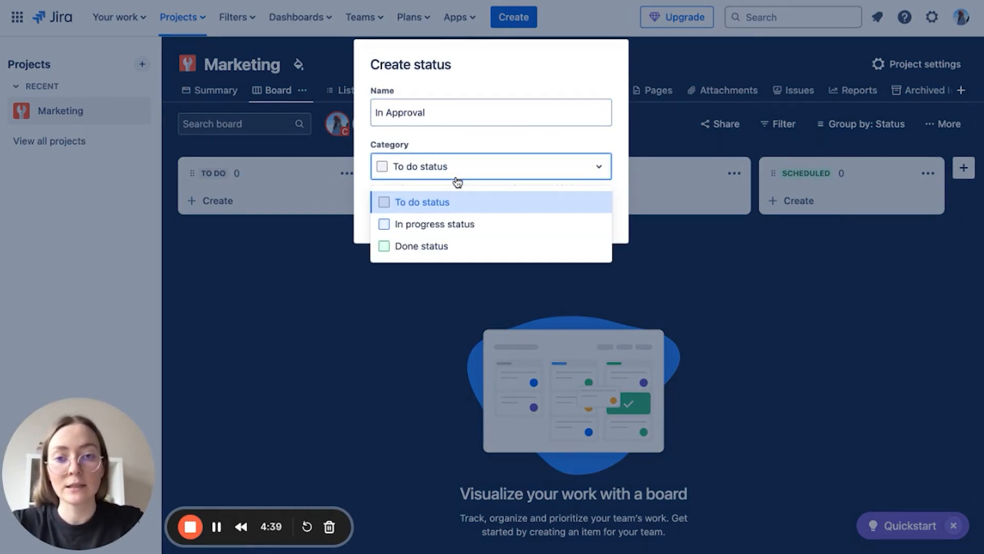
pyautogui.click(433, 224)
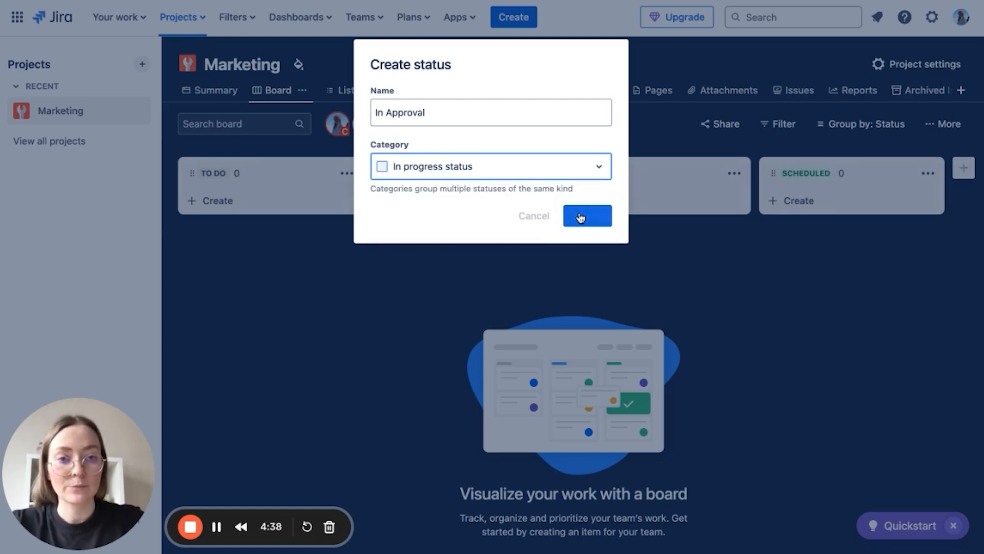
pyautogui.click(586, 215)
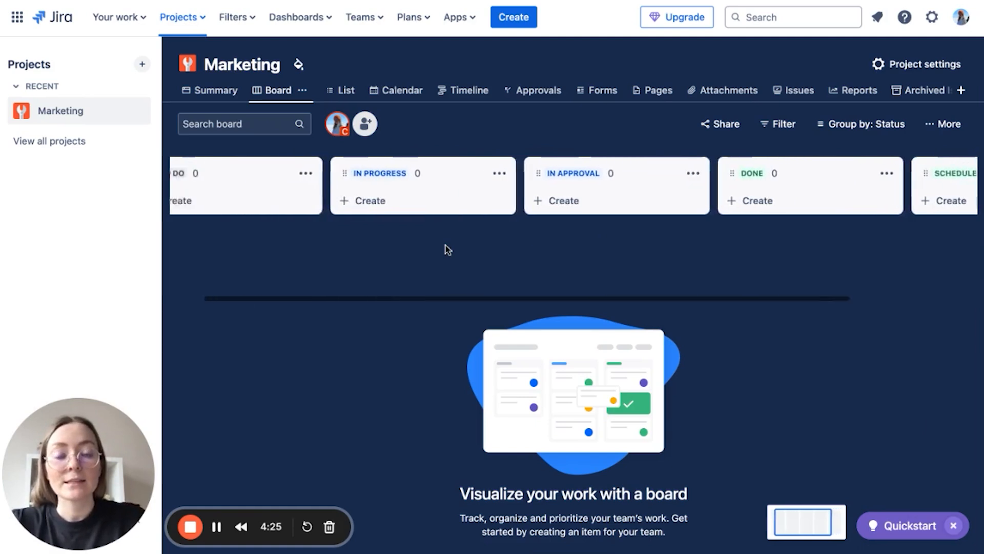
pyautogui.hscroll(-3)
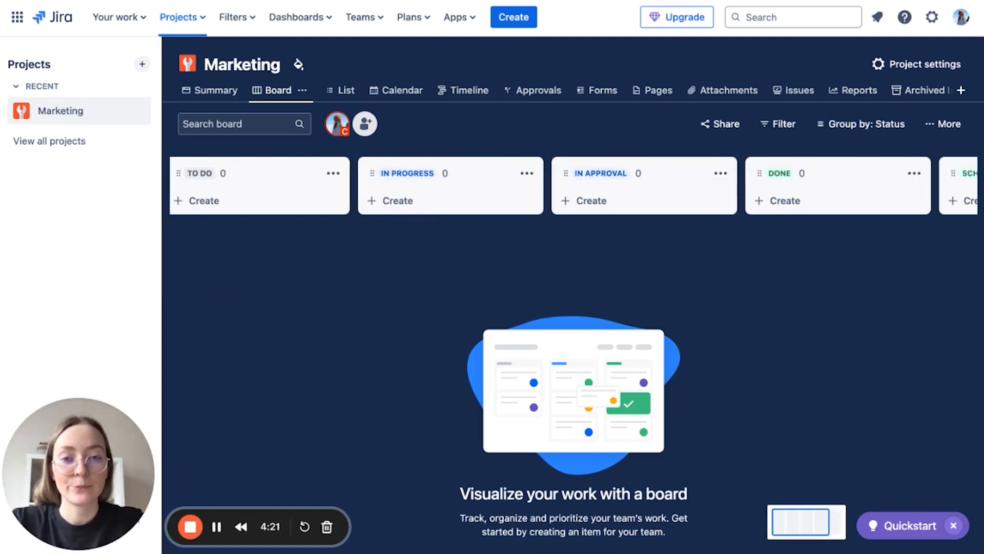
# - Create the task 'Social Media post' (MAR-1) on the Marketing board
pyautogui.click(512, 17)
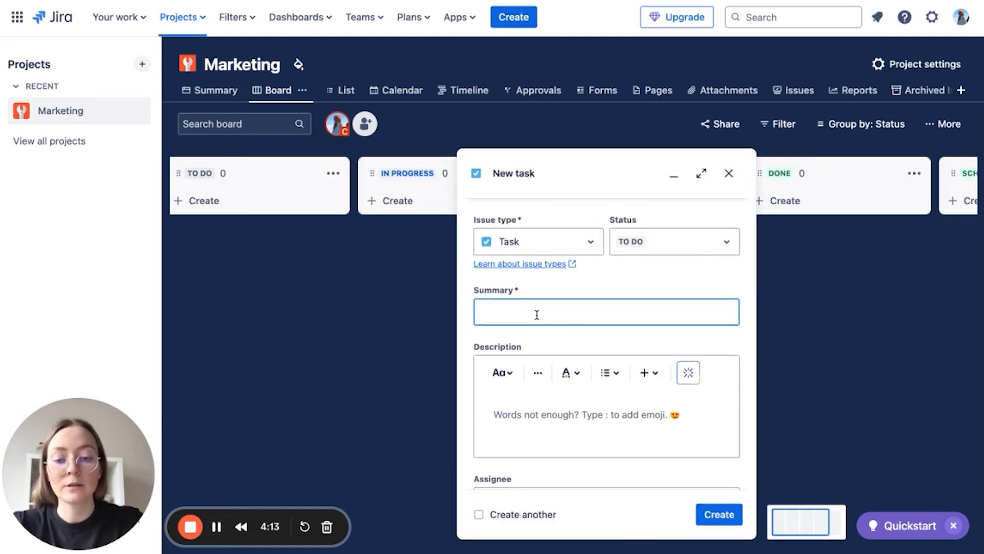
pyautogui.write('Social Media post')
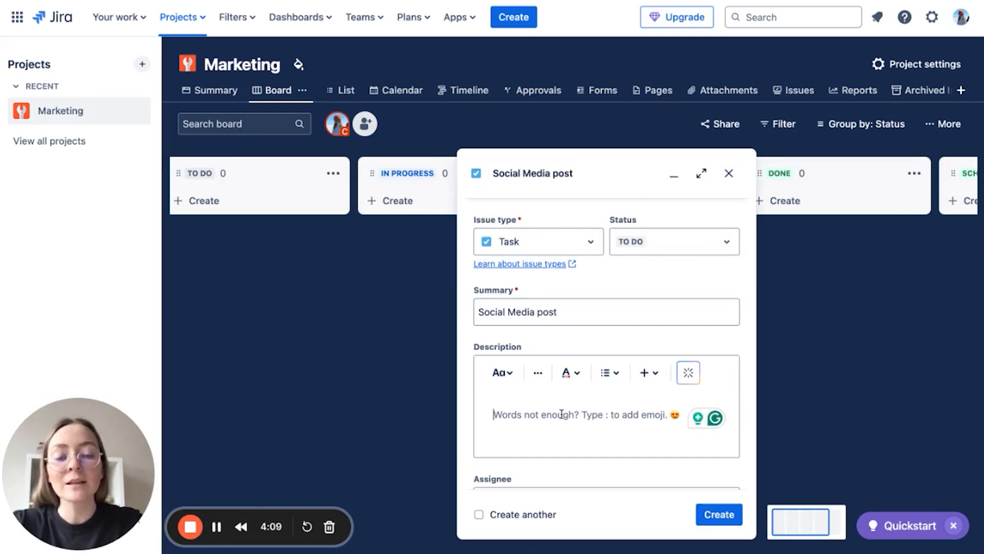
pyautogui.scroll(-3)
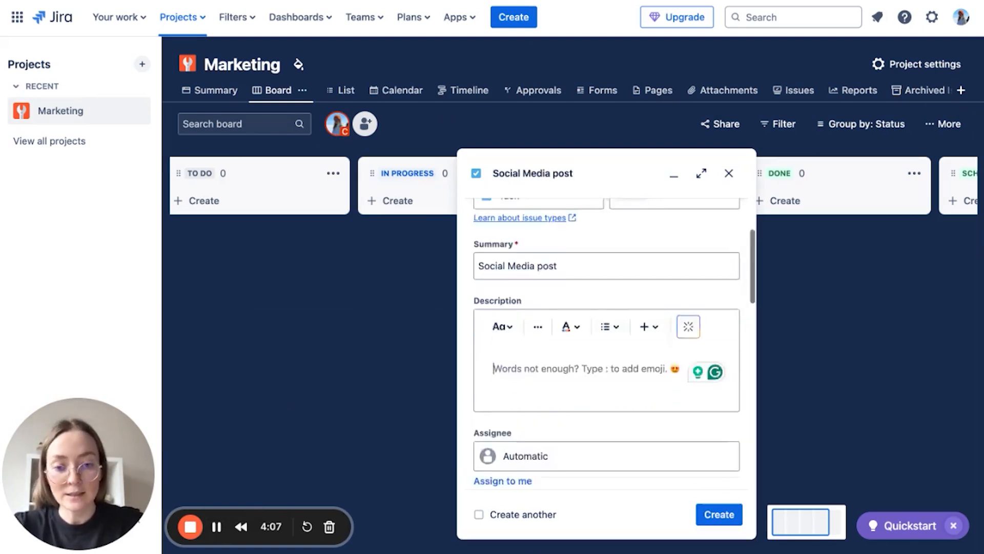
pyautogui.scroll(-3)
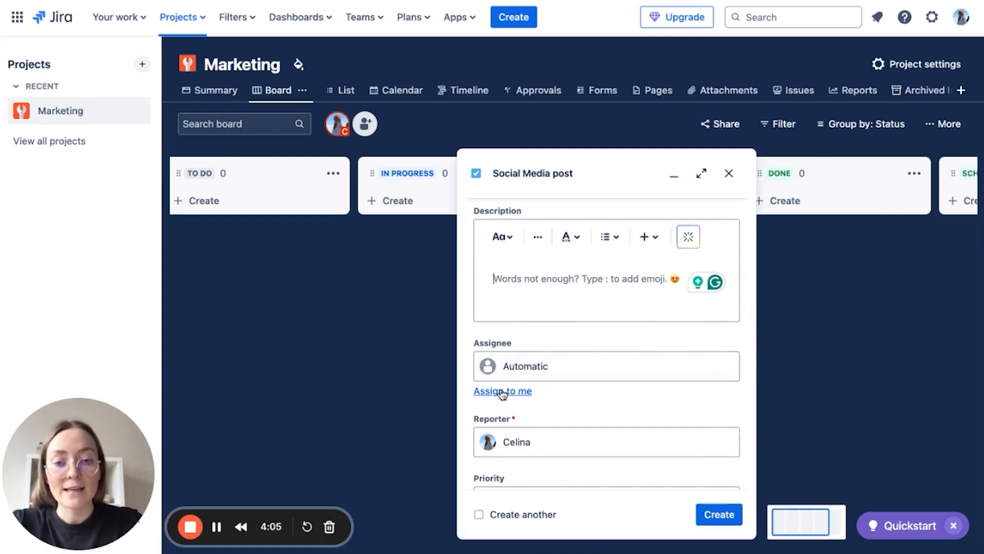
pyautogui.scroll(-3)
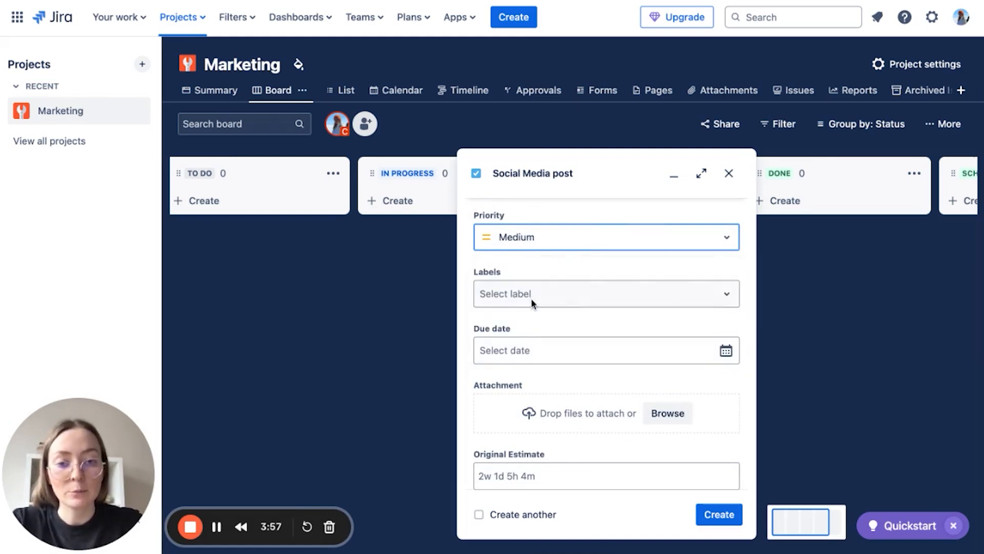
pyautogui.scroll(-3)
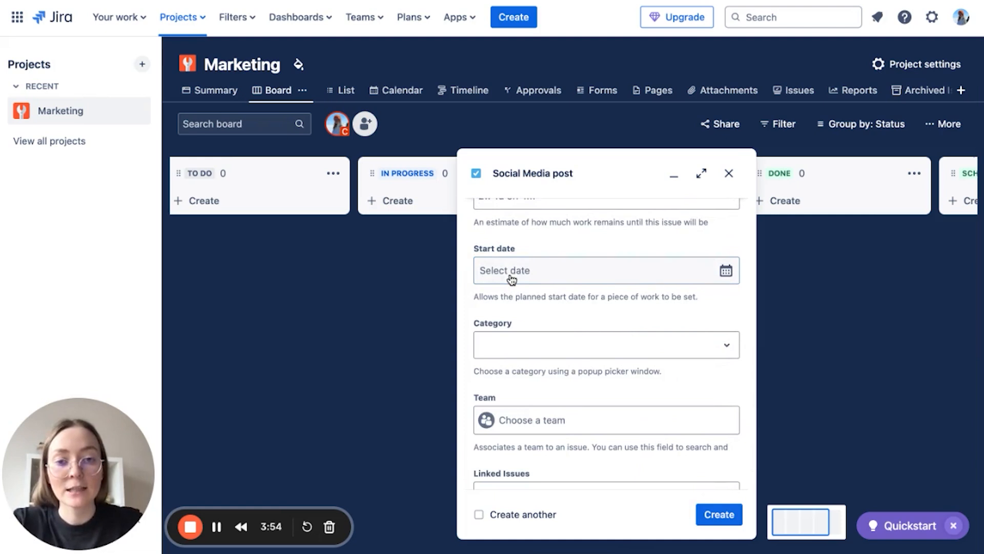
pyautogui.scroll(-3)
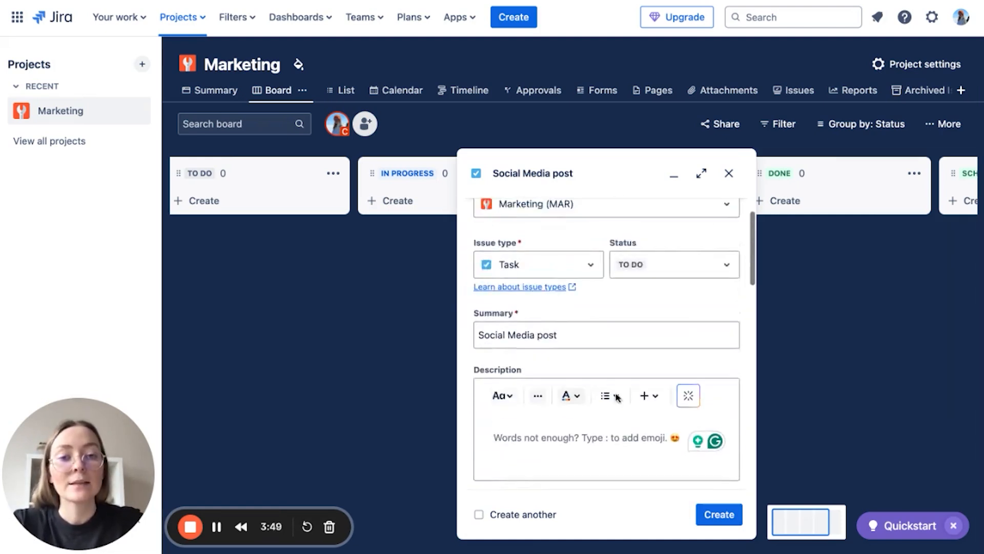
pyautogui.click(728, 174)
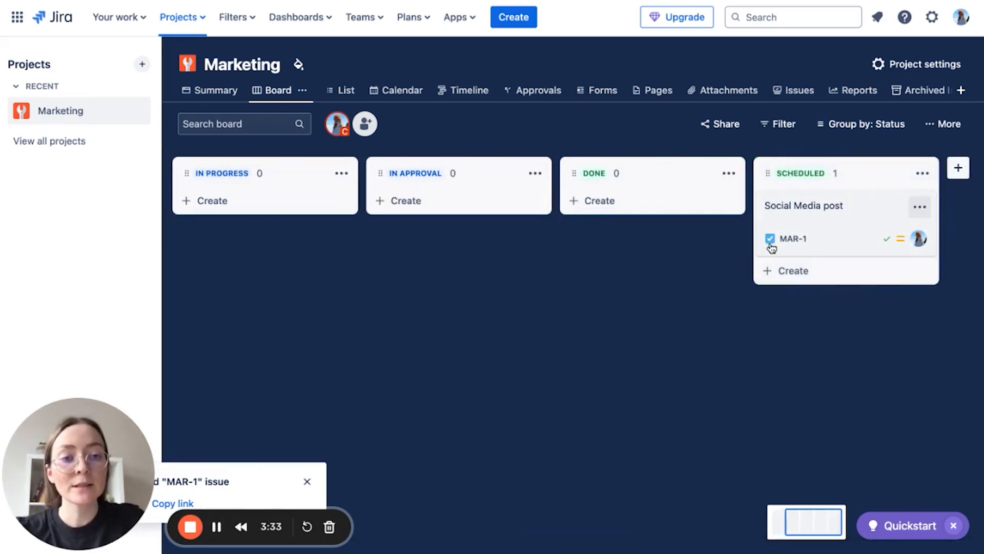
pyautogui.moveTo(793, 238)
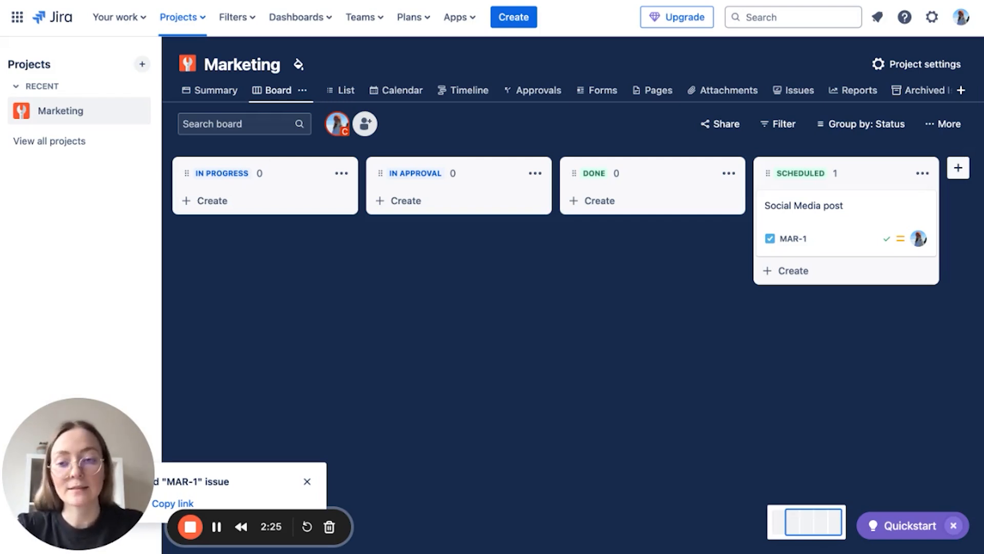
pyautogui.moveTo(472, 374)
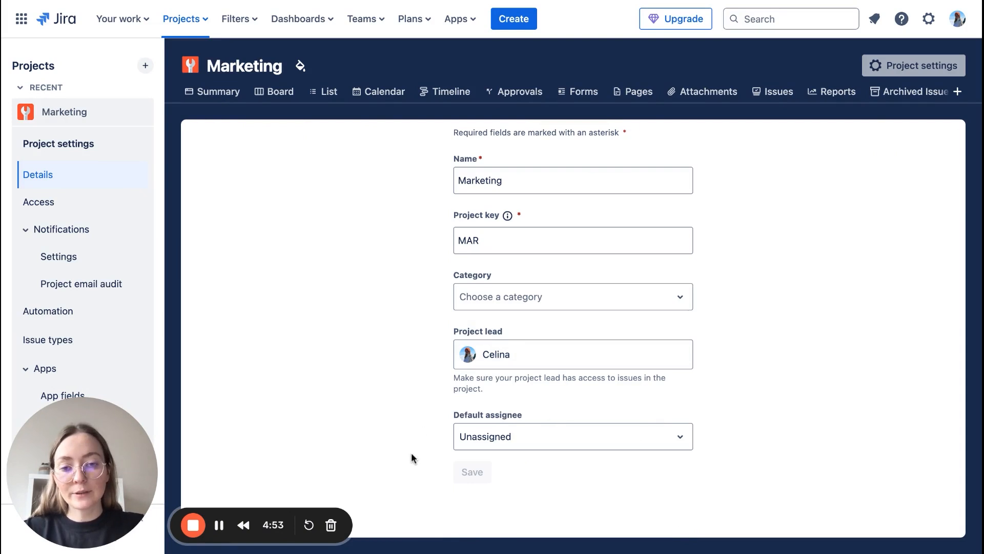
pyautogui.moveTo(425, 472)
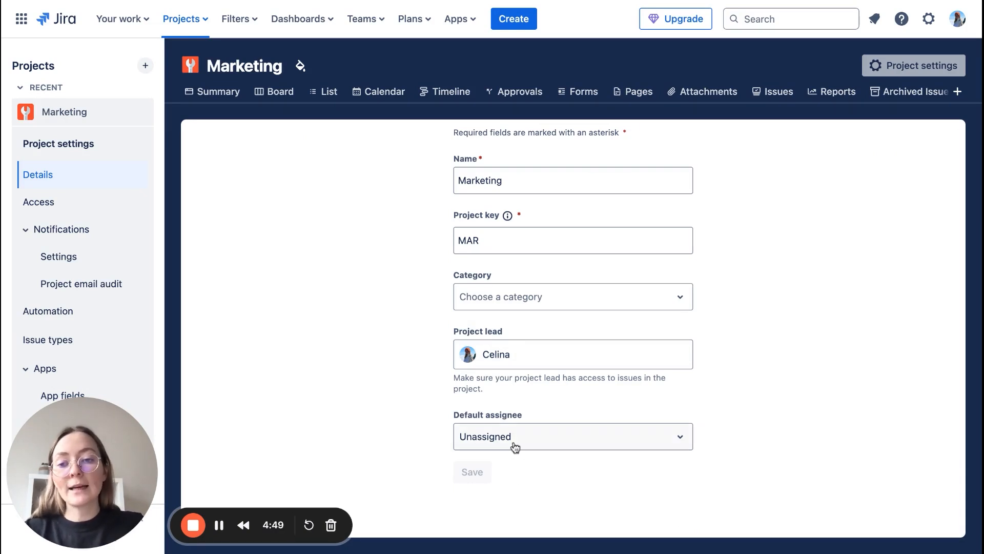
# - Set Marketing's default assignee to Project lead and save the details
pyautogui.click(571, 436)
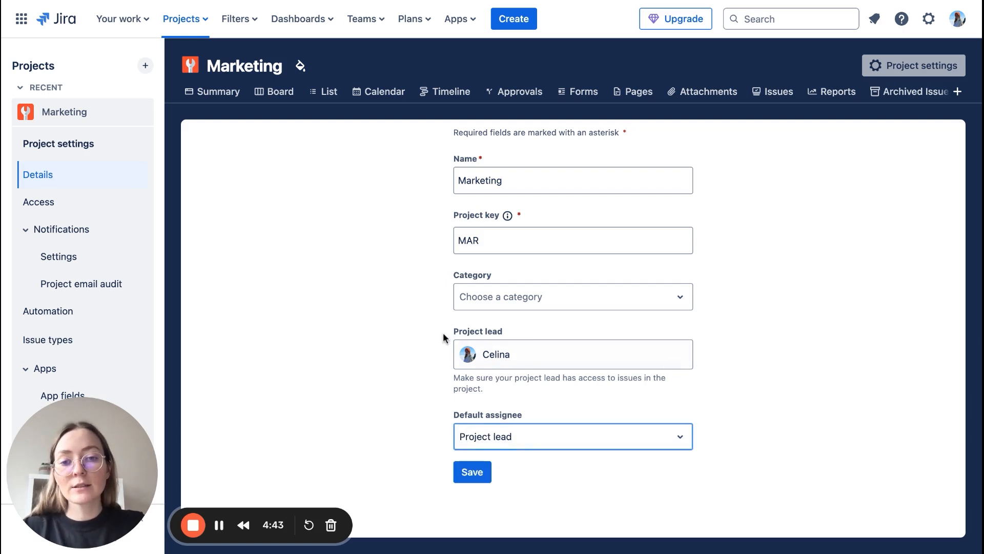
pyautogui.moveTo(514, 422)
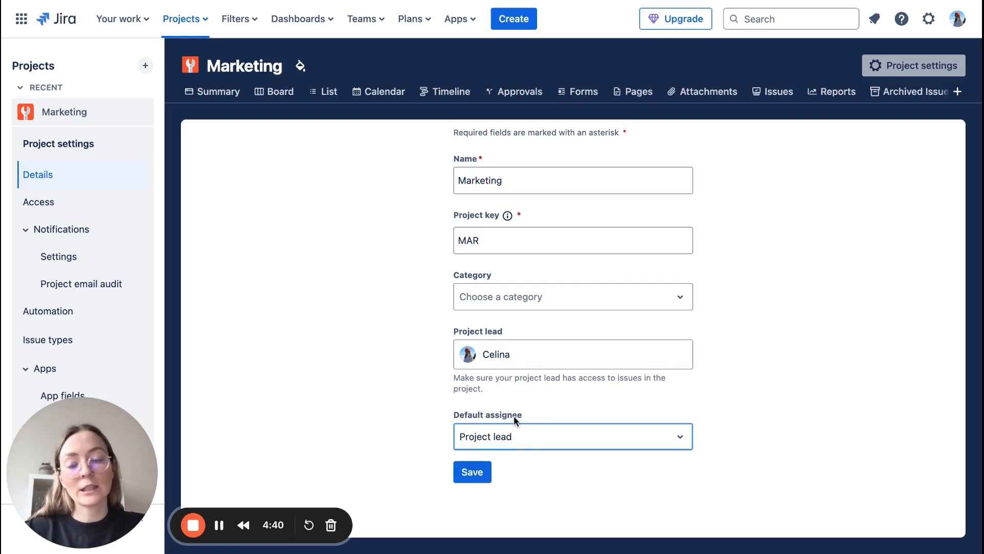
pyautogui.click(472, 471)
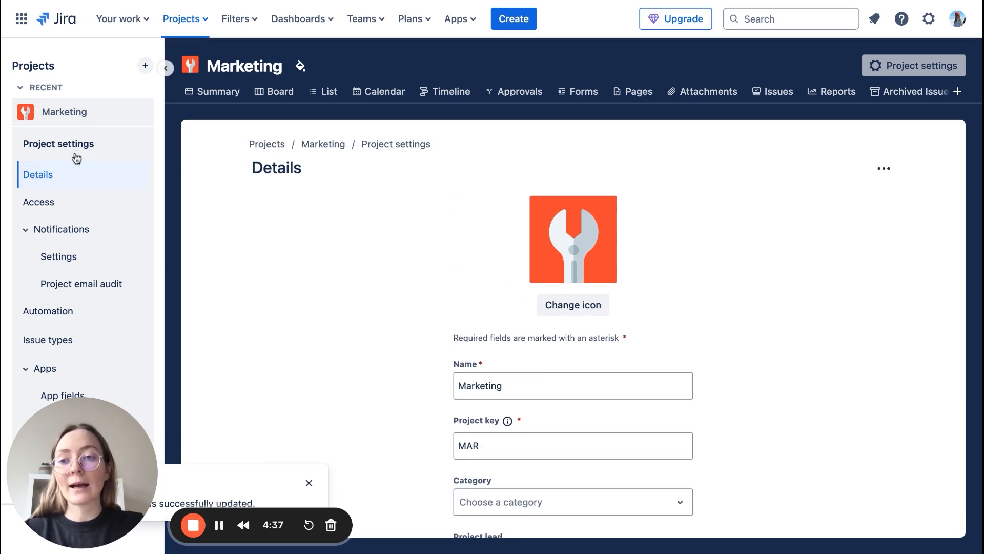
pyautogui.click(39, 201)
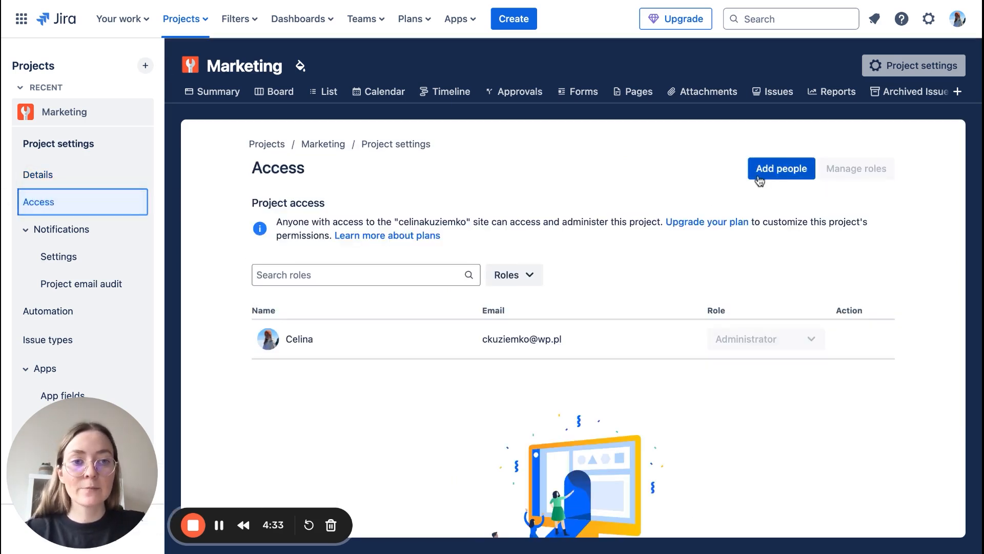
pyautogui.click(781, 168)
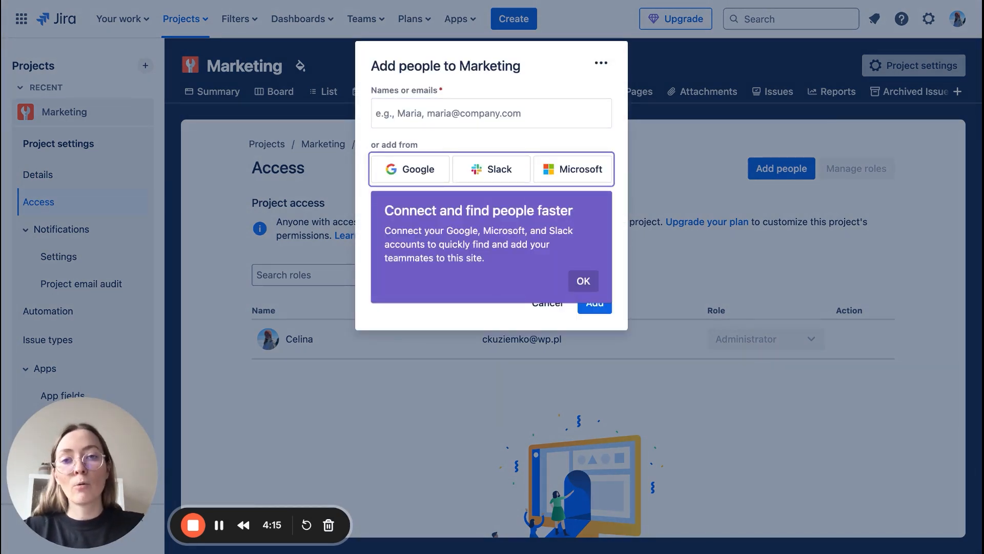
pyautogui.click(581, 280)
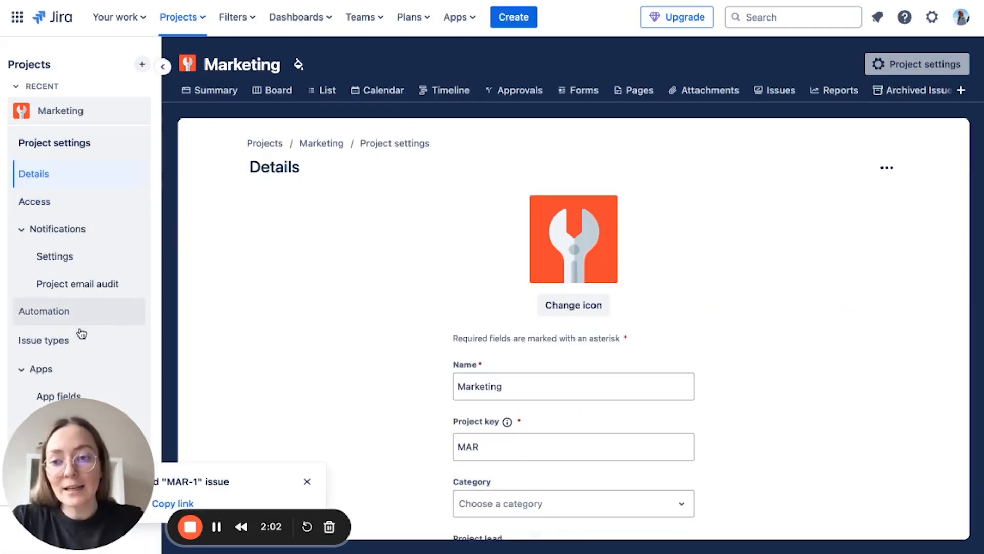
pyautogui.click(43, 340)
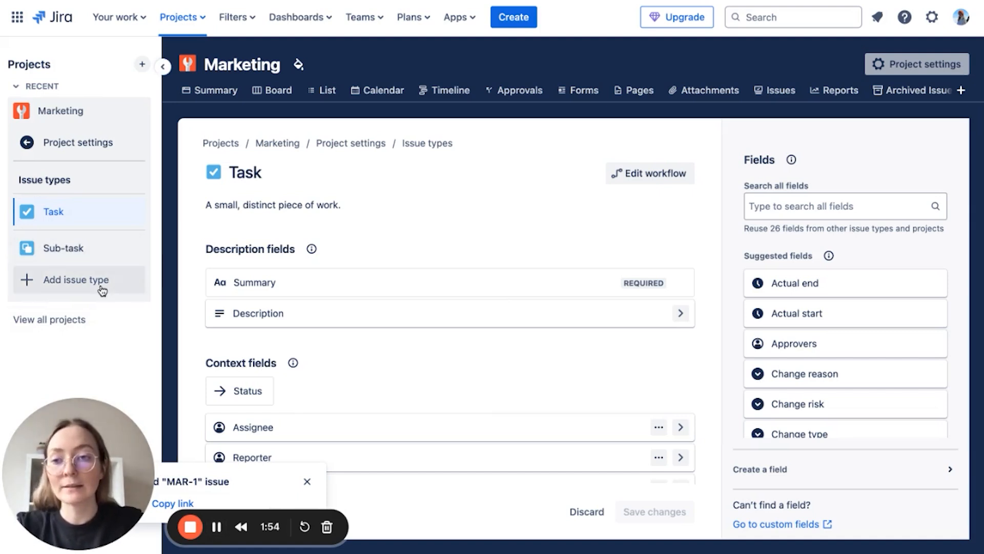
# - Create a custom 'Blog Posts' issue type with the purple document icon
pyautogui.click(75, 280)
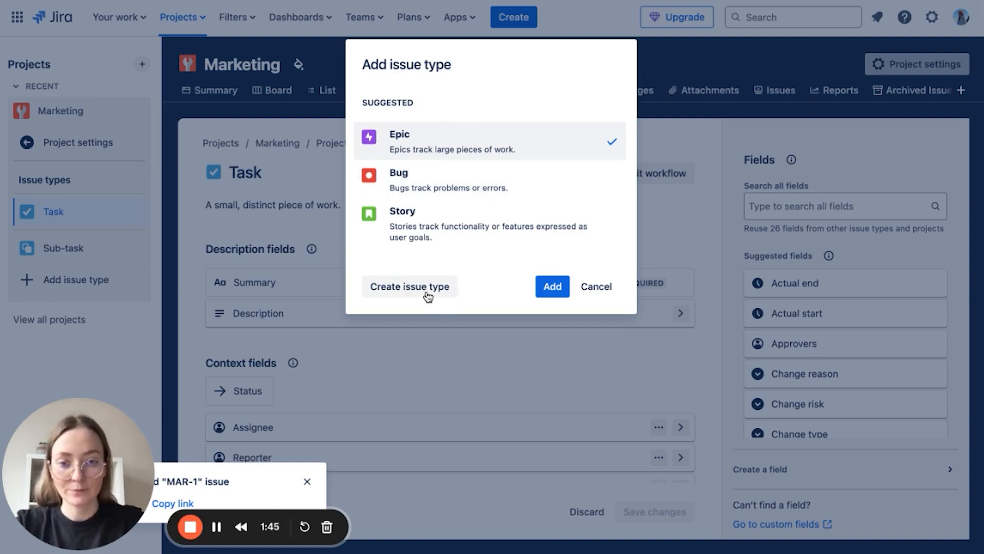
pyautogui.click(409, 285)
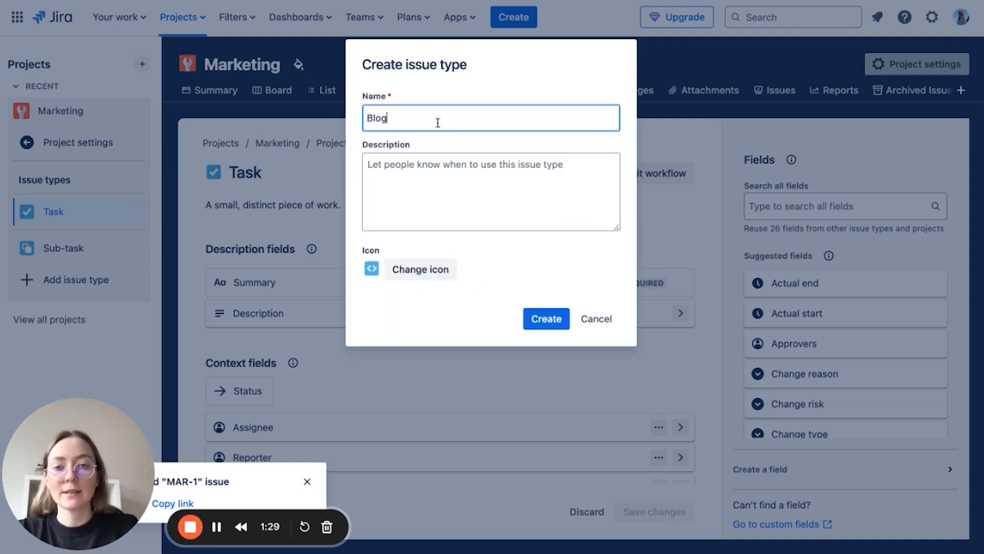
pyautogui.write('Posts')
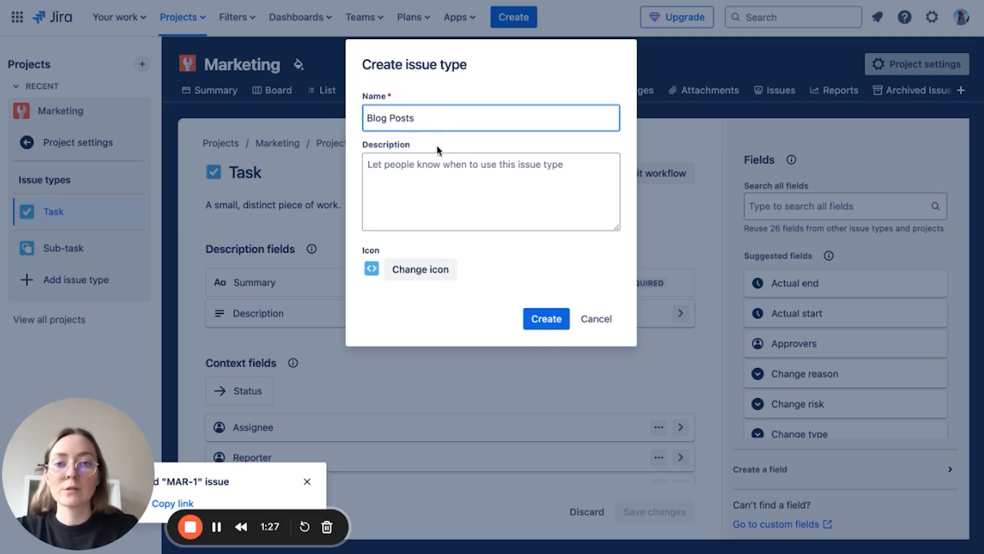
pyautogui.click(490, 191)
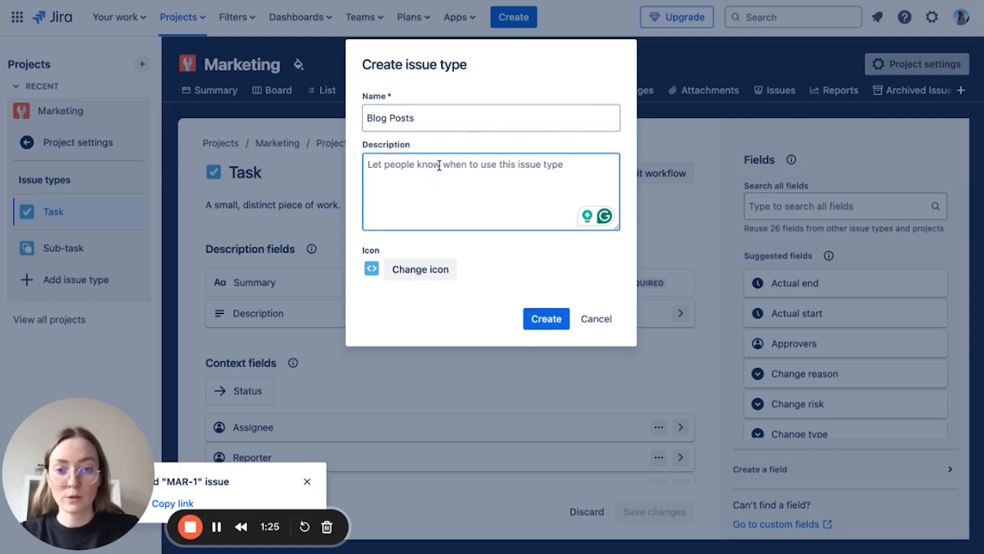
pyautogui.click(420, 268)
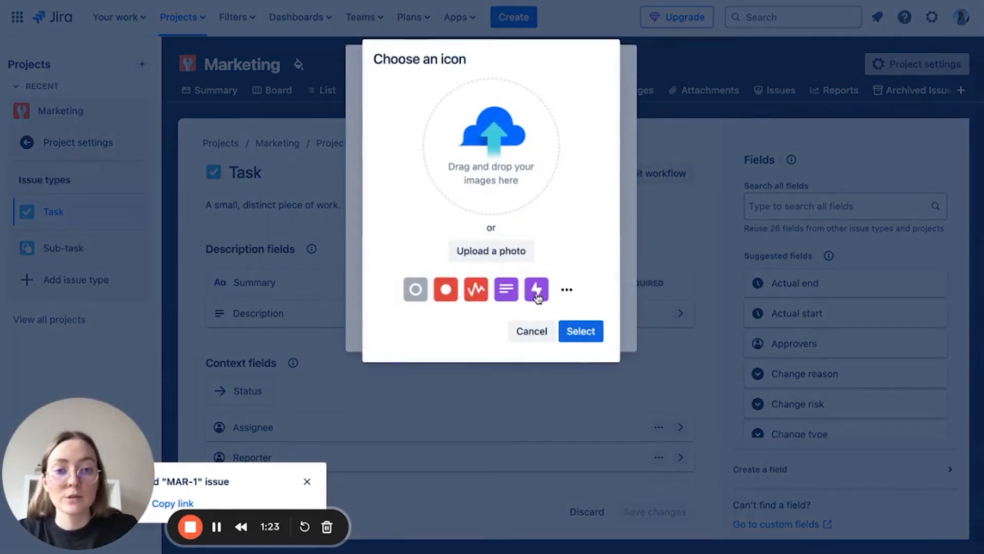
pyautogui.click(506, 289)
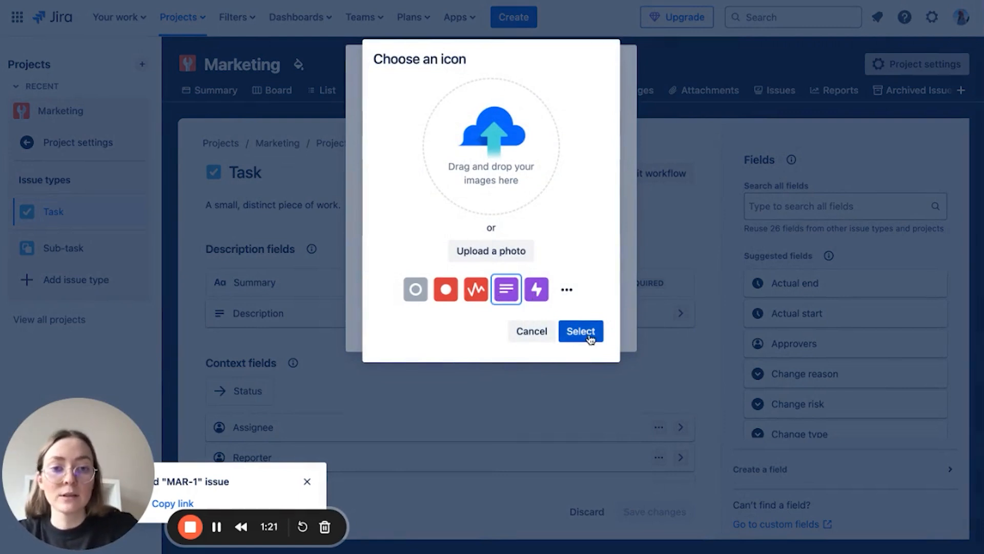
pyautogui.click(580, 331)
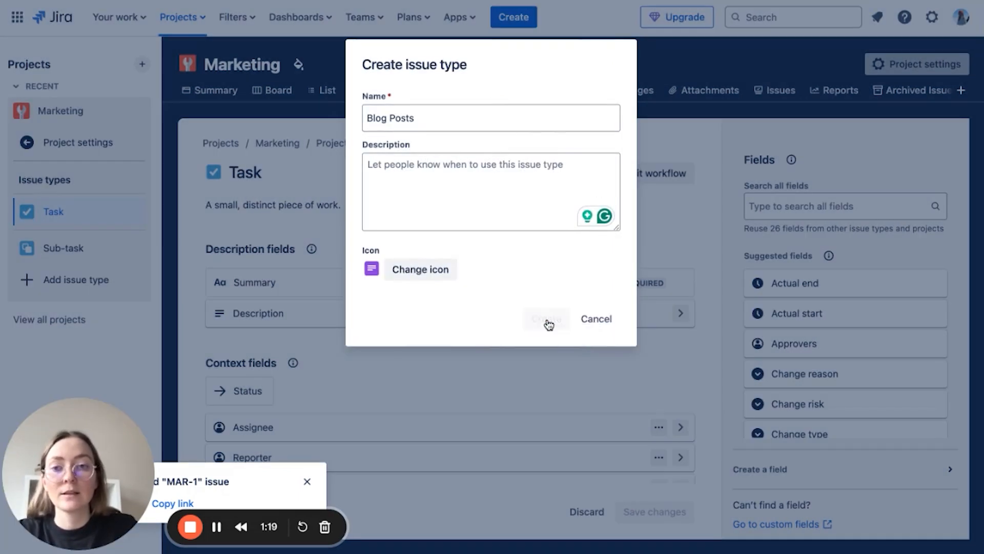
pyautogui.click(545, 318)
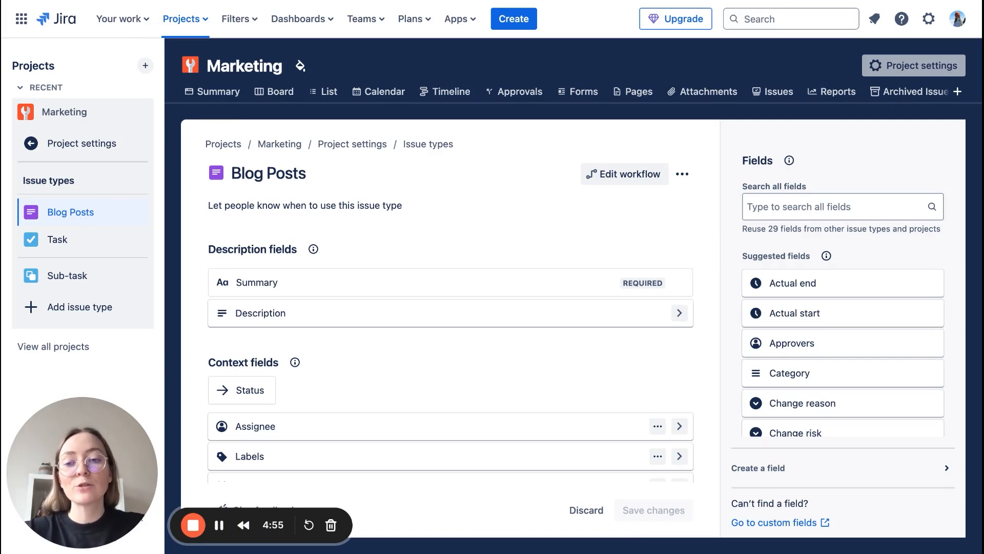
# - Scroll through Blog Posts' context fields: Assignee, Labels, Due date and Start date
pyautogui.scroll(-3)
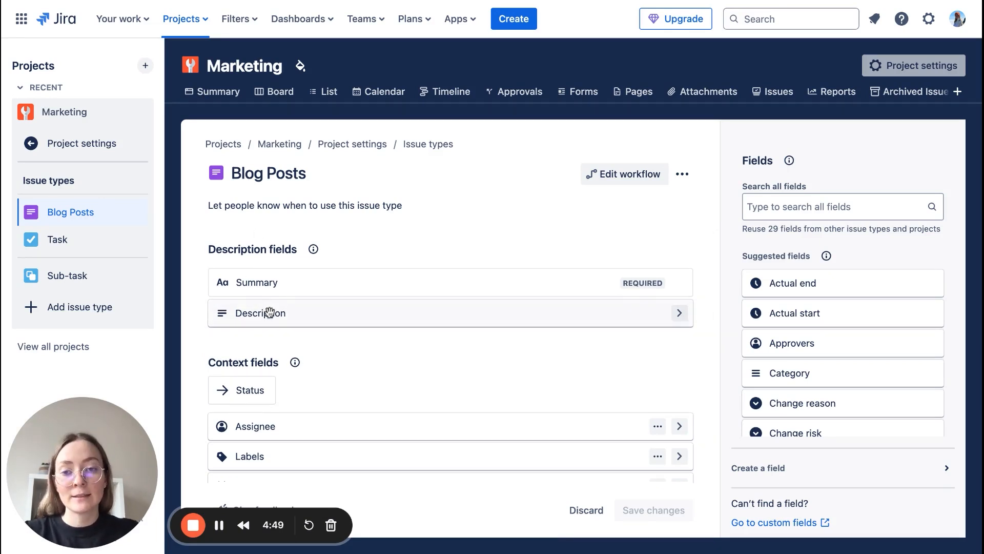
pyautogui.moveTo(257, 286)
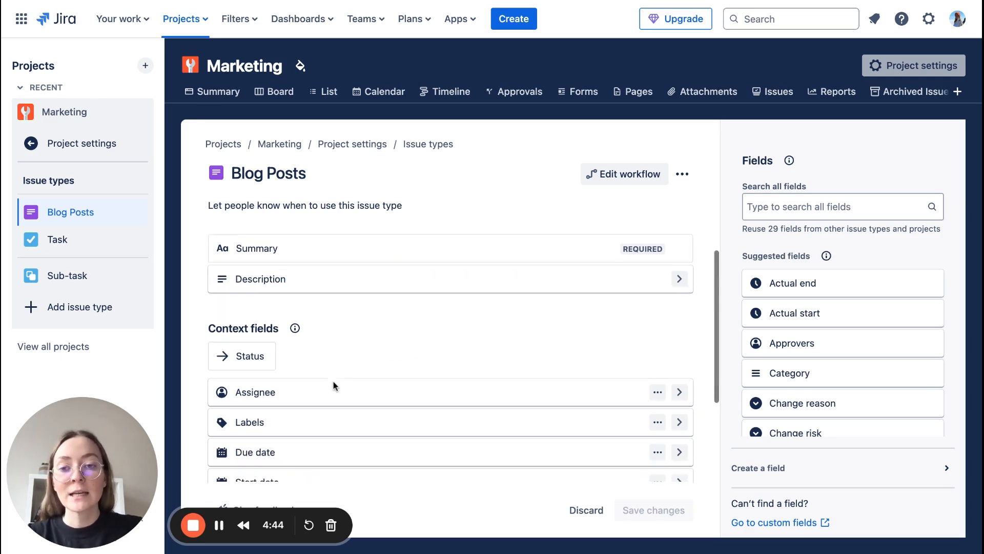
pyautogui.scroll(-3)
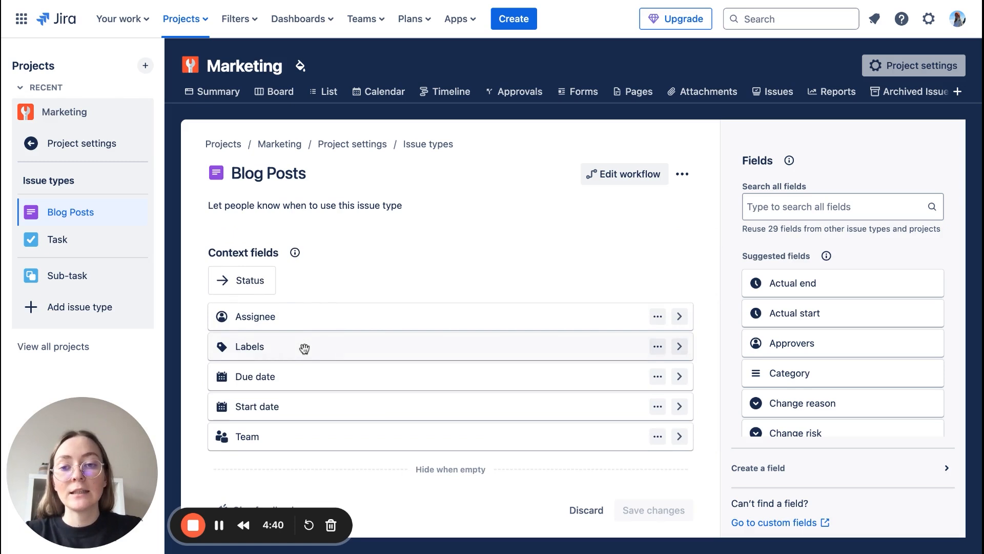
pyautogui.scroll(-3)
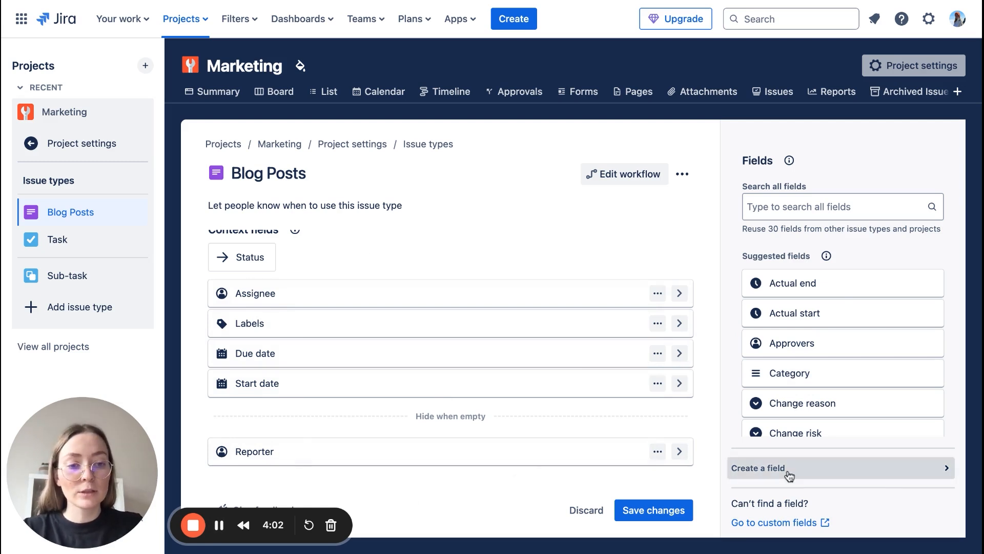
# - Add and save a 'Blog' dropdown with options Company blog and CSR blog
pyautogui.click(758, 467)
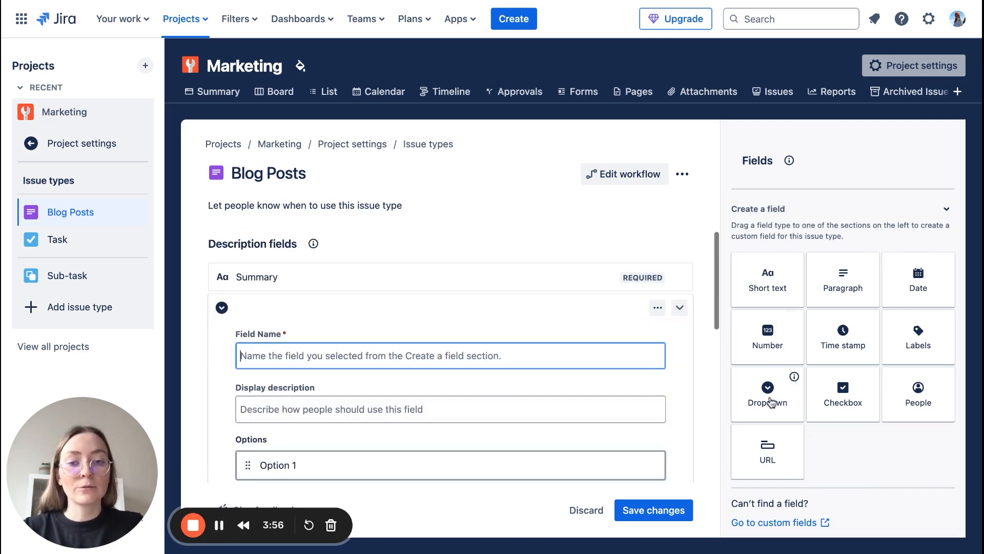
pyautogui.write('Blog')
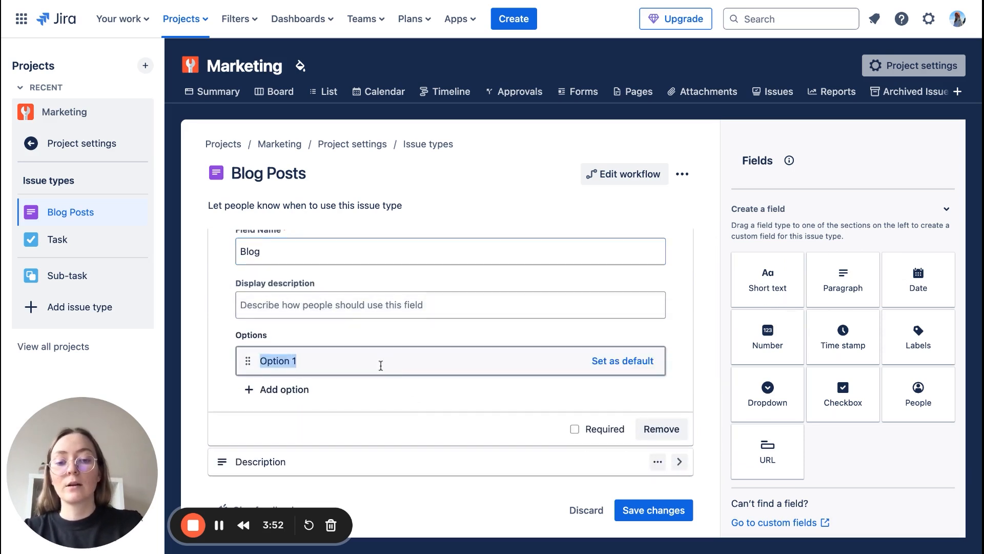
pyautogui.write('Company blog')
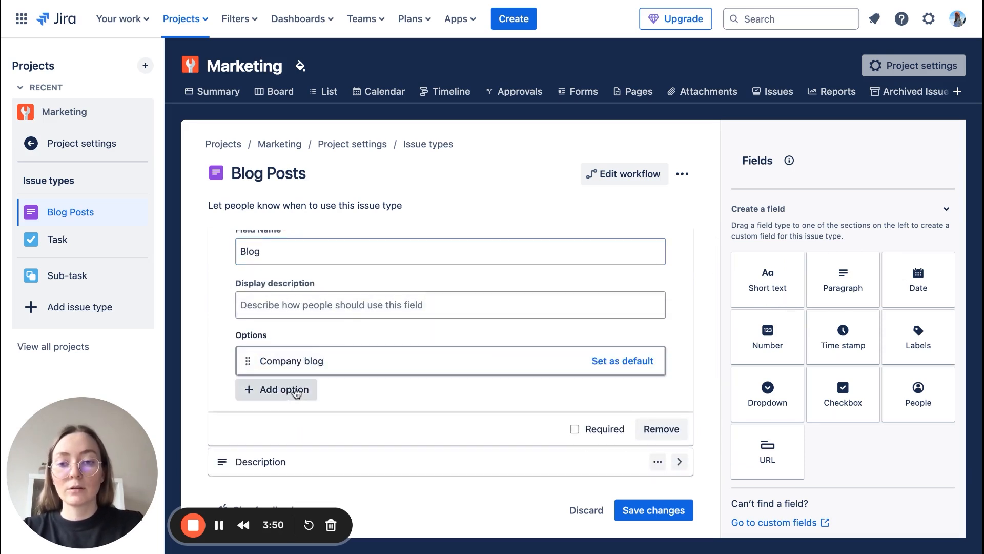
pyautogui.write('CSR blog')
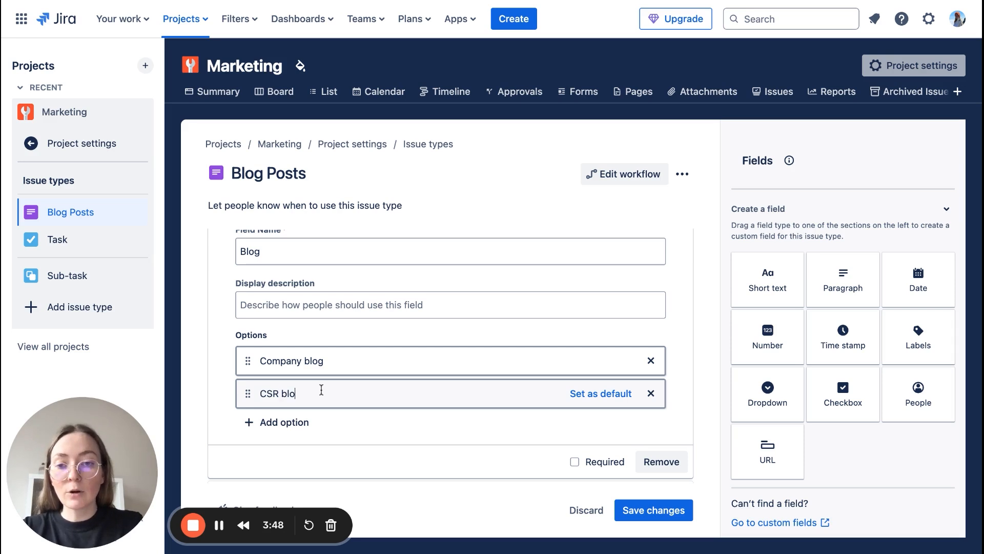
pyautogui.write('g')
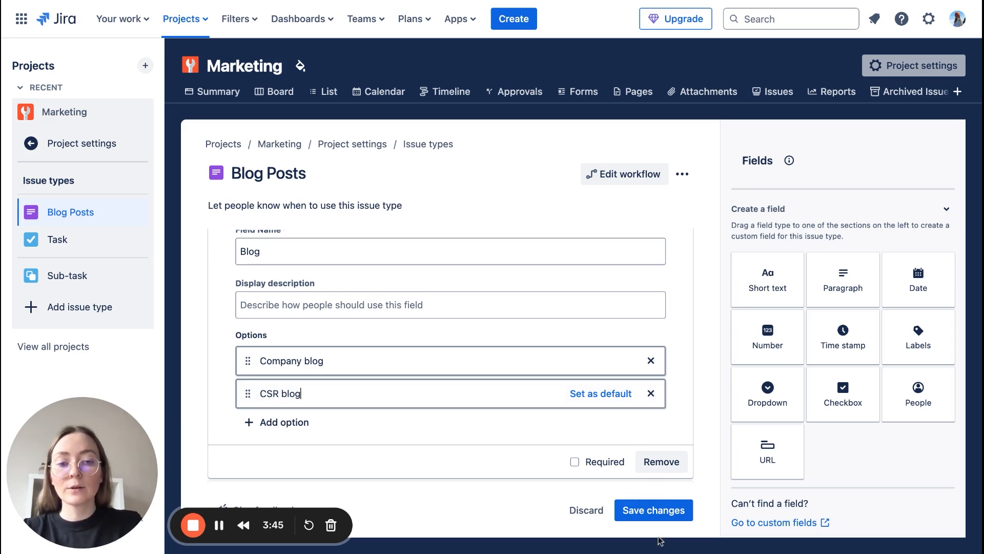
pyautogui.click(652, 510)
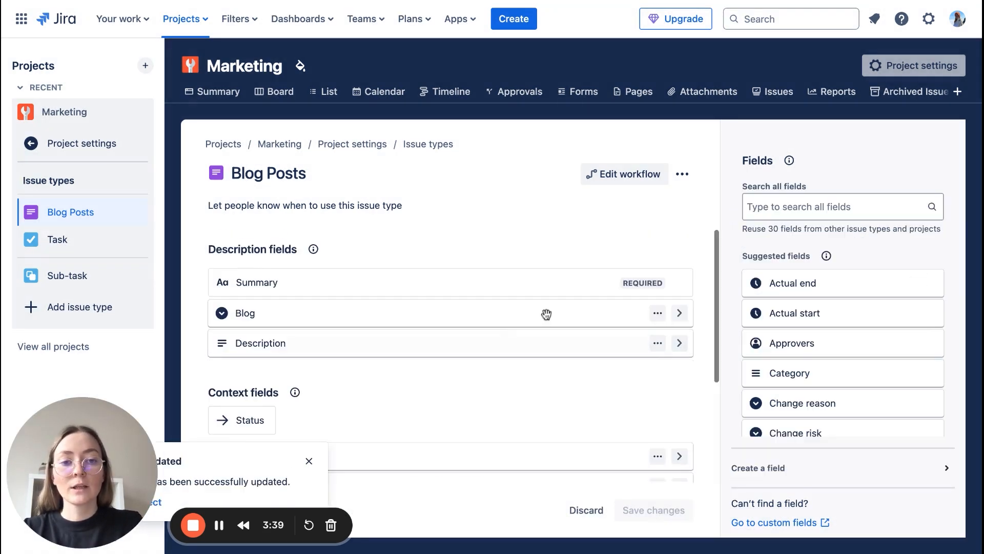
# - Reopen the Blog field to check its options
pyautogui.click(678, 313)
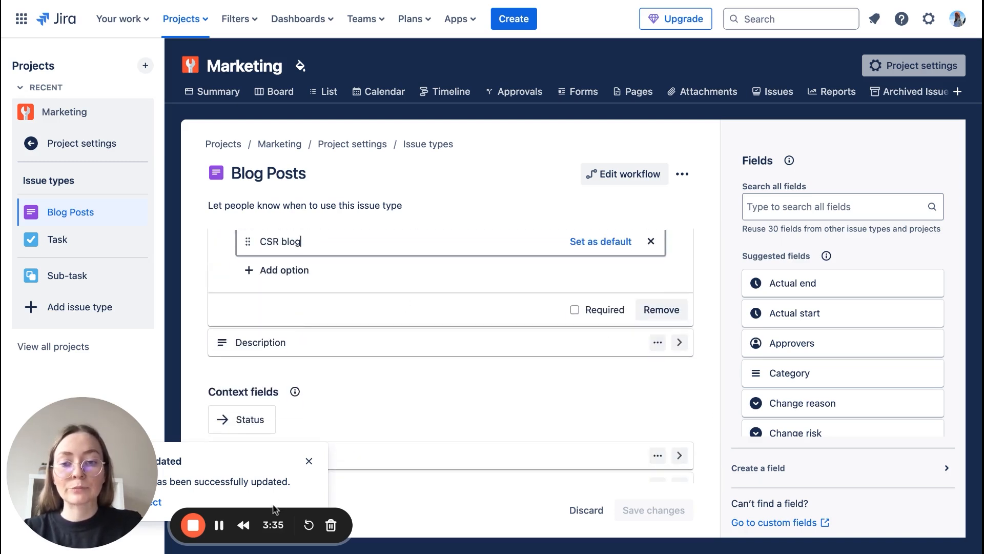
pyautogui.scroll(-3)
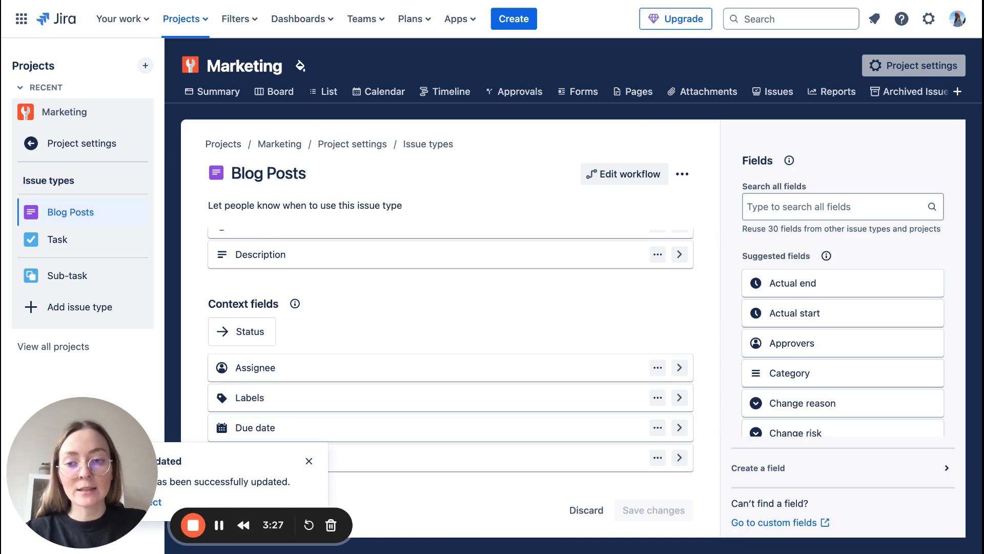
pyautogui.click(512, 19)
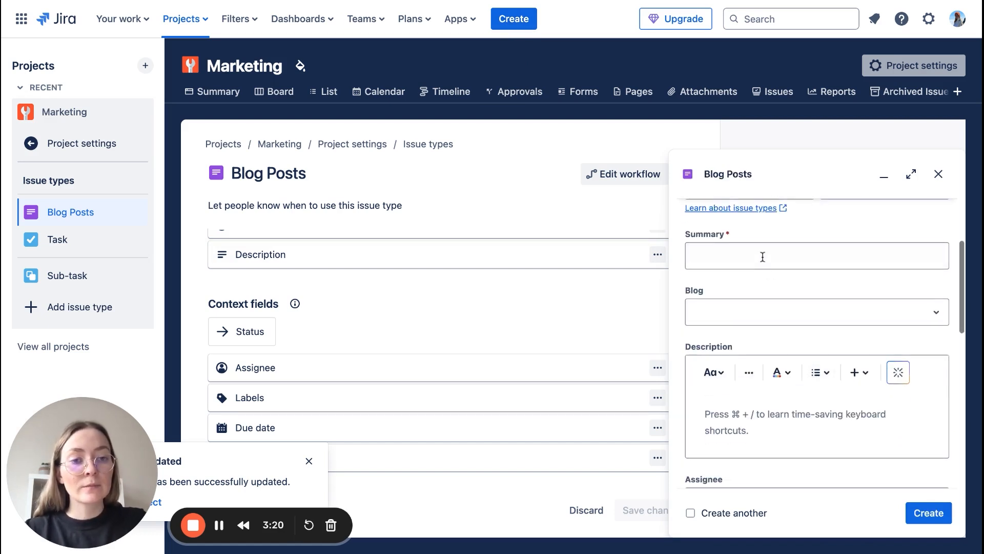
# - Create the 'Team 25 Announcement' blog post with Blog set to CSR blog, then close it
pyautogui.write('Team 25 Announcement')
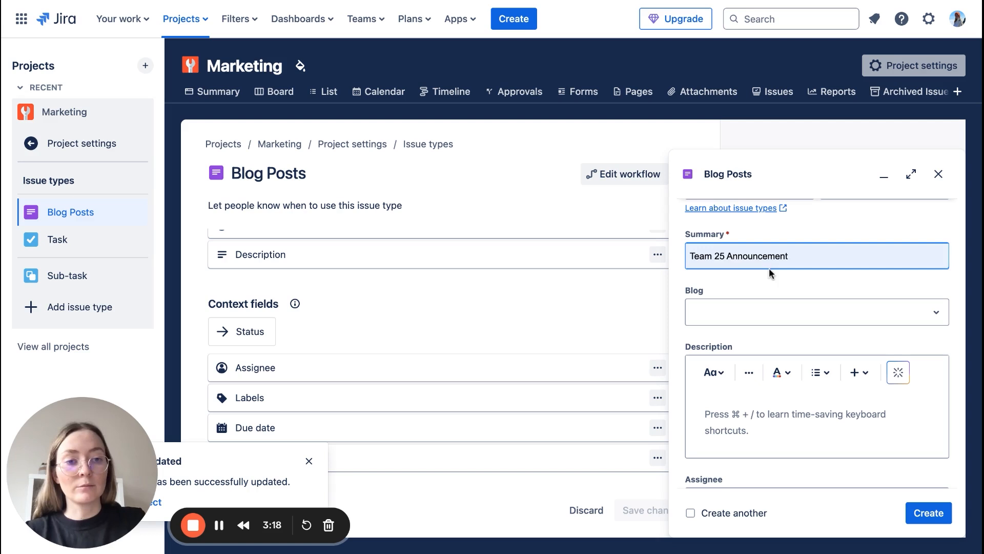
pyautogui.scroll(-3)
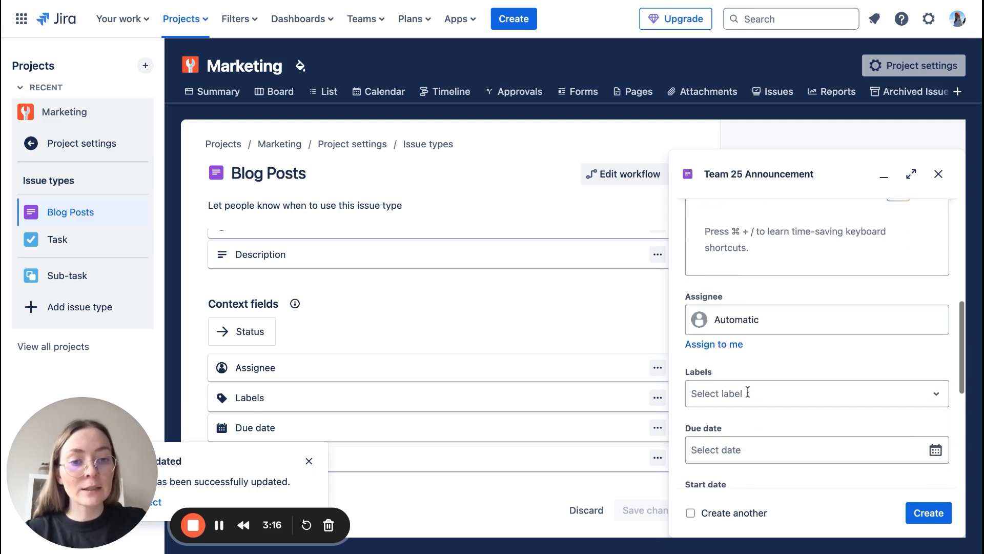
pyautogui.scroll(-3)
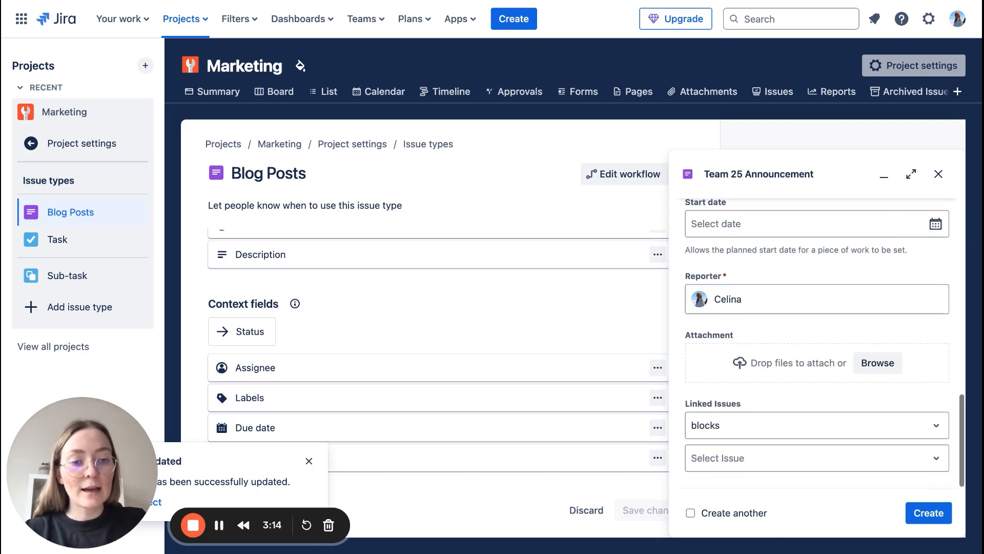
pyautogui.click(816, 383)
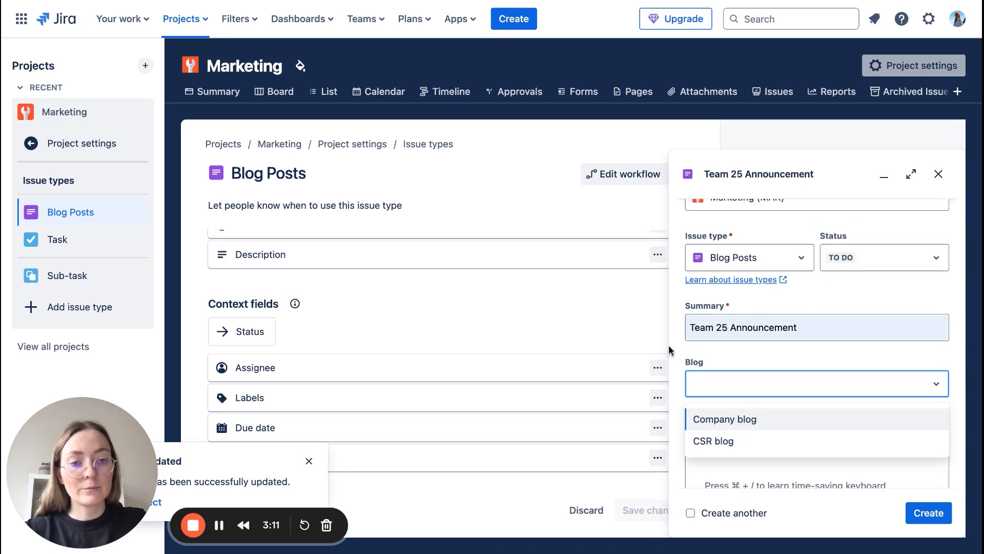
pyautogui.click(725, 418)
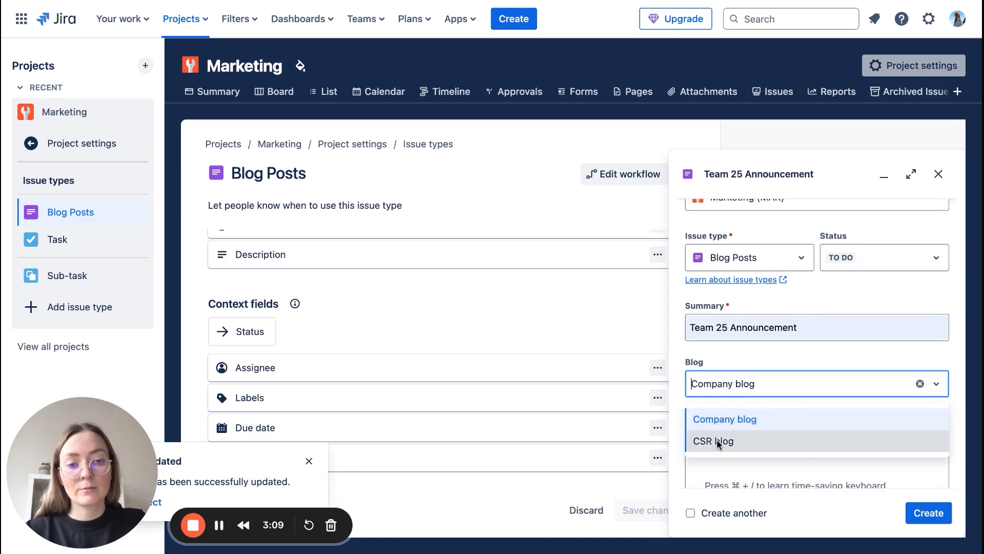
pyautogui.click(713, 441)
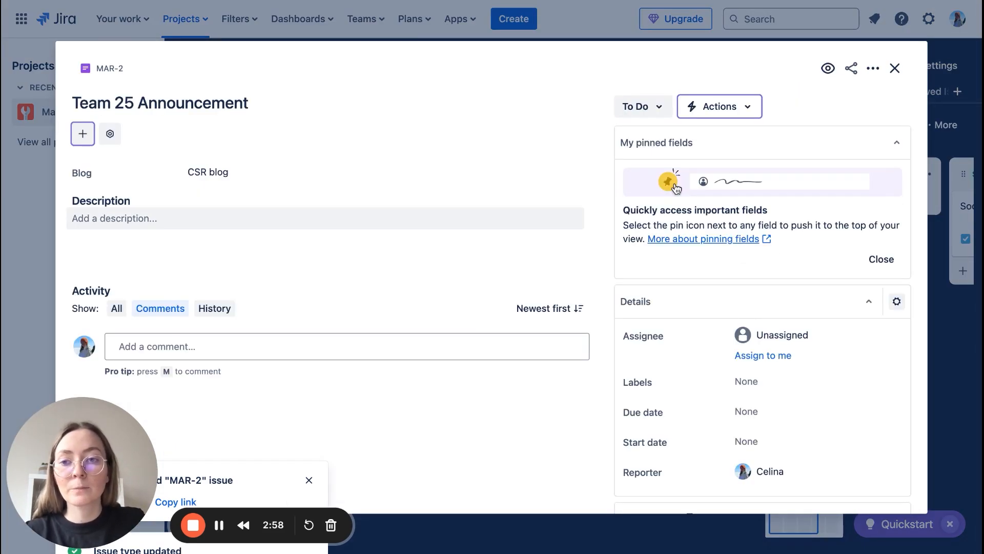
pyautogui.doubleClick(82, 172)
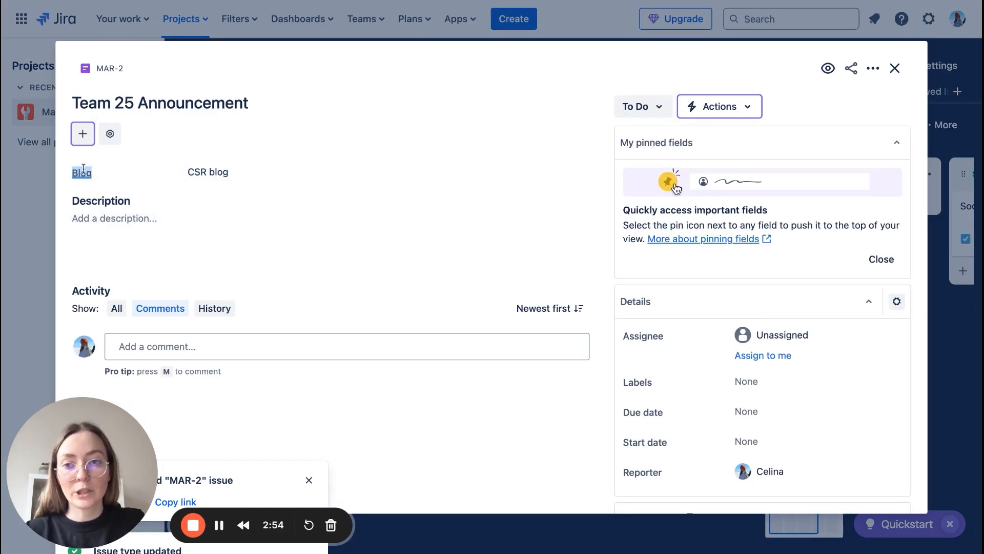
pyautogui.click(895, 68)
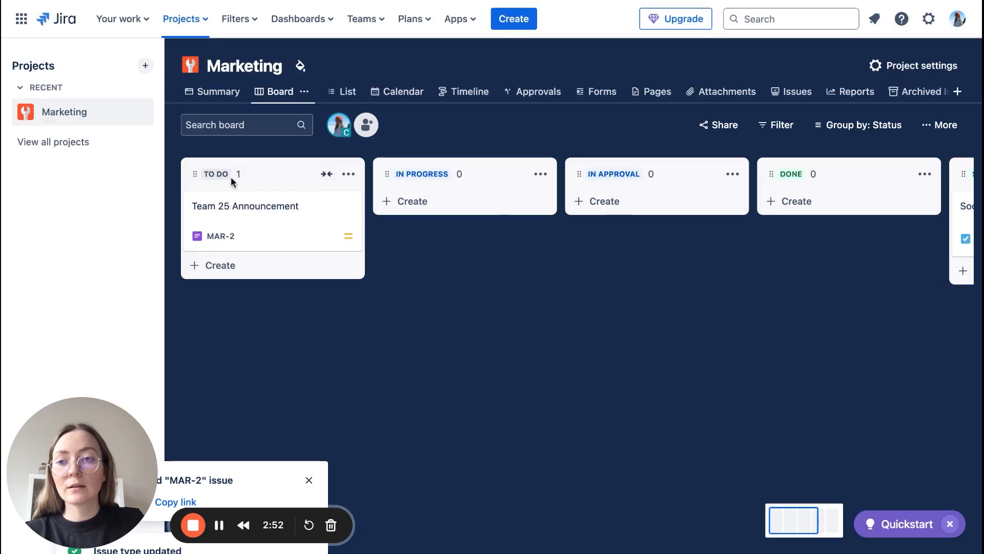
# - Move the Blog field into Blog Posts' context fields and save the changes
pyautogui.click(913, 65)
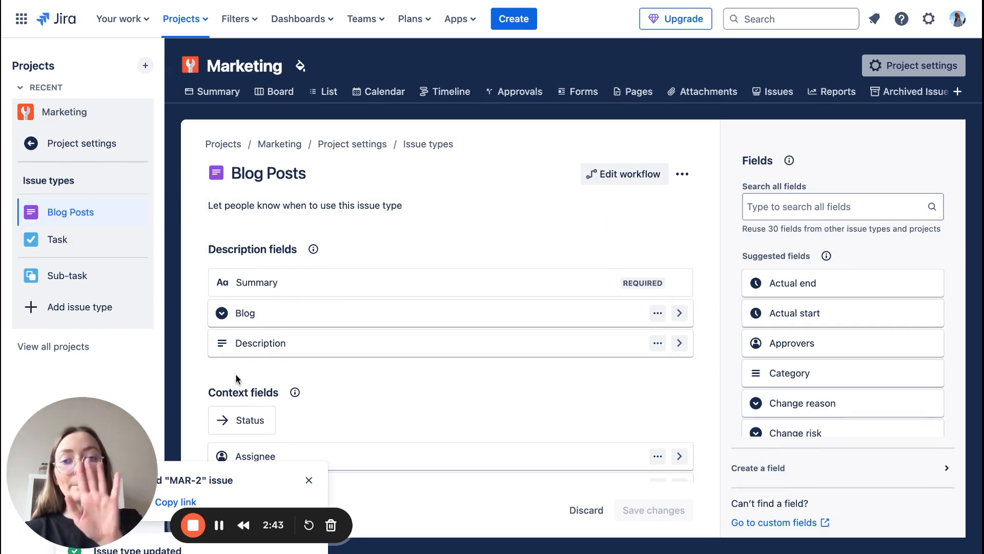
pyautogui.scroll(-3)
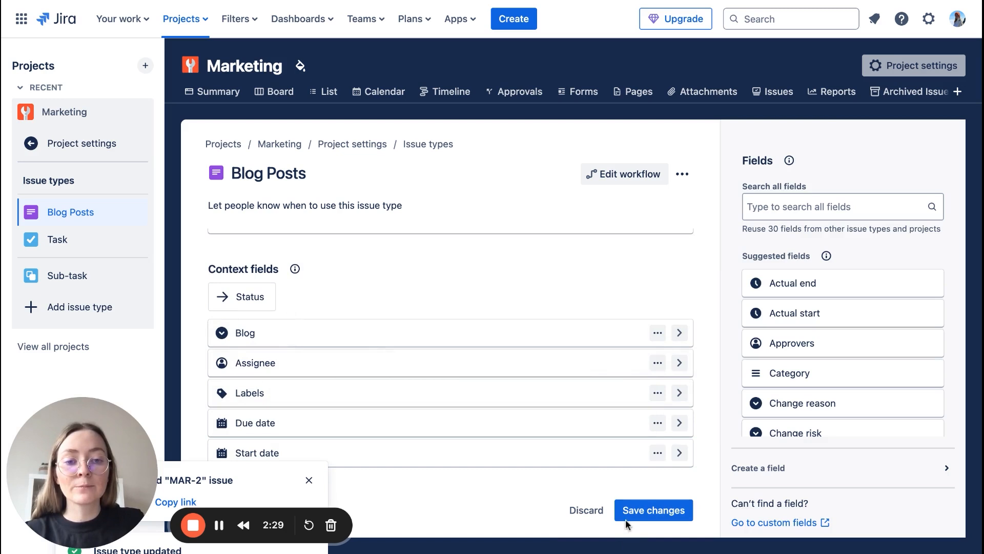
pyautogui.click(653, 509)
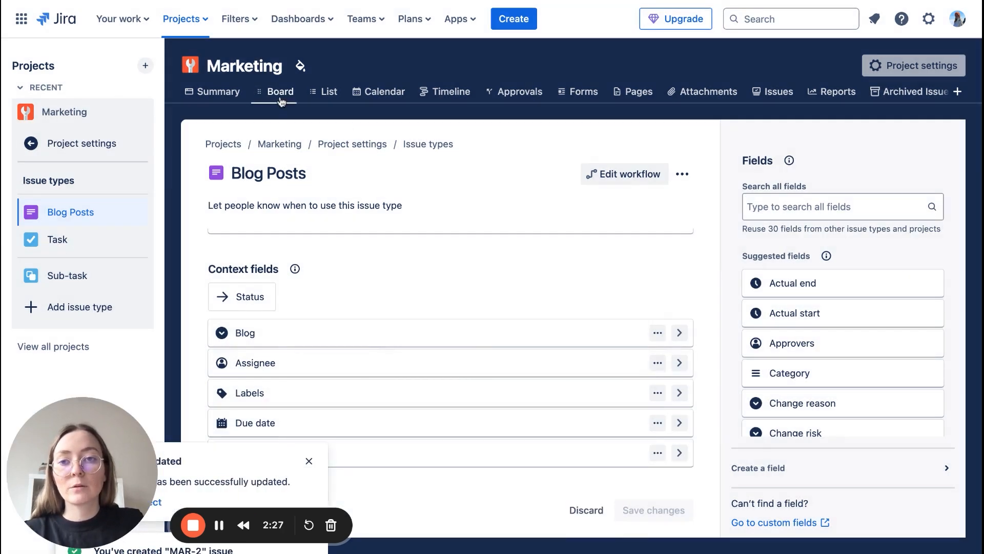
# - On the Marketing board, open MAR-2 to check its Blog field, then close it
pyautogui.click(280, 91)
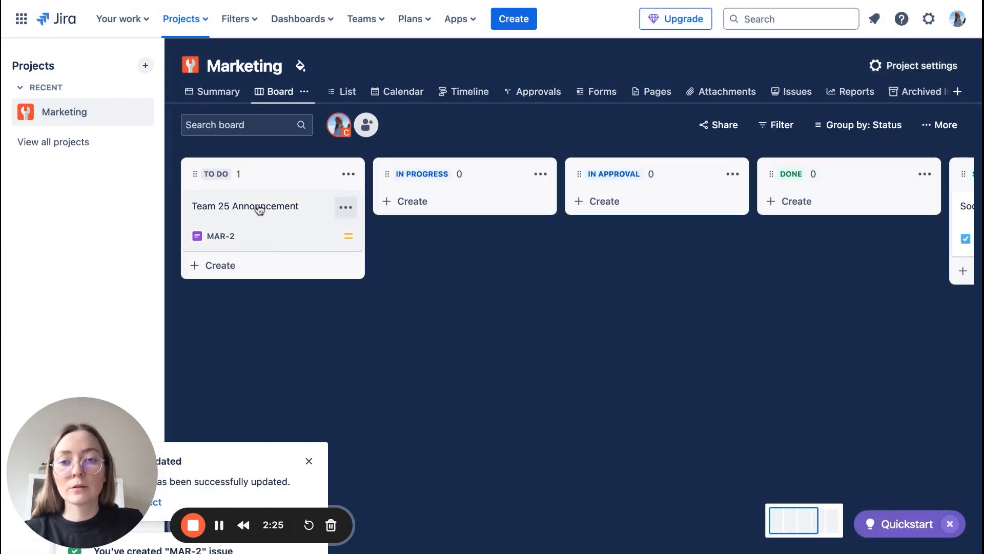
pyautogui.click(245, 206)
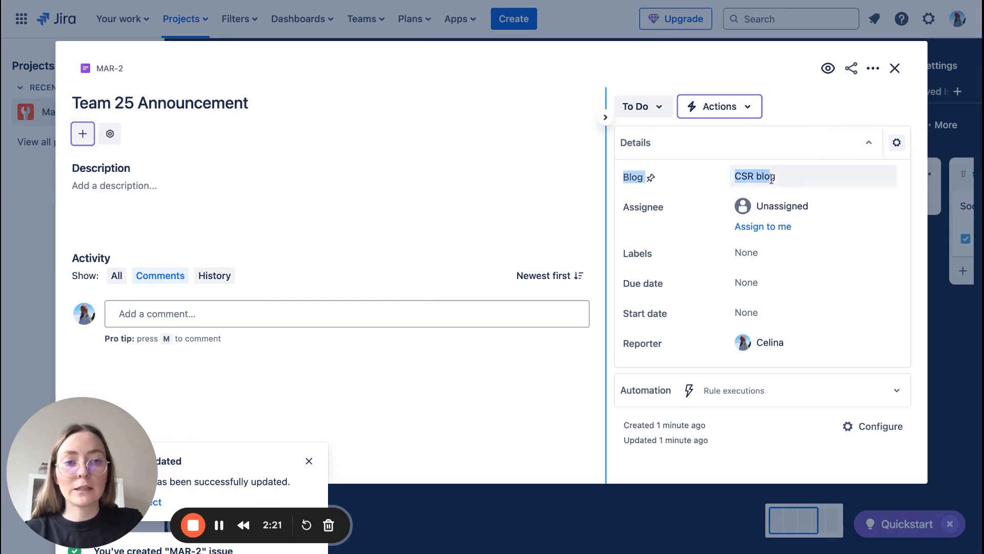
pyautogui.click(895, 68)
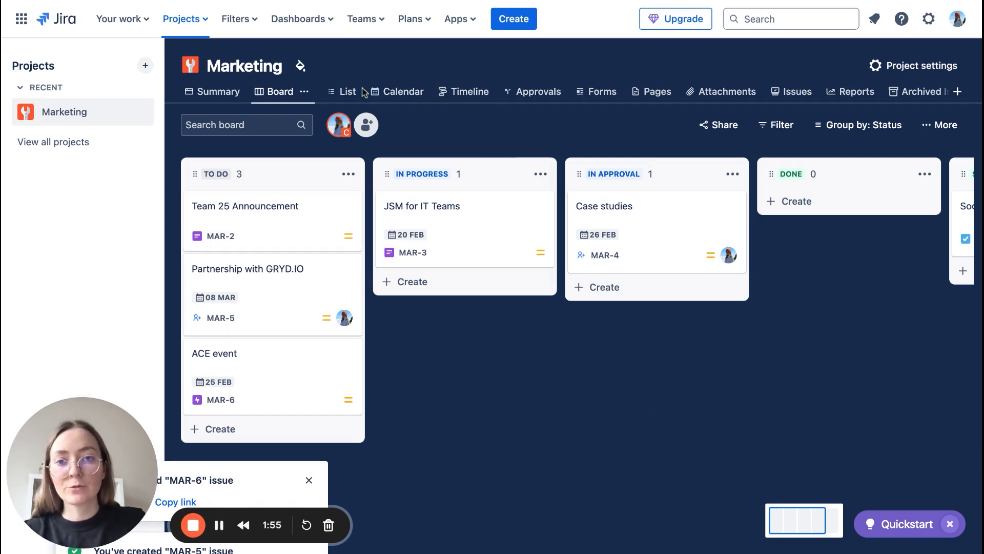
# - Switch the Marketing project to its February 2025 calendar view
pyautogui.click(403, 92)
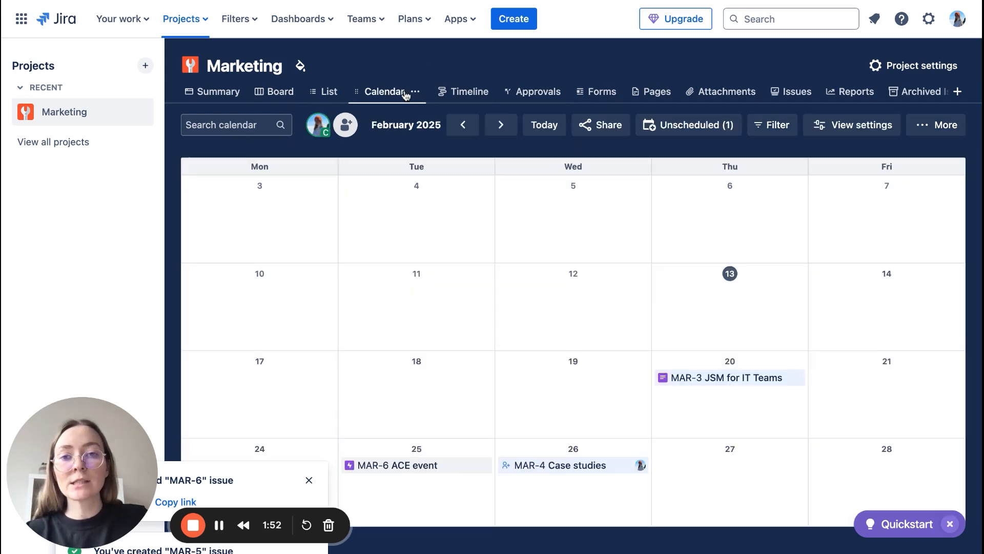
pyautogui.moveTo(405, 96)
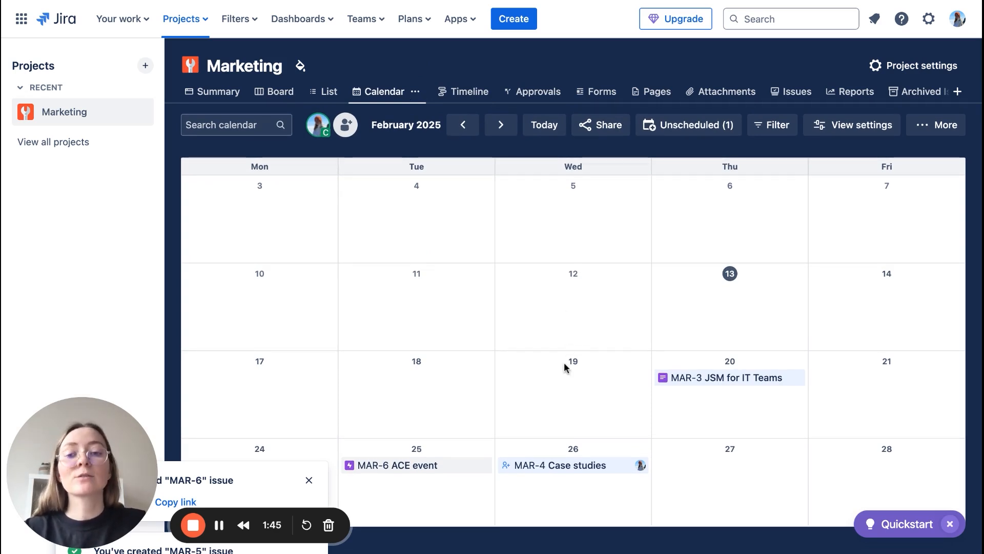
pyautogui.moveTo(621, 363)
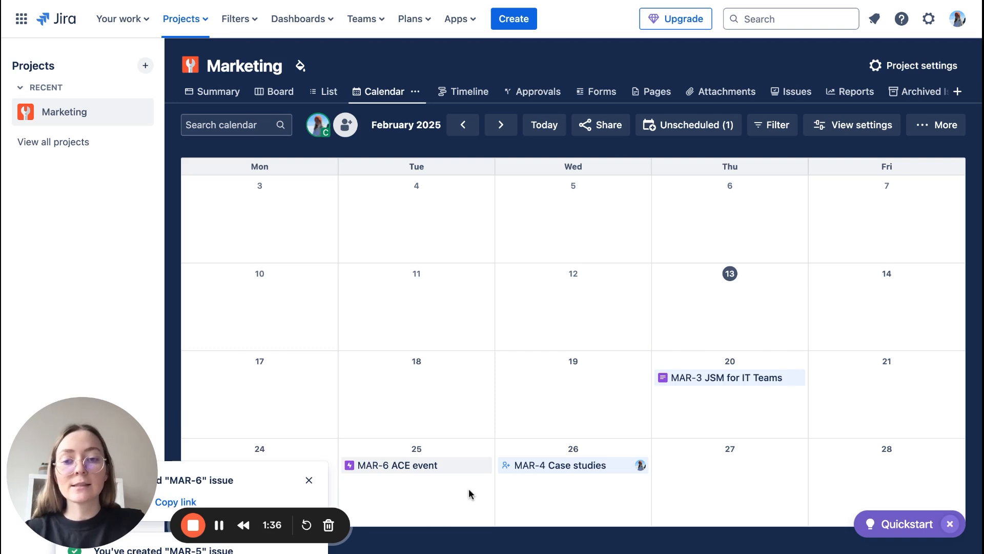
pyautogui.moveTo(651, 200)
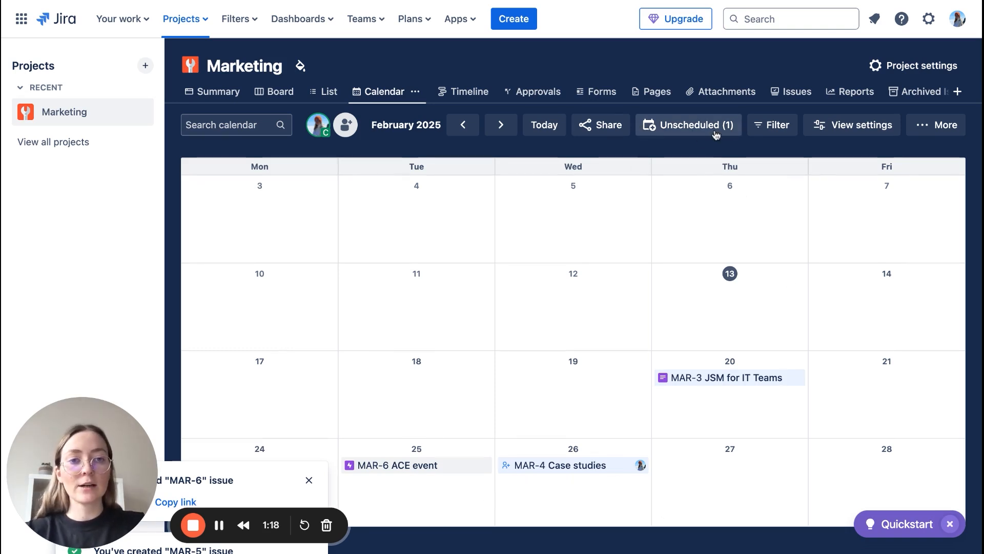
# - Give Team 25 Announcement a Feb 17, 2025 due date and Done status
pyautogui.click(688, 124)
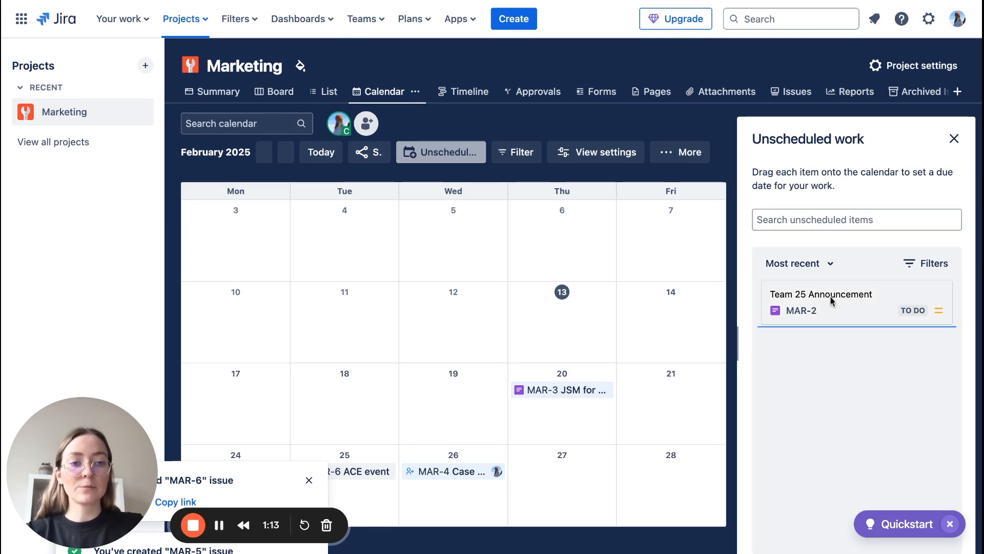
pyautogui.click(820, 294)
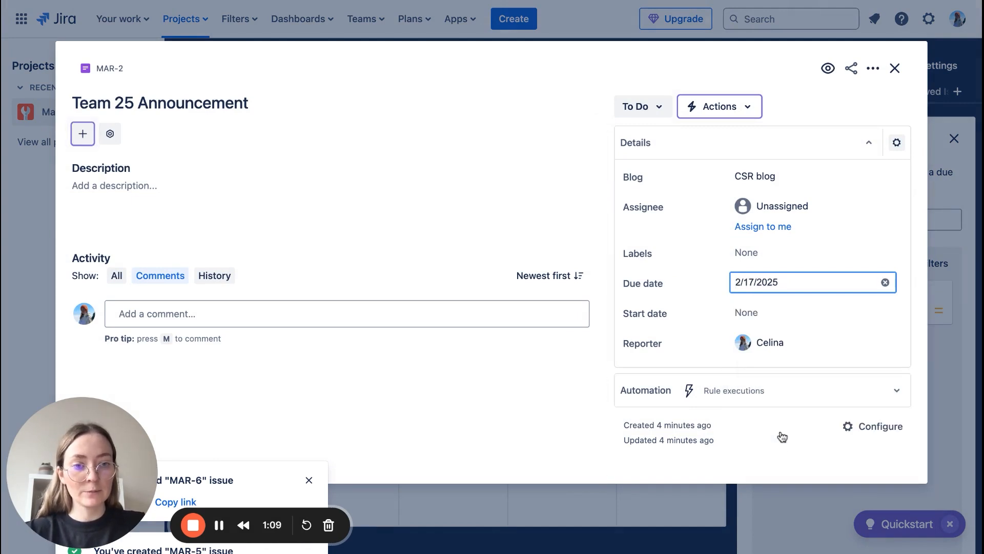
pyautogui.click(641, 107)
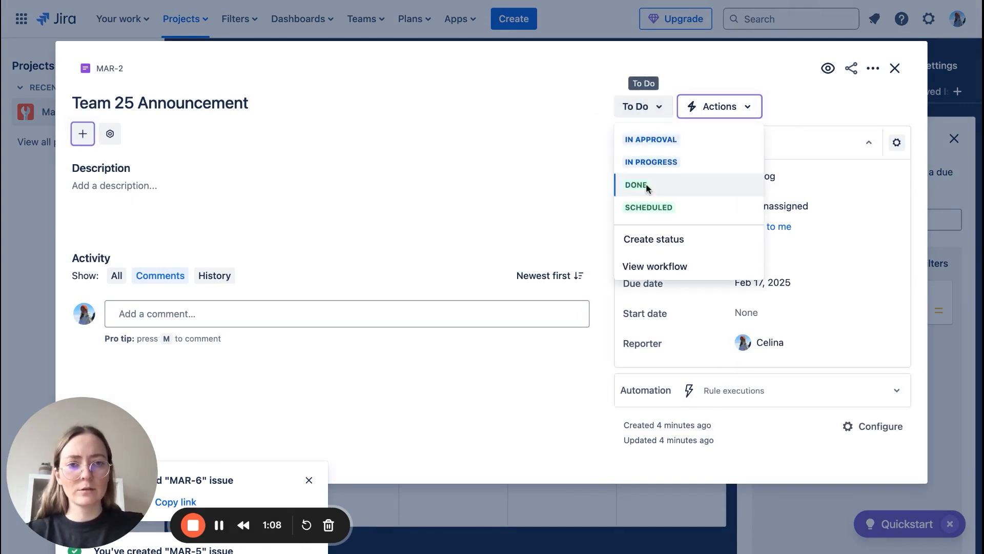
pyautogui.click(635, 184)
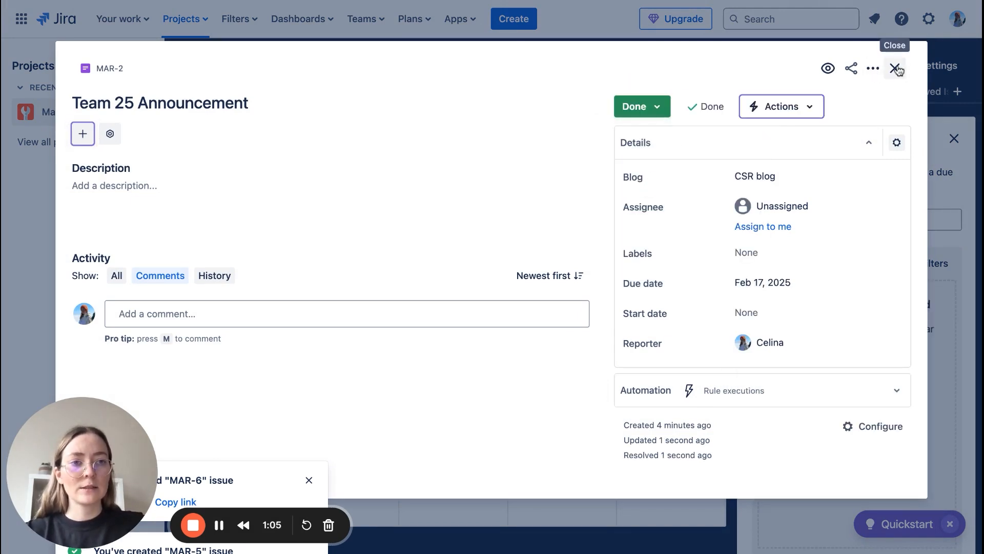
pyautogui.click(897, 68)
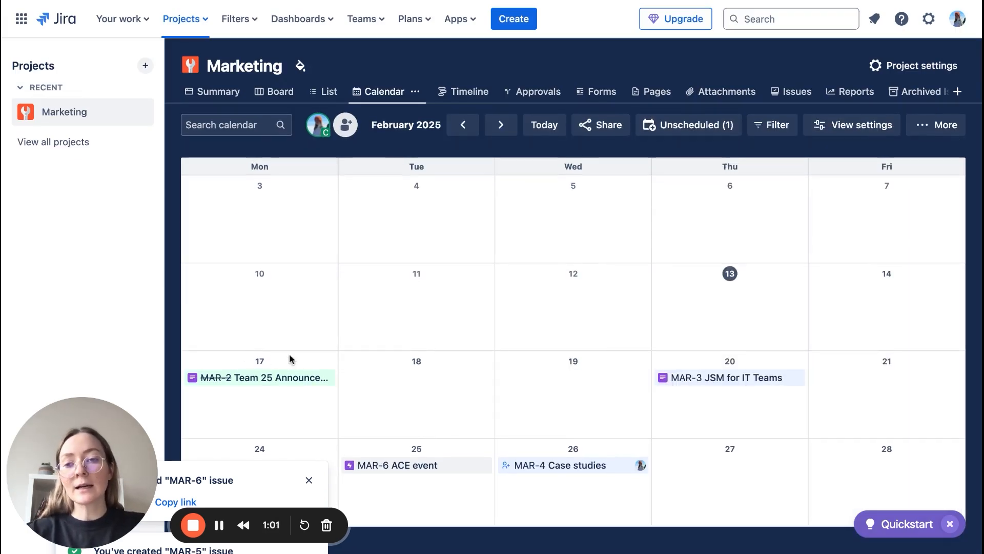
pyautogui.moveTo(298, 422)
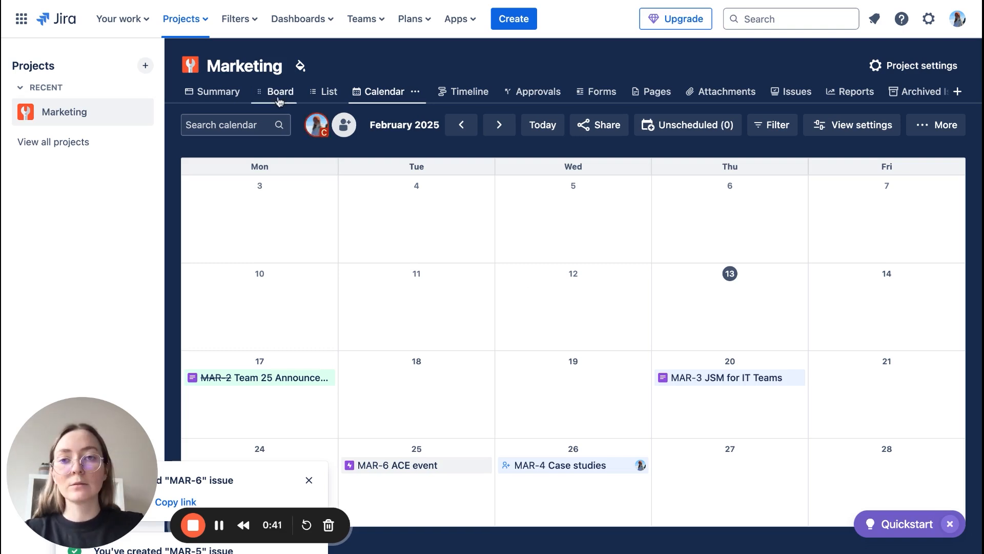
# - Filter the Marketing board to Blog Posts issues, then clear the filter again
pyautogui.click(280, 91)
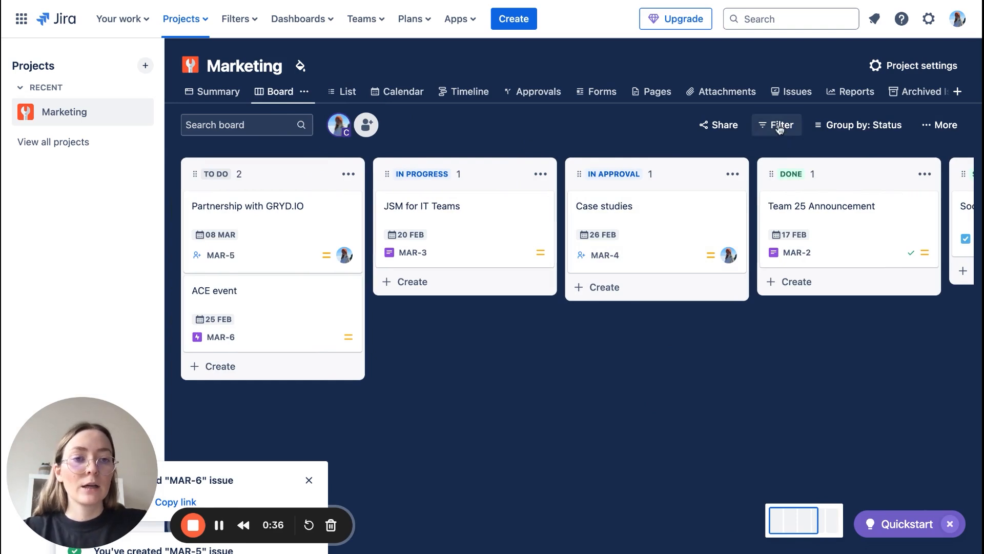
pyautogui.click(777, 124)
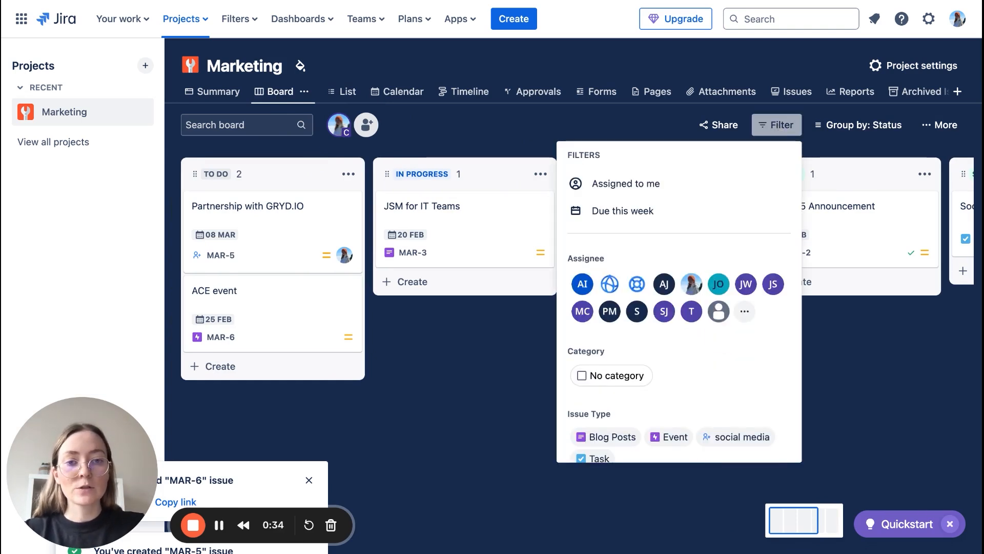
pyautogui.scroll(-3)
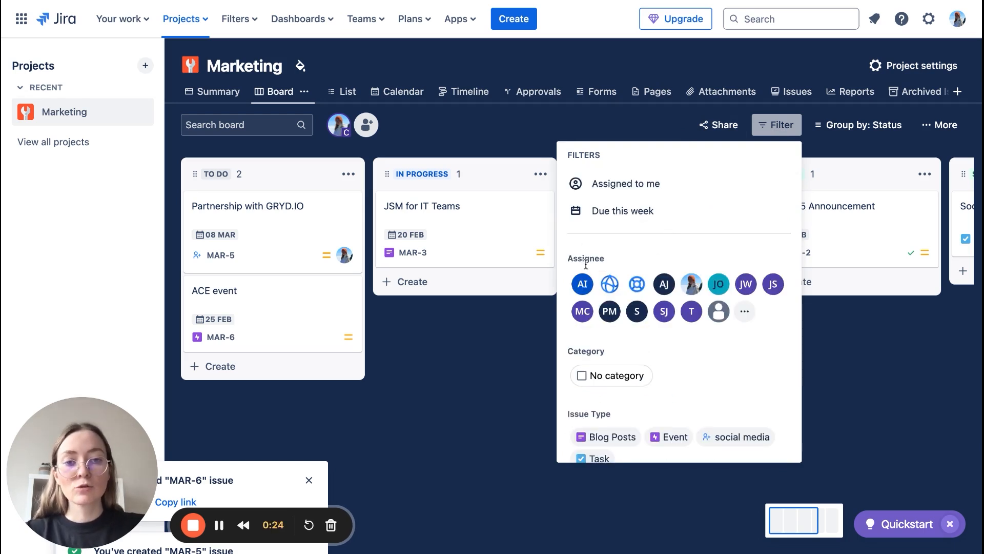
pyautogui.moveTo(636, 311)
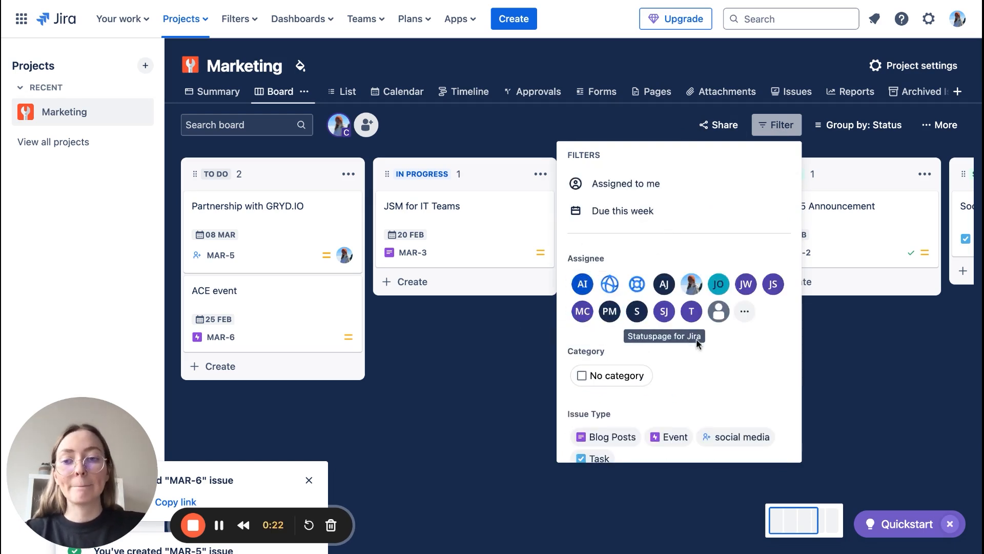
pyautogui.scroll(-3)
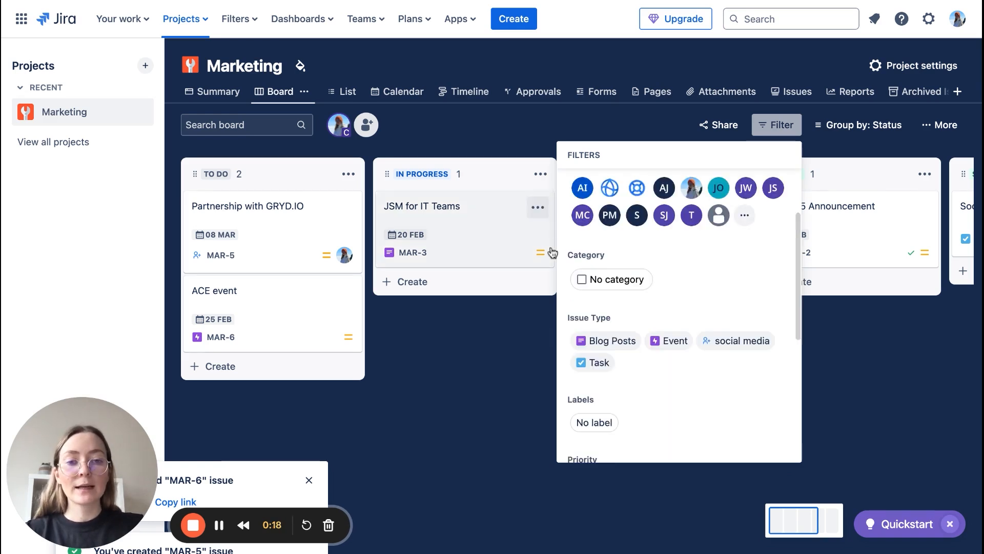
pyautogui.scroll(-3)
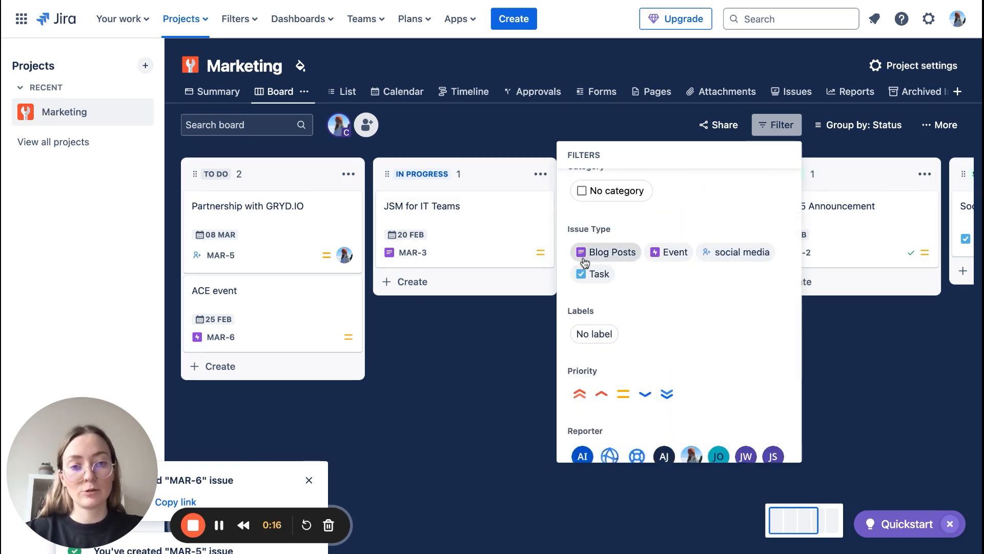
pyautogui.click(604, 252)
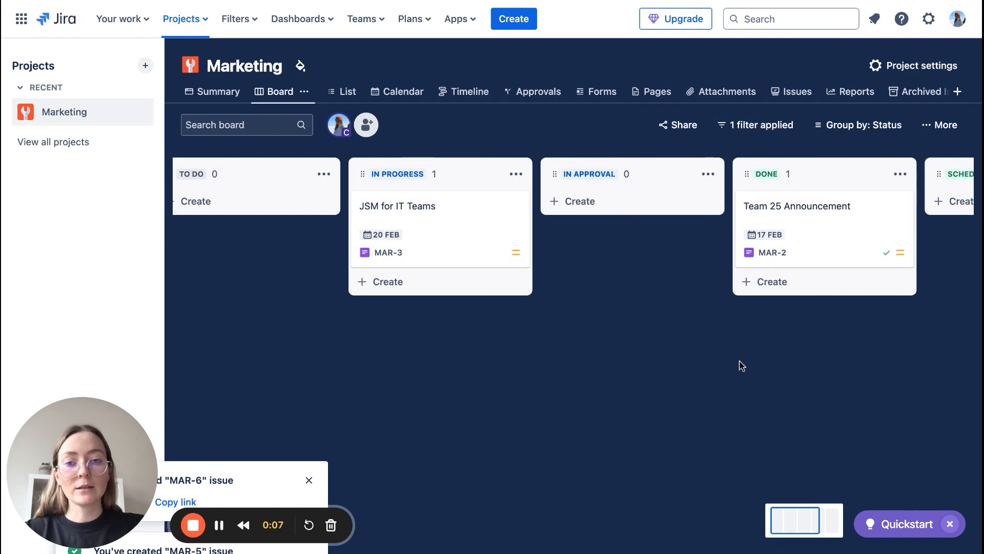
pyautogui.click(755, 125)
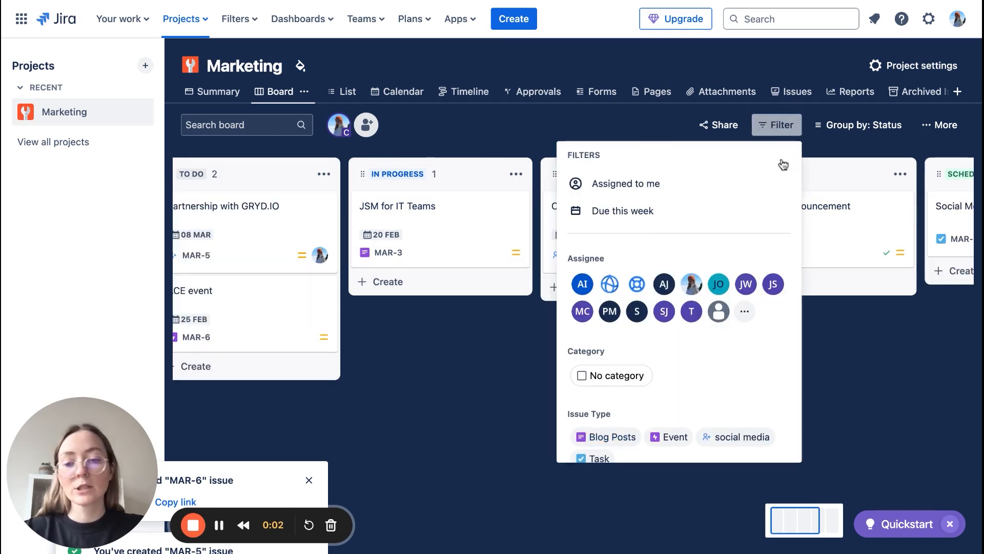
pyautogui.click(777, 124)
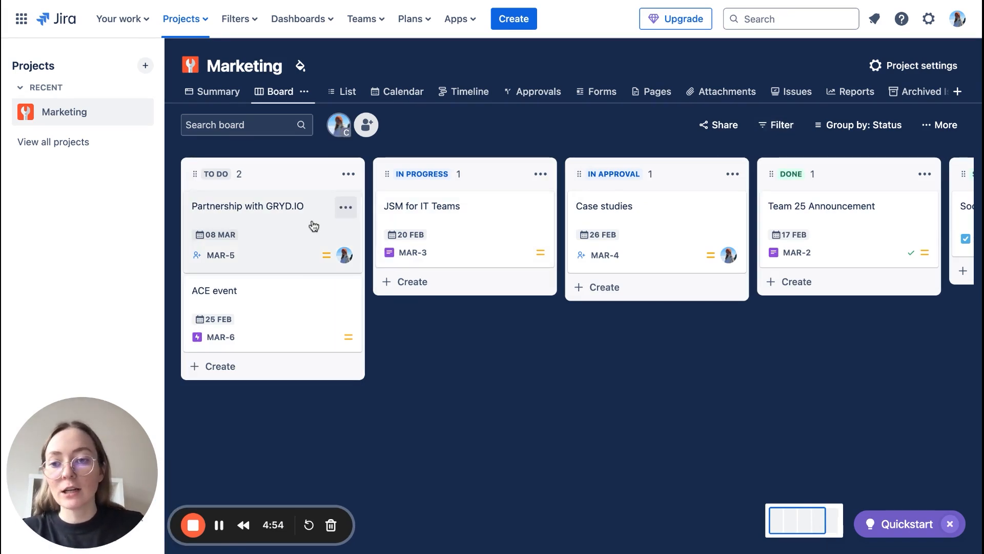
# - Create and apply the 'partnership' label to Partnership with GRYD.IO
pyautogui.click(247, 206)
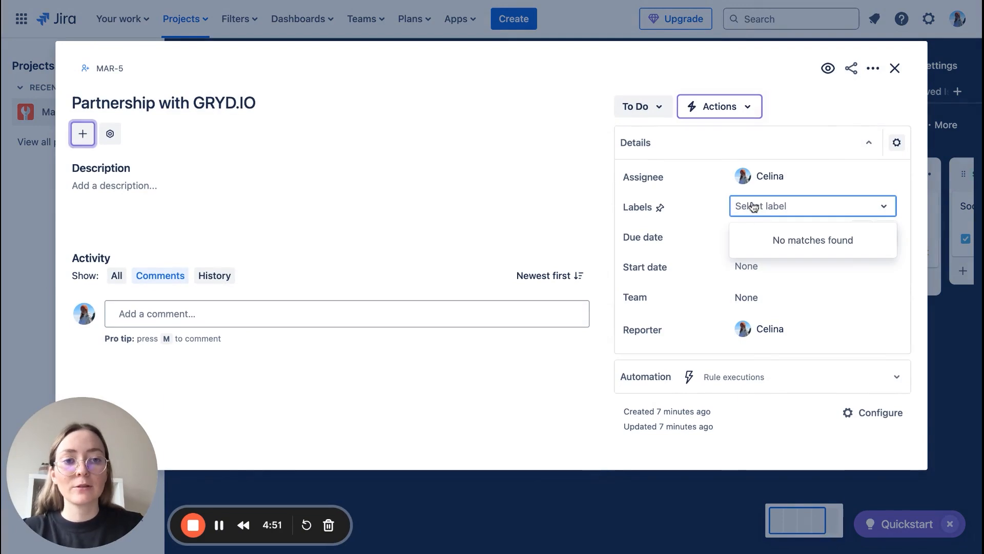
pyautogui.write('partnershi')
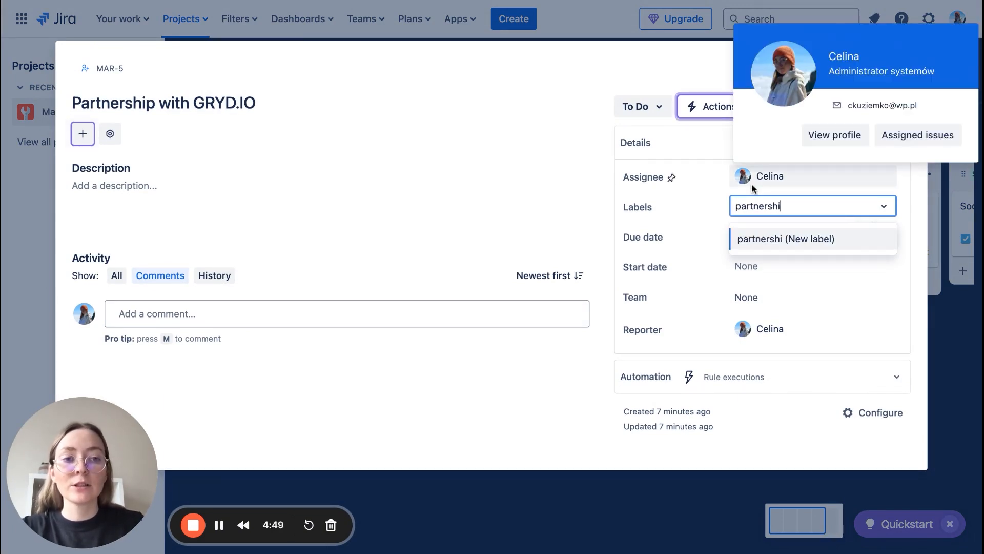
pyautogui.click(786, 239)
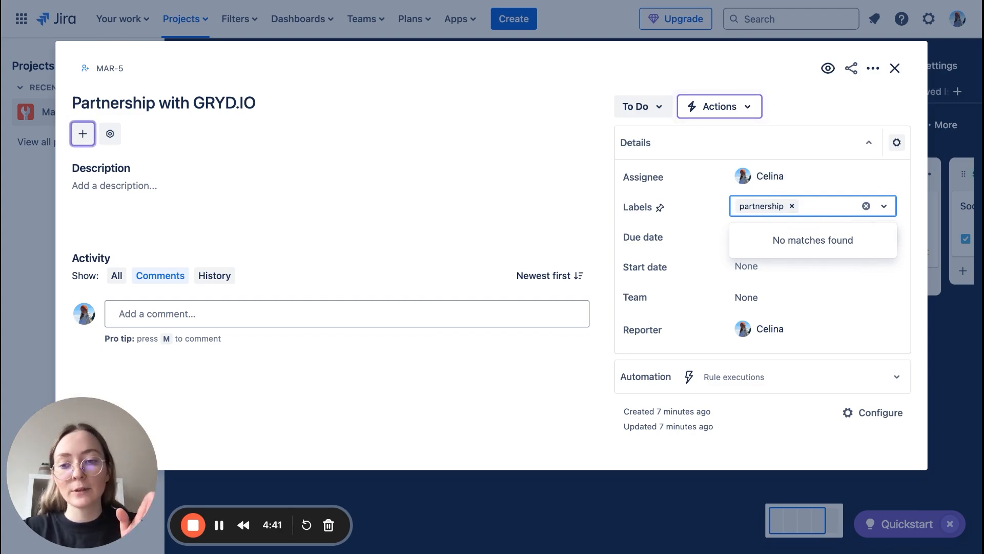
pyautogui.moveTo(891, 202)
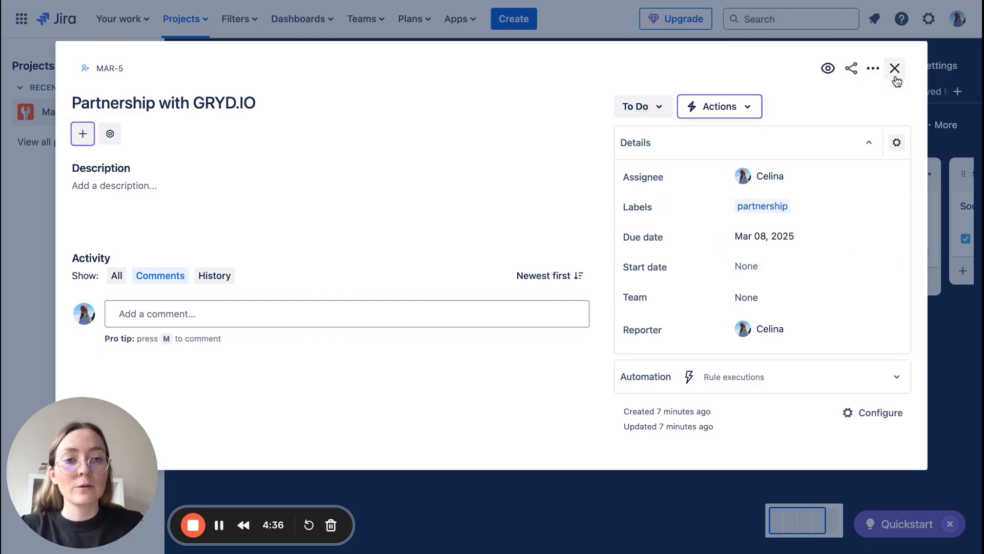
pyautogui.click(895, 68)
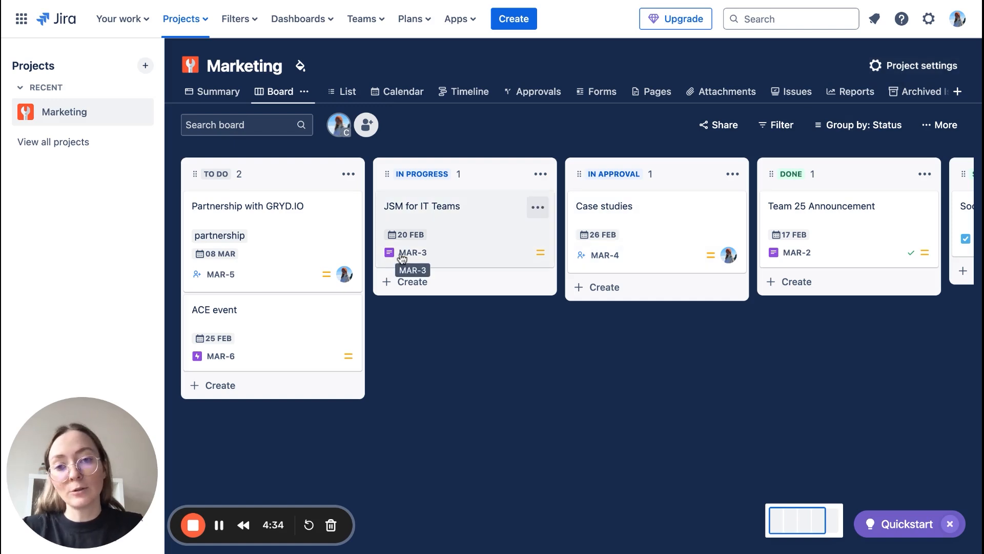
pyautogui.moveTo(449, 233)
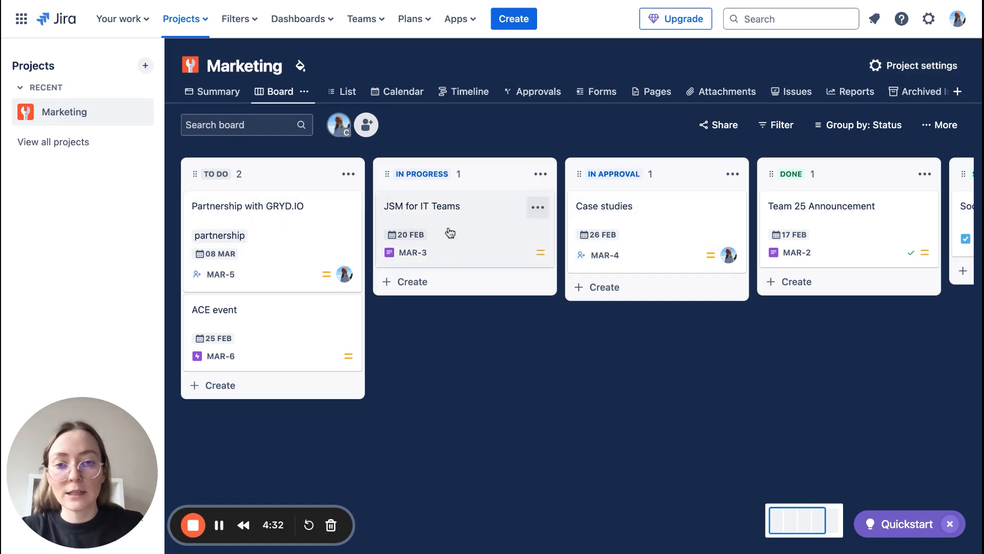
# - Add the 'blog' label to JSM for IT Teams
pyautogui.click(422, 206)
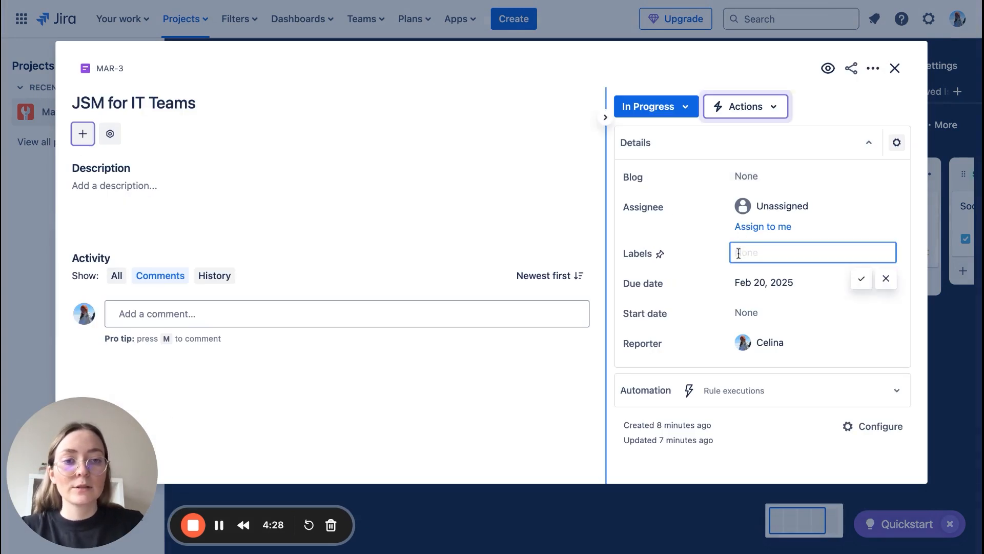
pyautogui.write('blog')
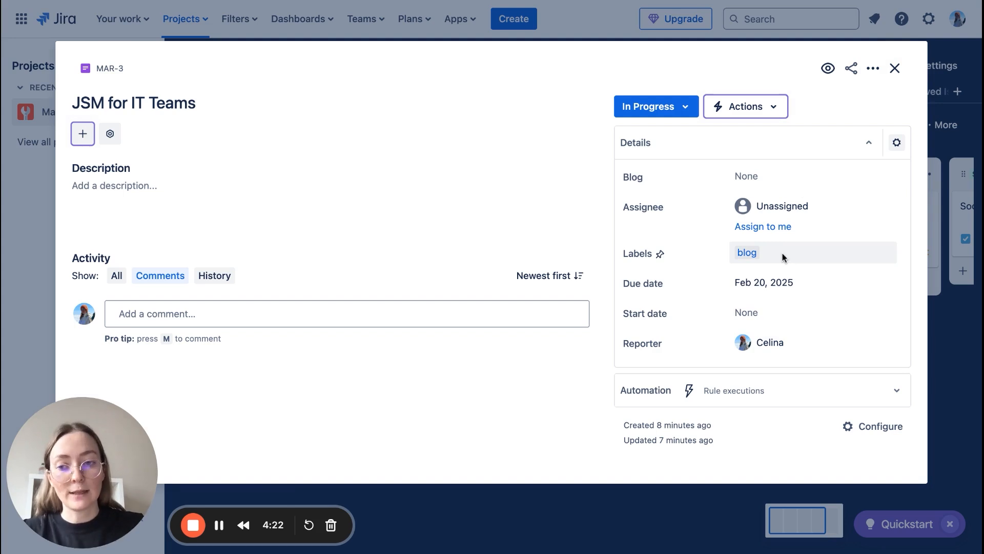
pyautogui.click(895, 68)
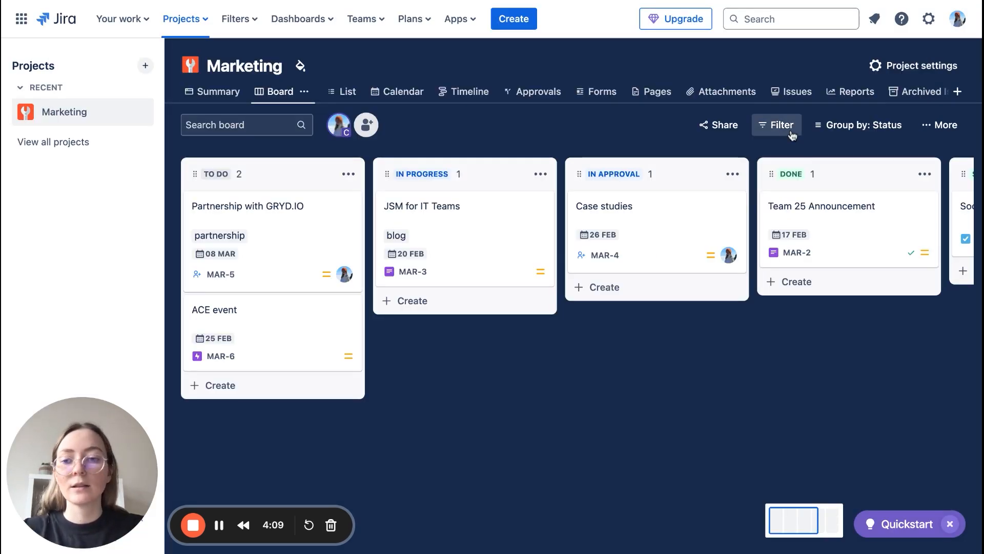
pyautogui.click(777, 124)
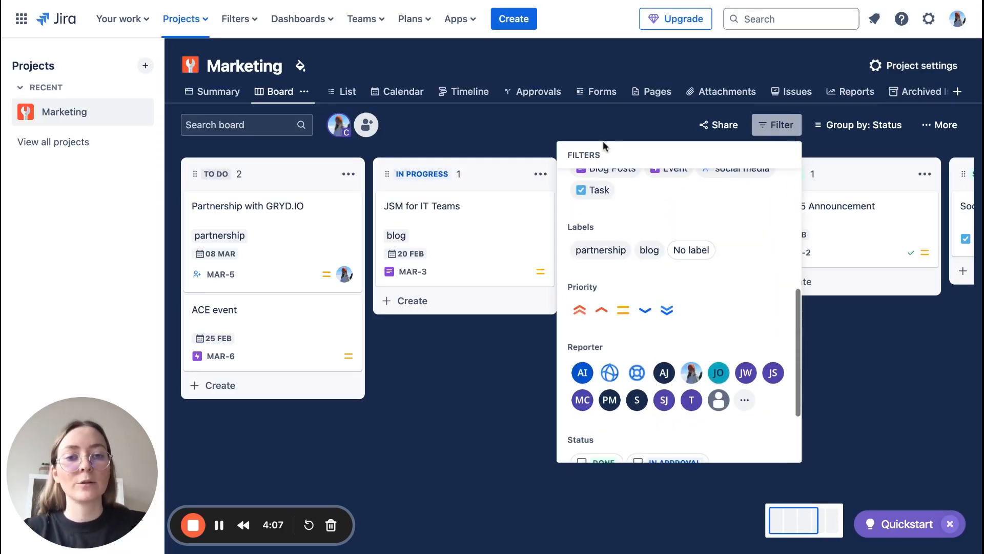
pyautogui.click(599, 249)
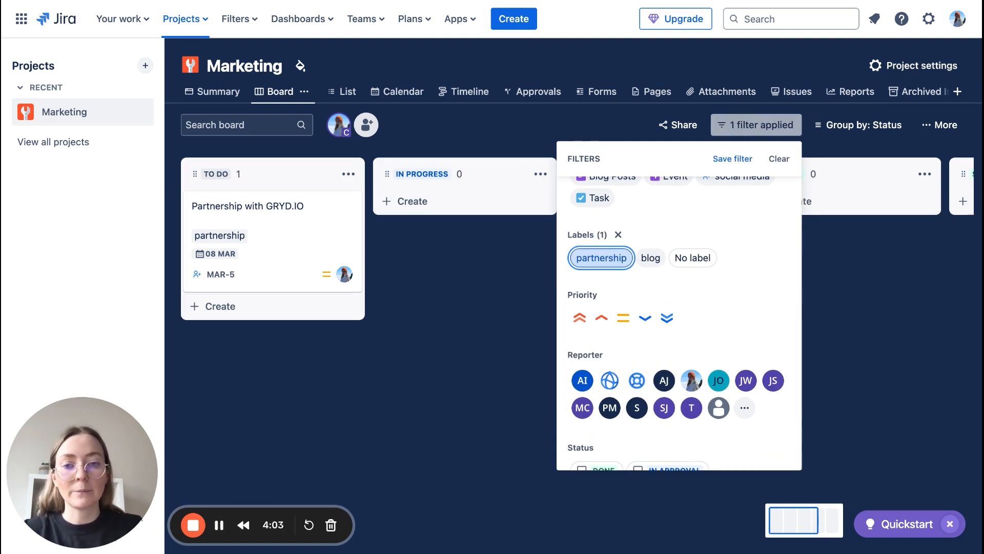
pyautogui.click(777, 159)
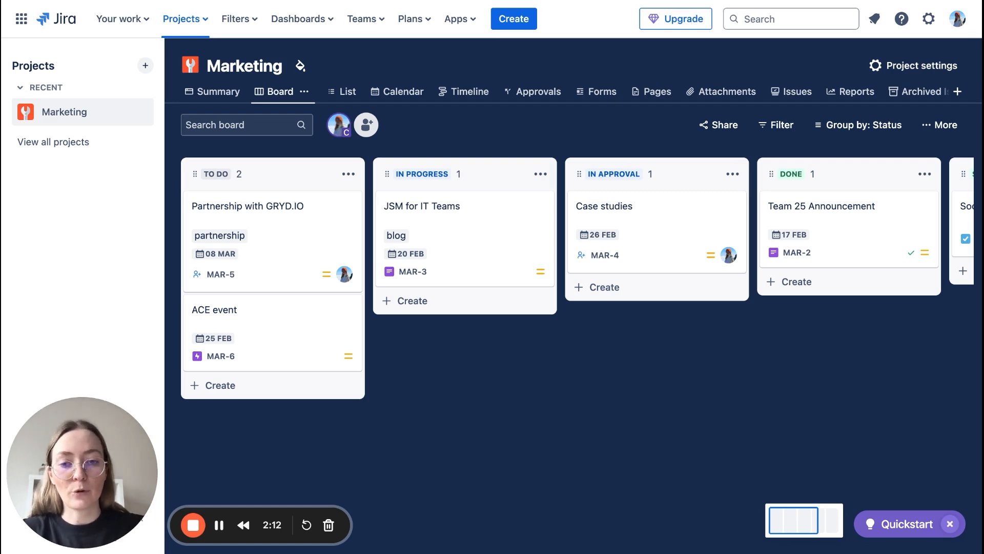
pyautogui.moveTo(775, 341)
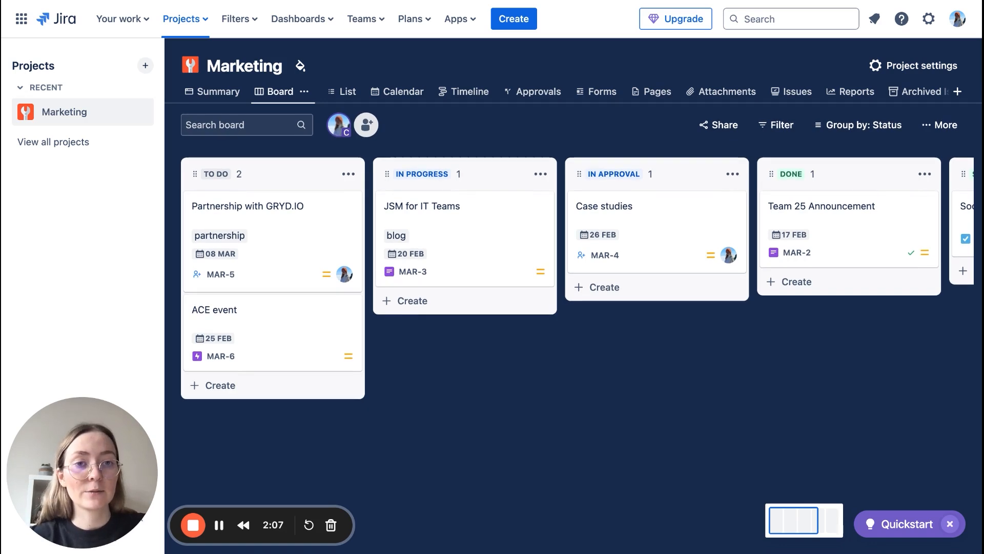
# - Go to the Marketing project settings and select Automation in the sidebar
pyautogui.click(912, 65)
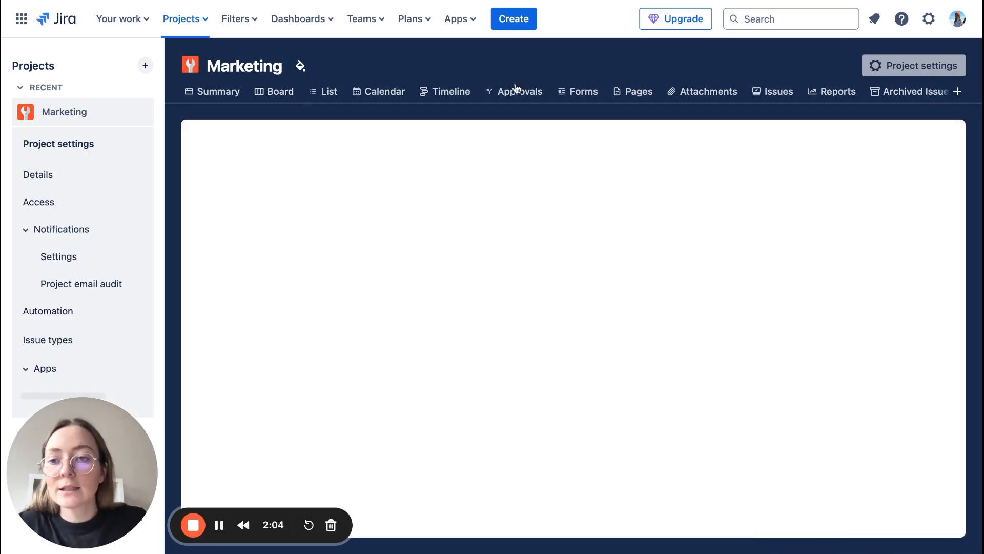
pyautogui.click(48, 310)
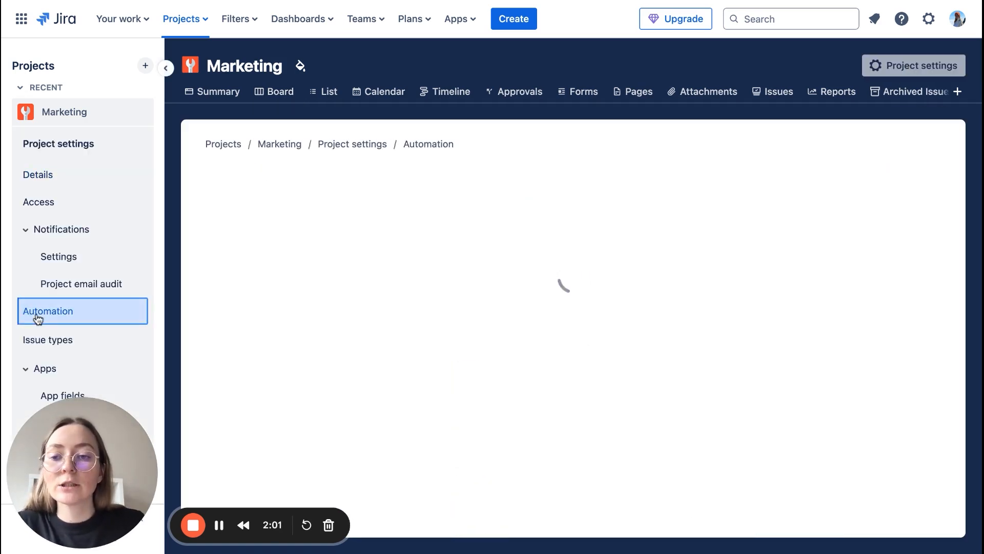
pyautogui.click(48, 311)
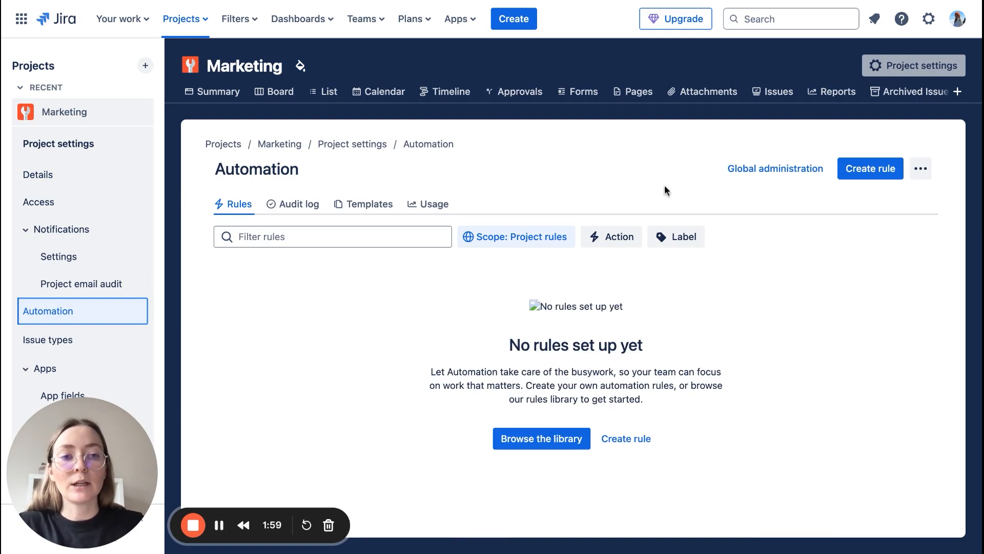
pyautogui.moveTo(837, 506)
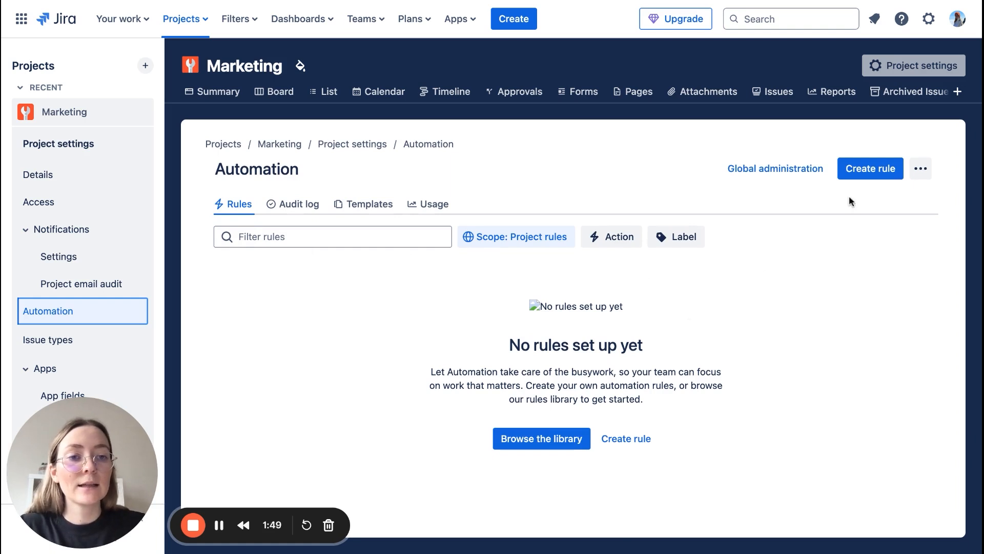
# - Create a new rule, skip the tour, and use a Scheduled trigger (Thursdays 9:00 AM)
pyautogui.click(869, 168)
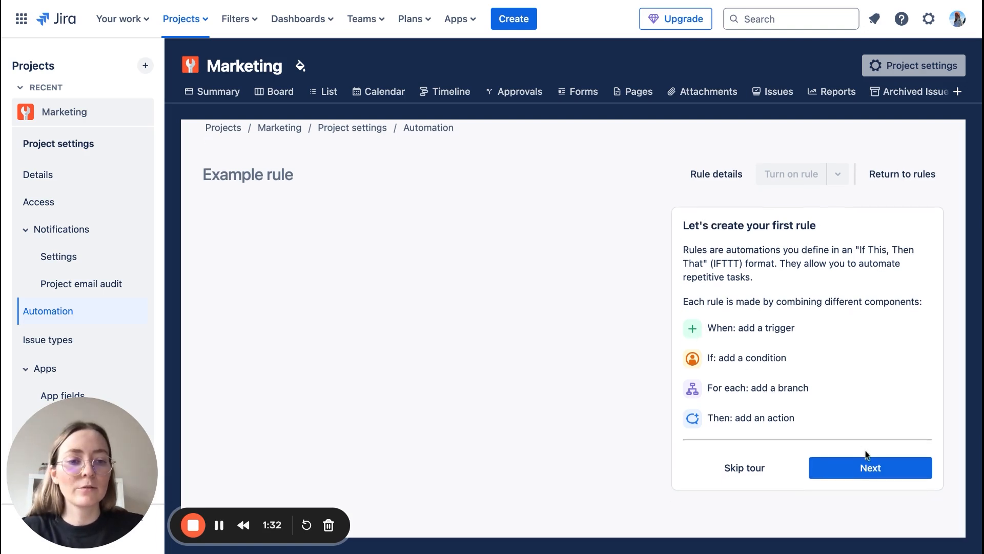
pyautogui.click(869, 467)
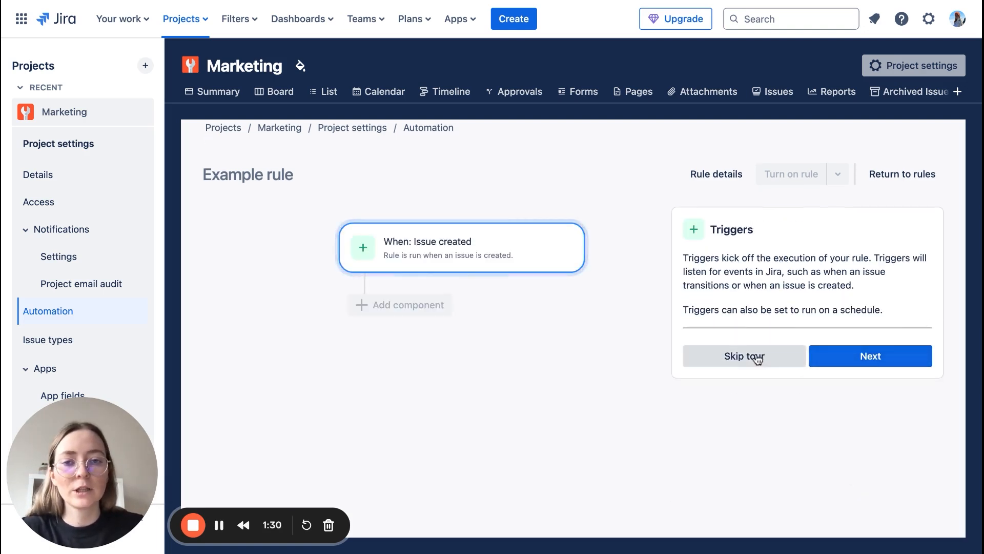
pyautogui.click(744, 356)
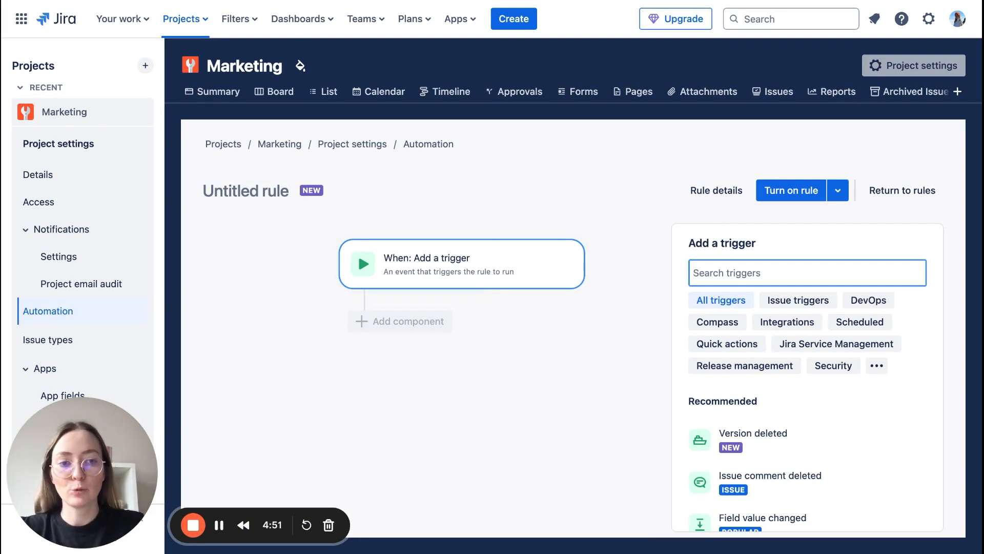
pyautogui.click(858, 322)
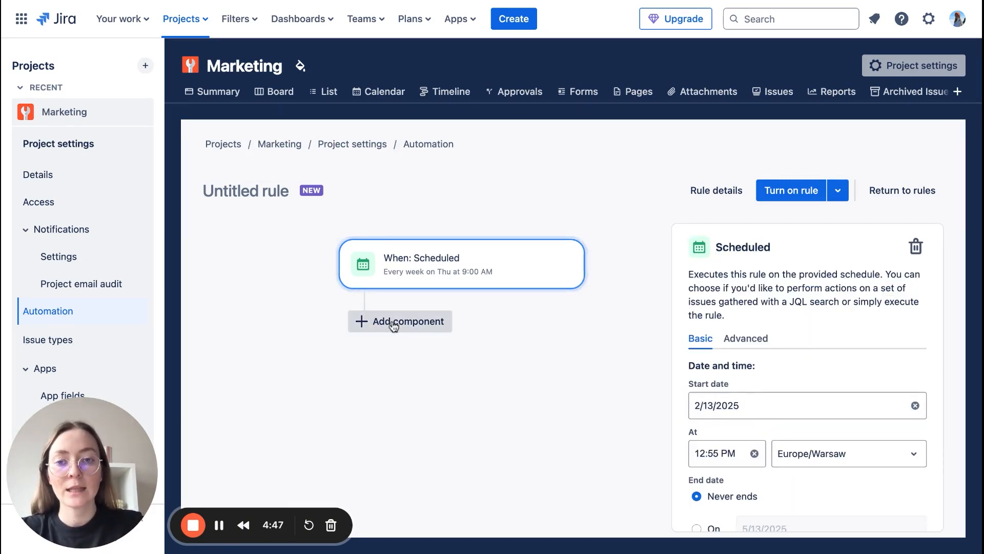
# - Add a Create issue action after the weekly schedule trigger
pyautogui.click(399, 320)
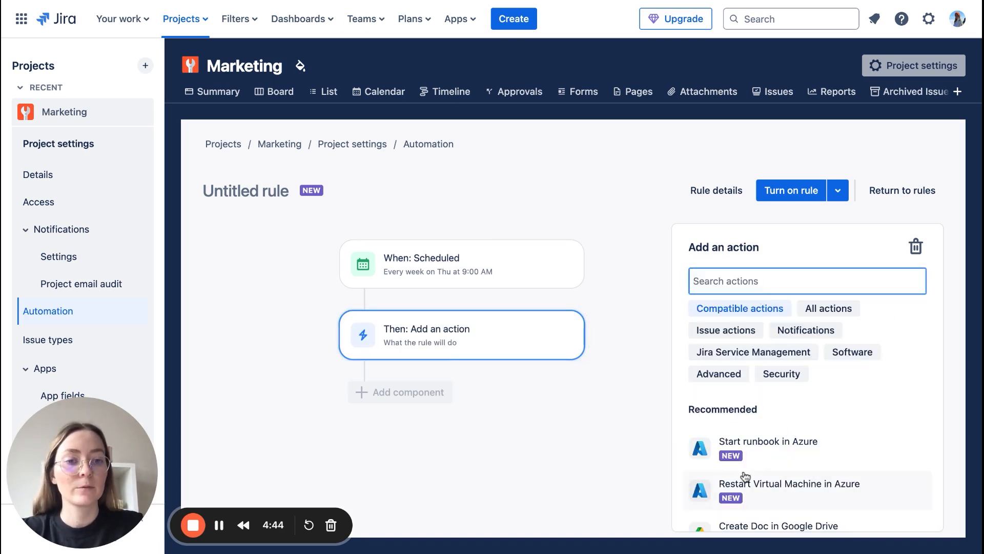
pyautogui.scroll(-3)
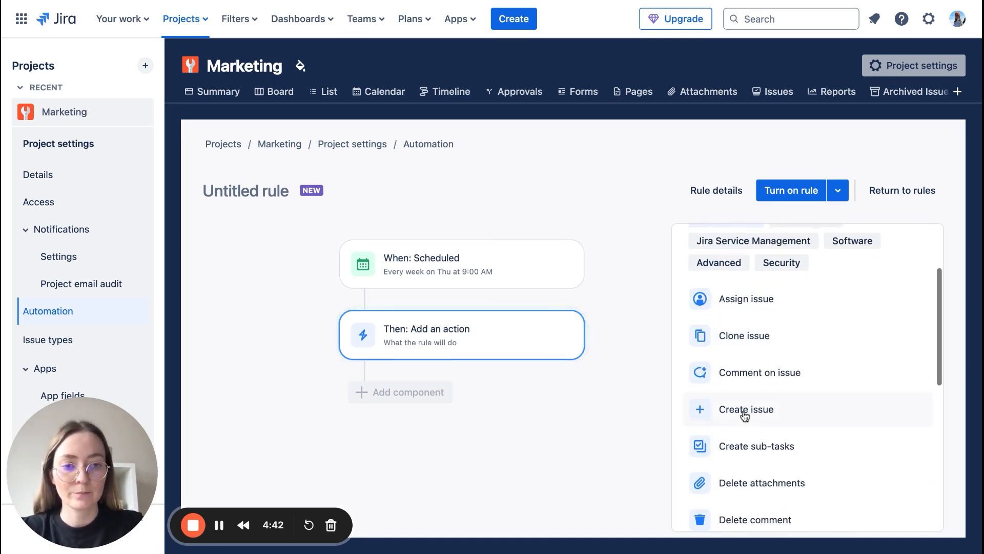
pyautogui.click(746, 409)
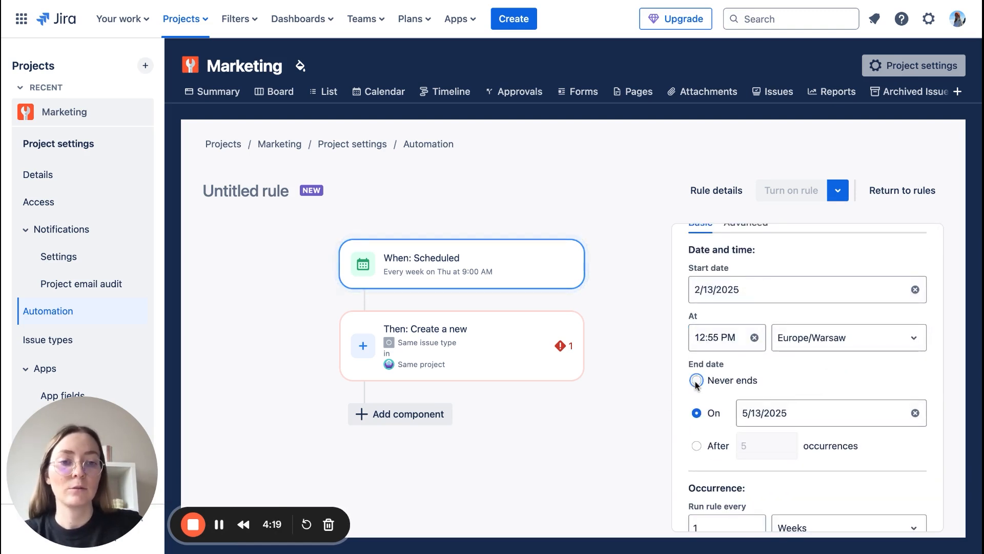
pyautogui.scroll(-3)
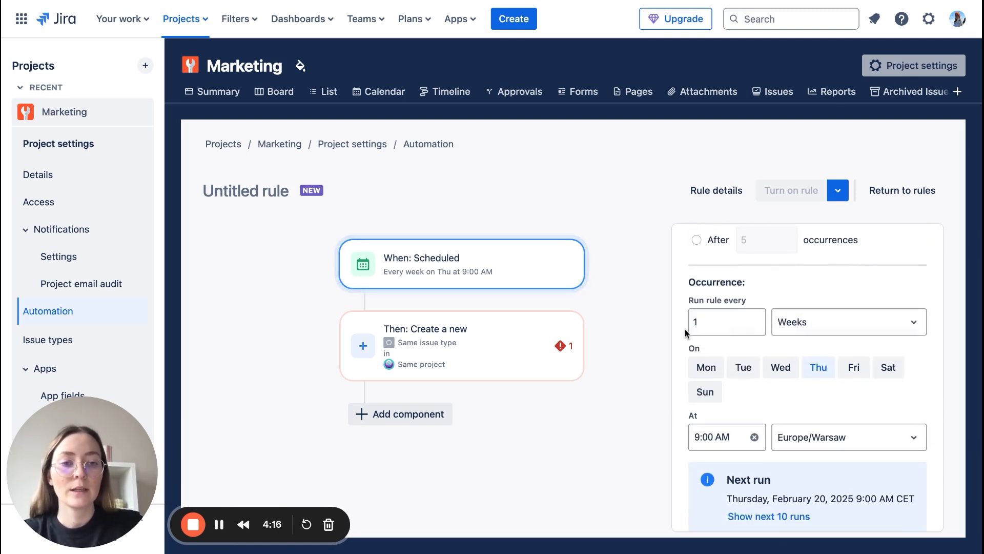
pyautogui.scroll(-3)
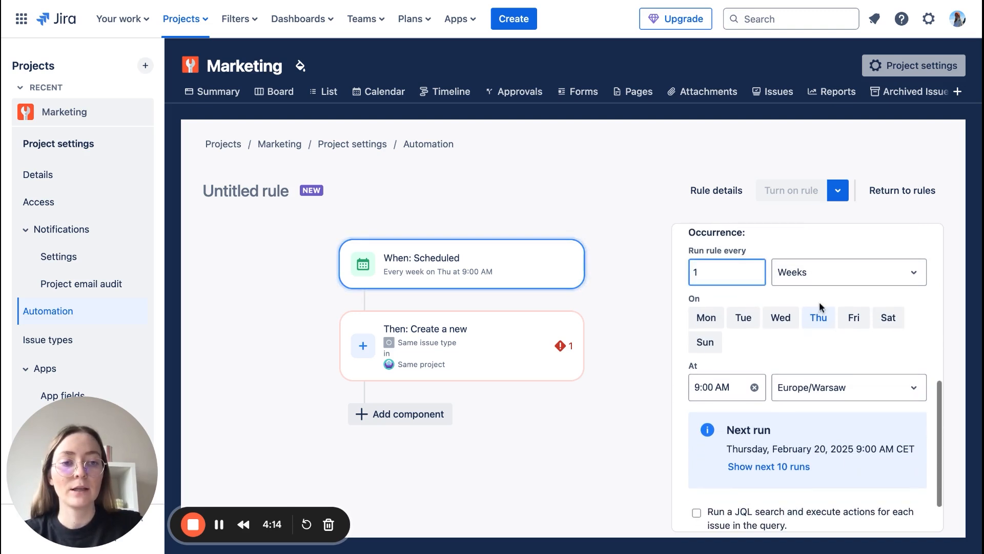
pyautogui.scroll(-3)
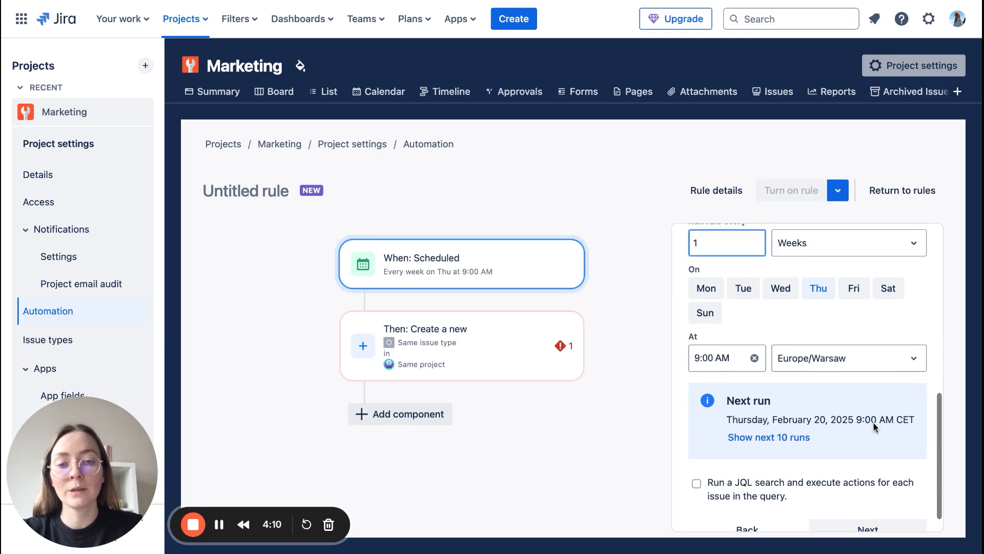
pyautogui.scroll(-3)
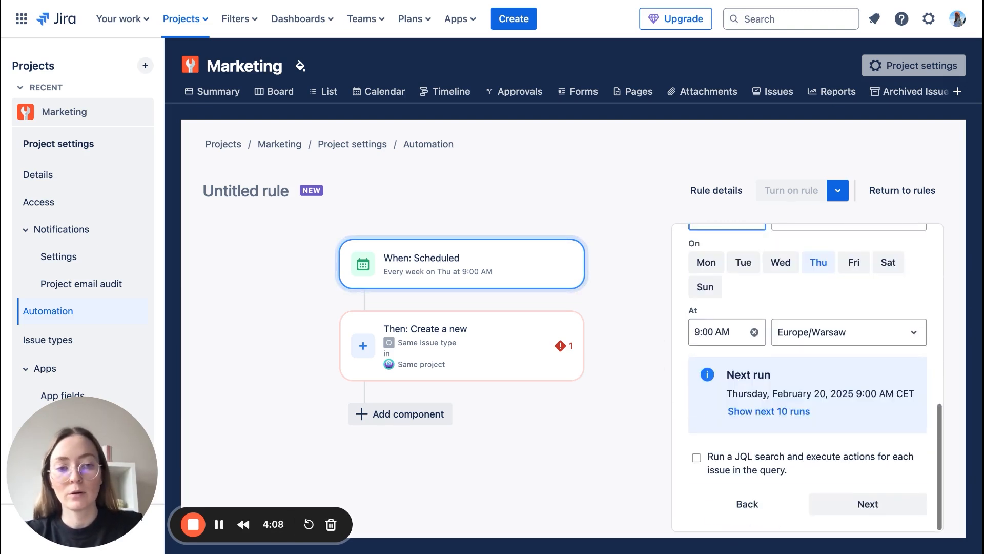
pyautogui.moveTo(746, 504)
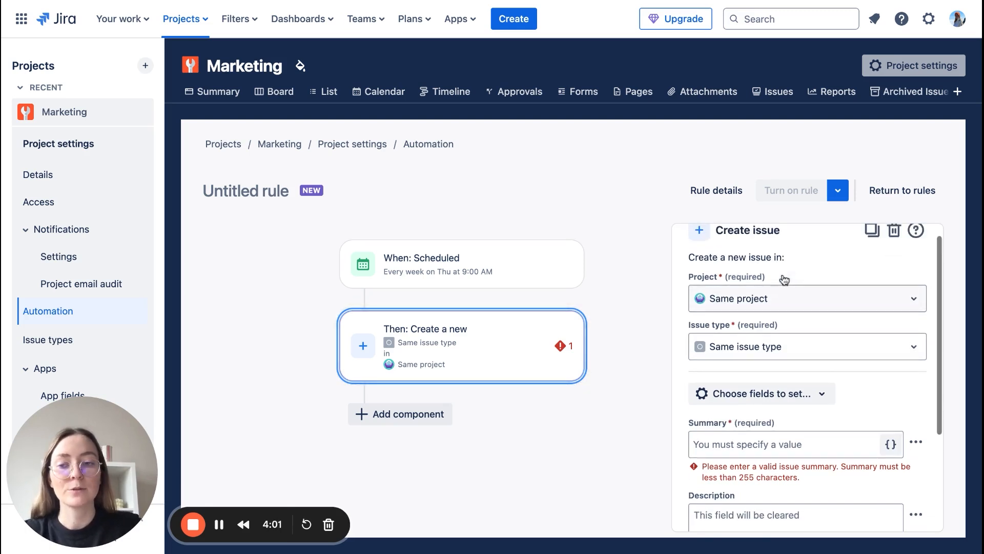
# - Create a Task in the Marketing (MAR) project with a summary containing 'metrics'
pyautogui.click(805, 298)
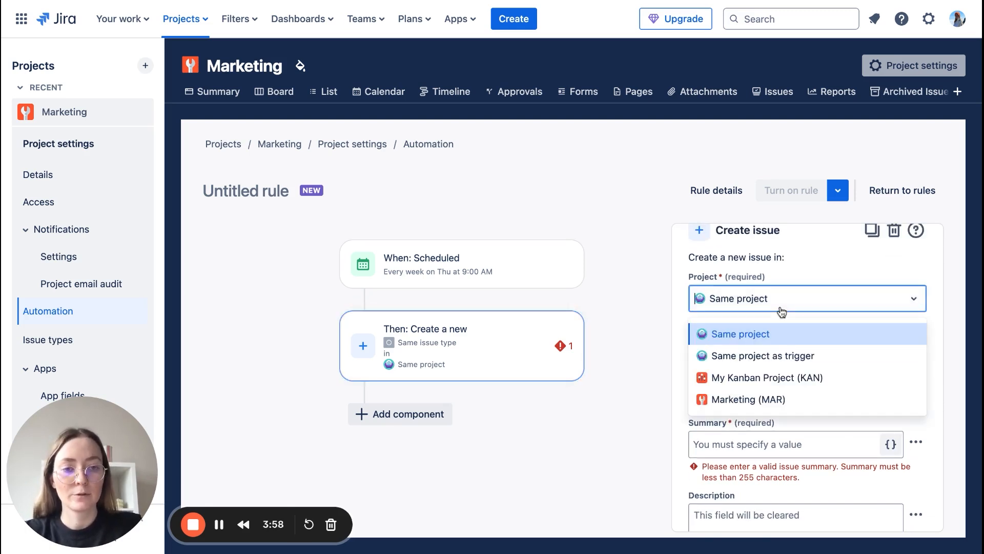
pyautogui.click(748, 399)
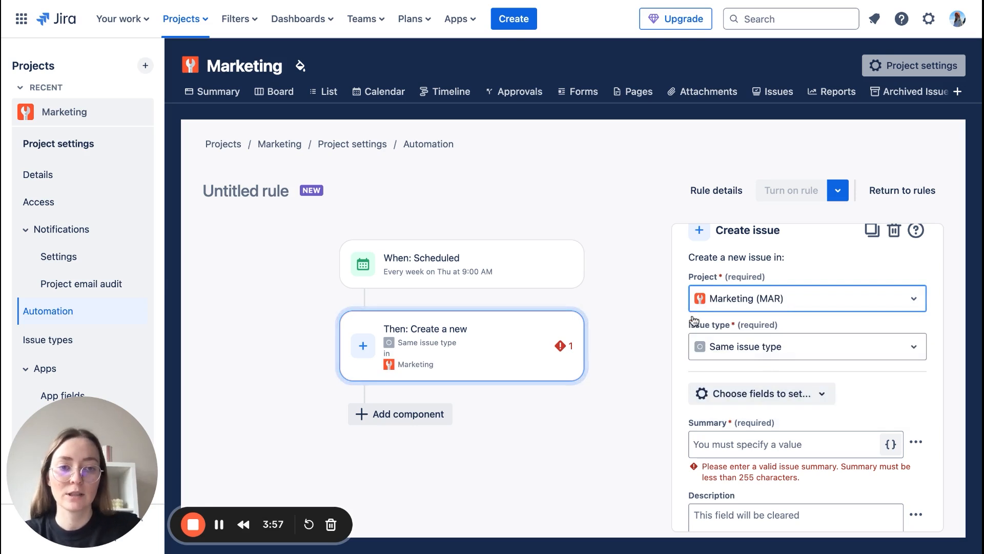
pyautogui.click(806, 325)
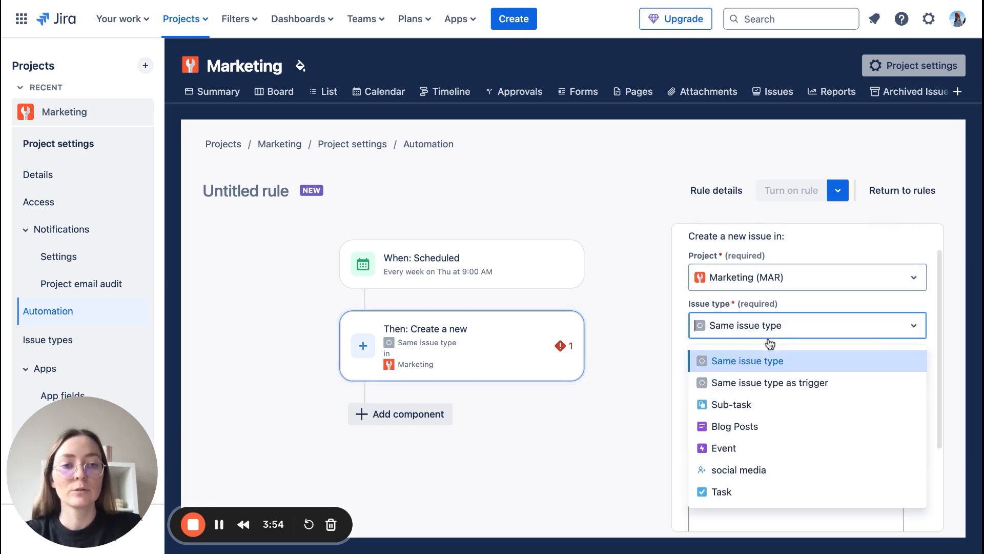
pyautogui.moveTo(719, 492)
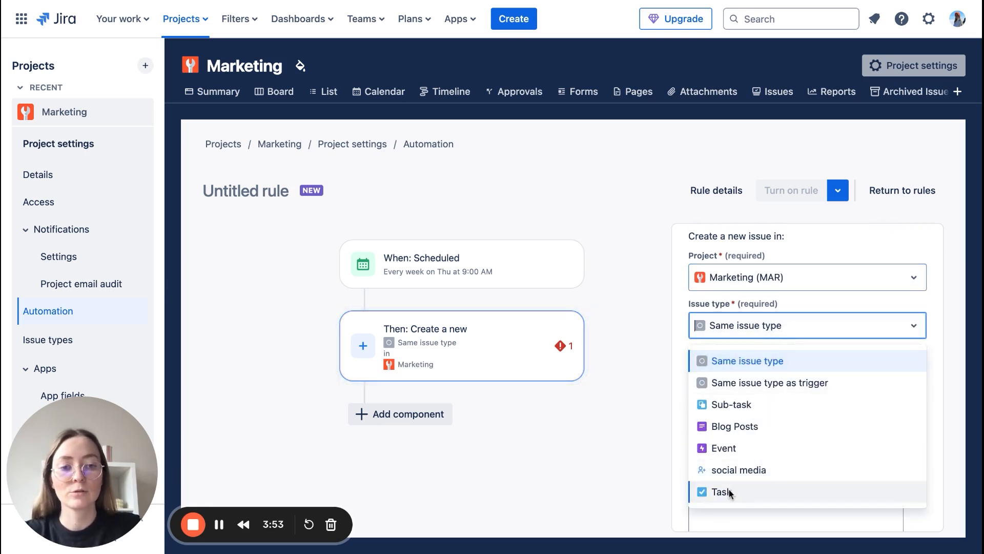
pyautogui.click(721, 491)
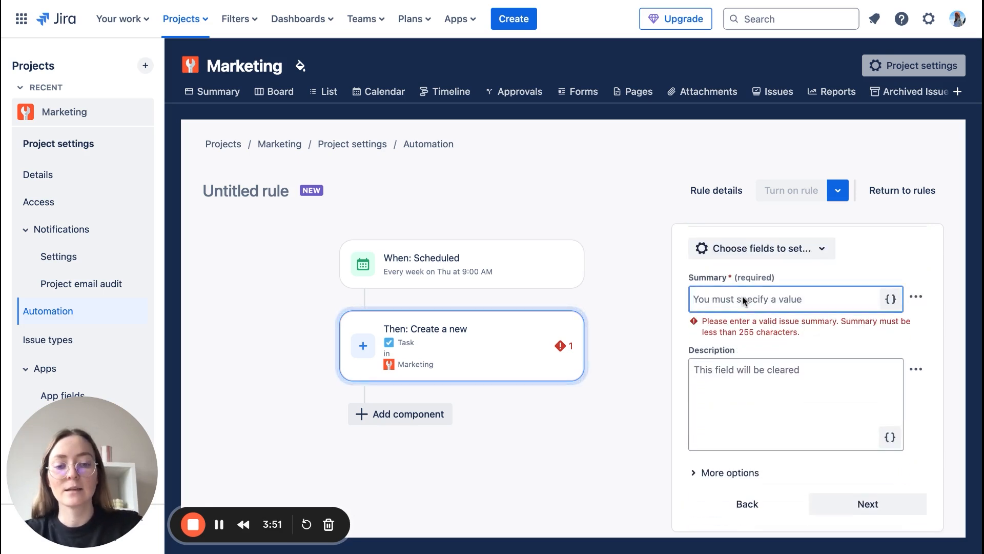
pyautogui.write('metrics')
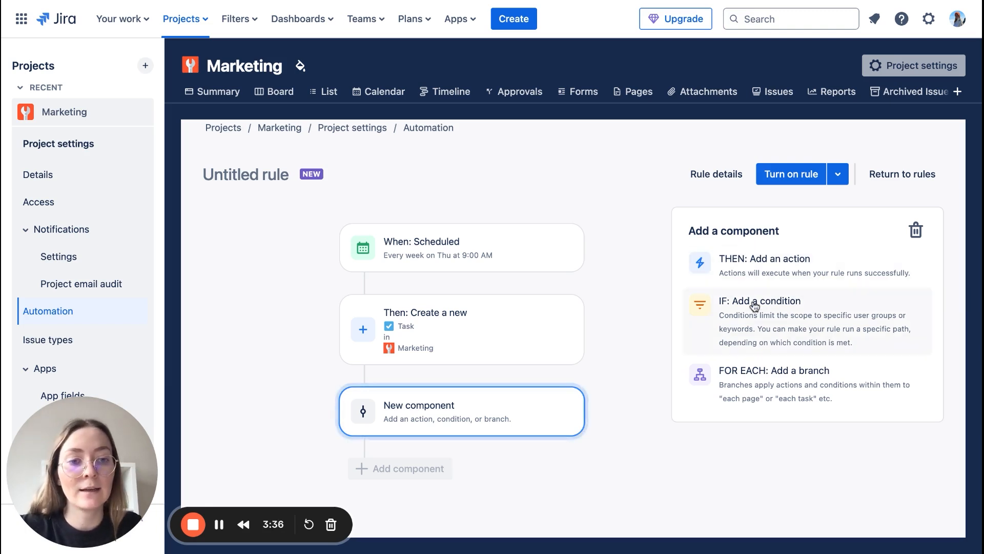
pyautogui.moveTo(764, 380)
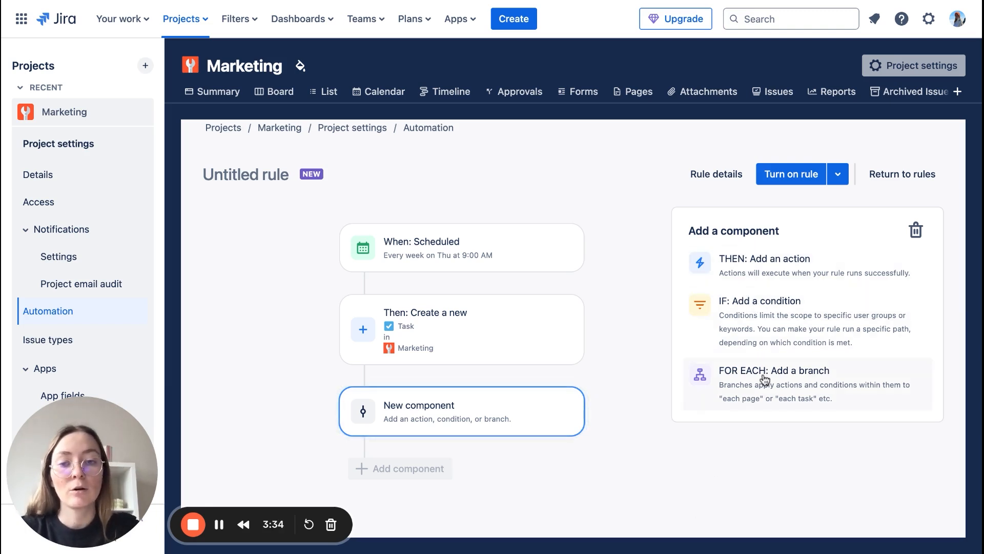
pyautogui.moveTo(290, 224)
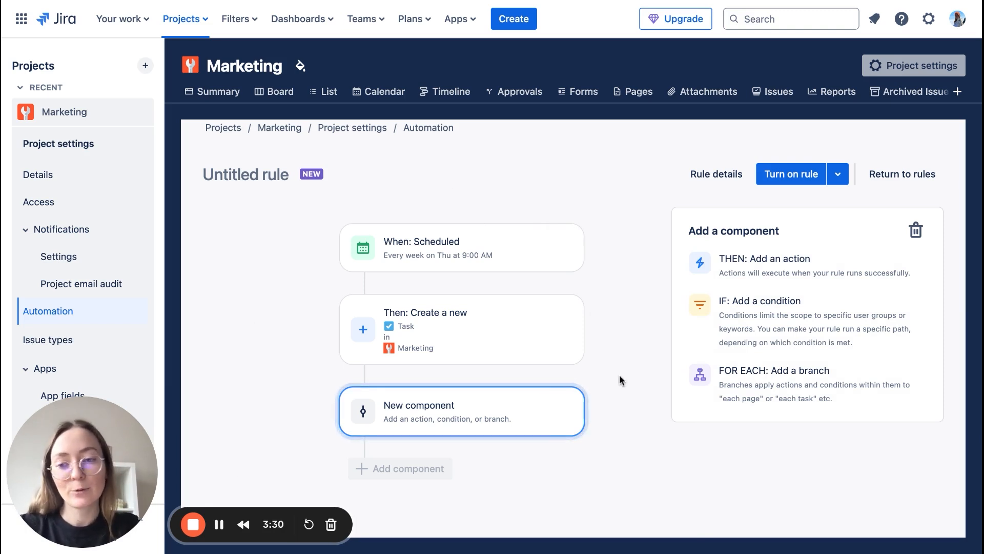
# - Turn on the rule and begin entering the name 'Weekly metrics'
pyautogui.click(791, 174)
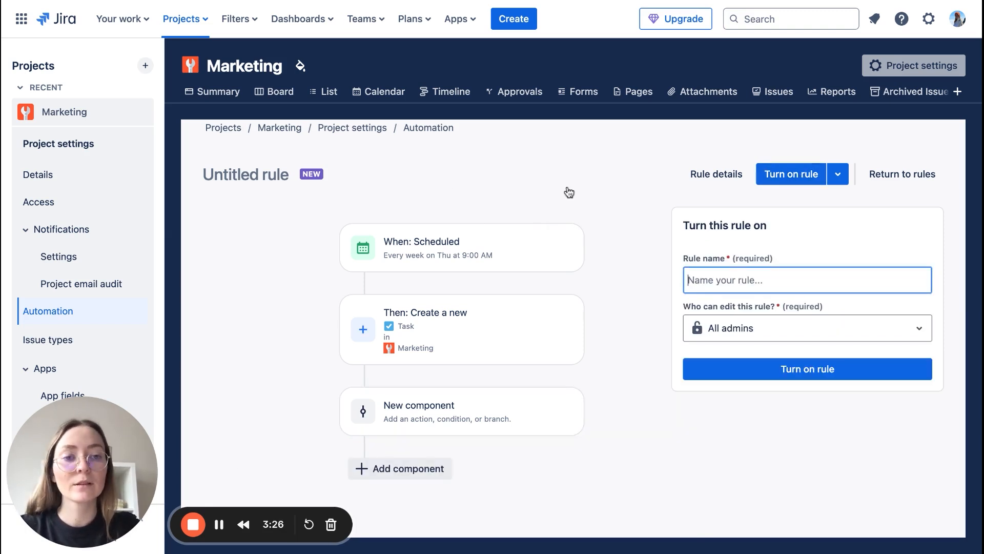
pyautogui.write('We')
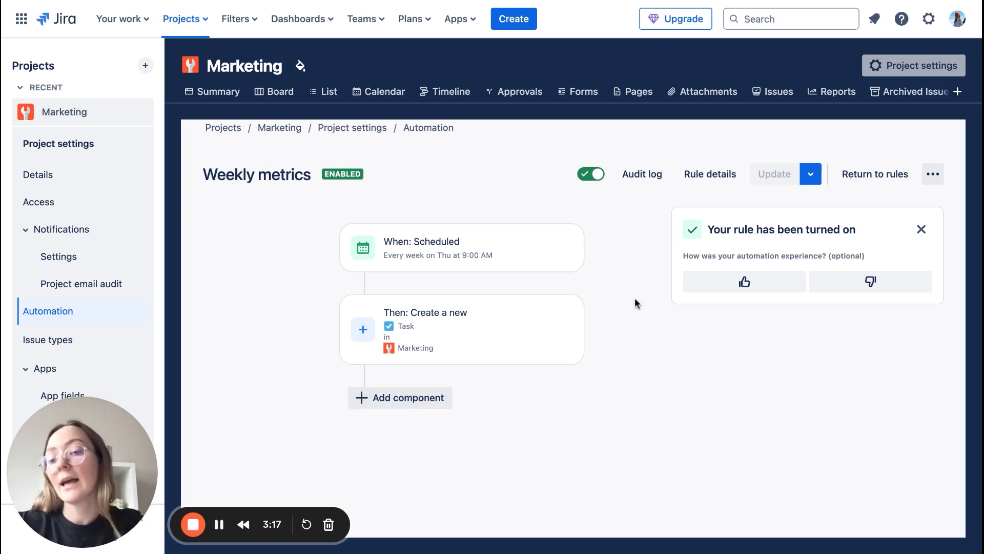
pyautogui.moveTo(425, 265)
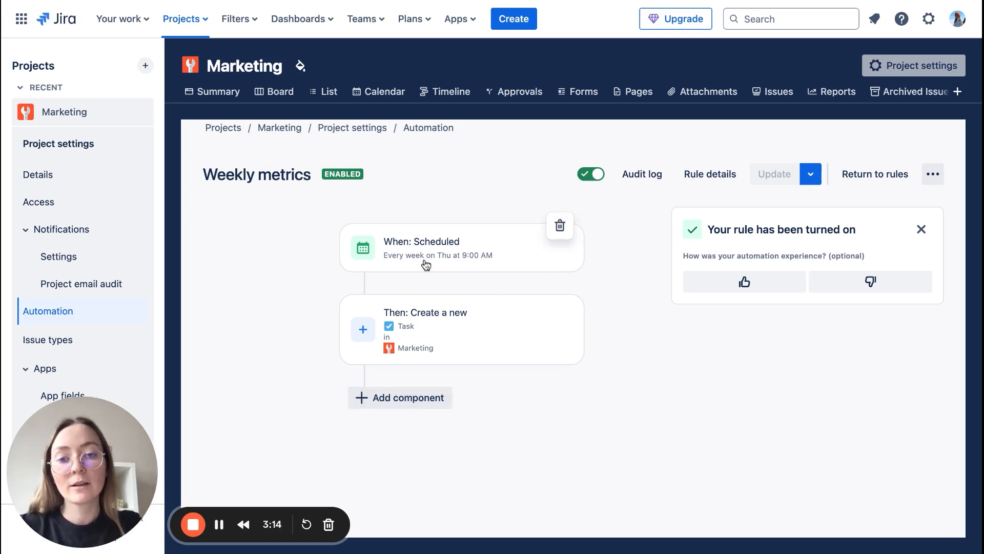
pyautogui.moveTo(477, 267)
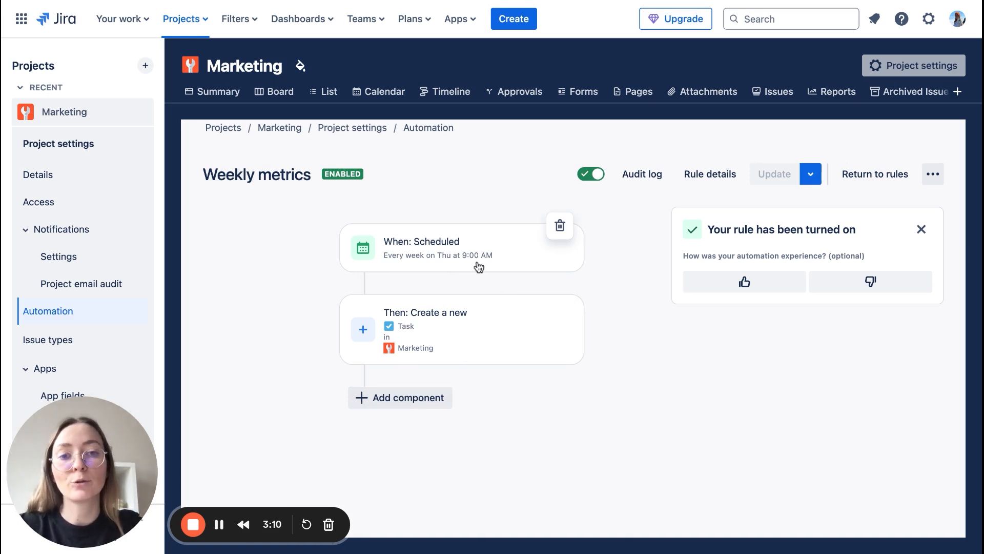
pyautogui.moveTo(416, 307)
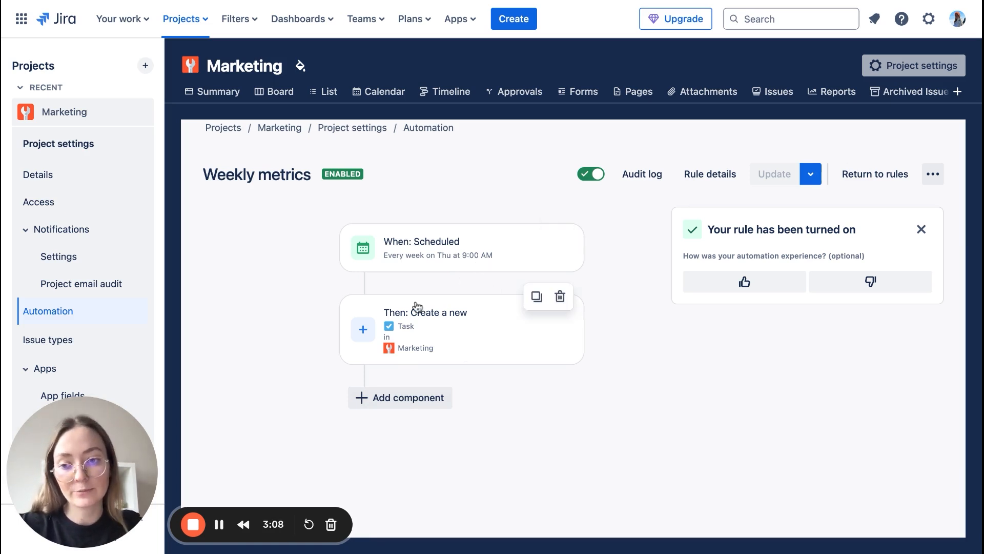